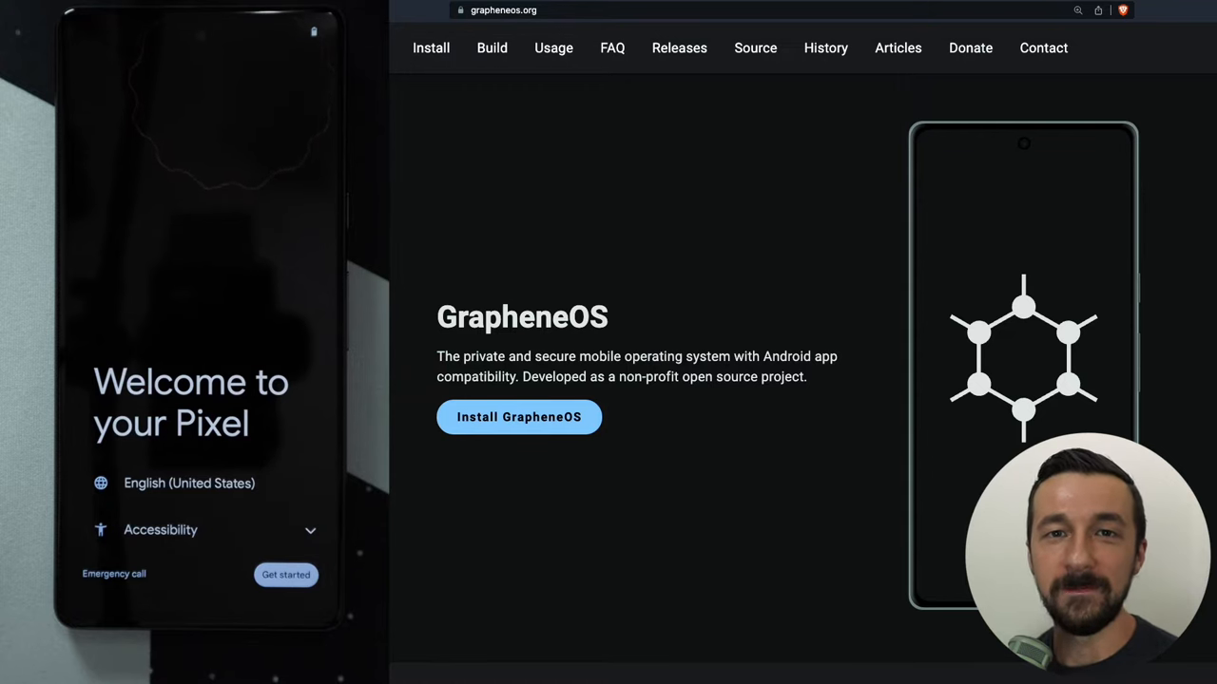
mouse_move(532, 262)
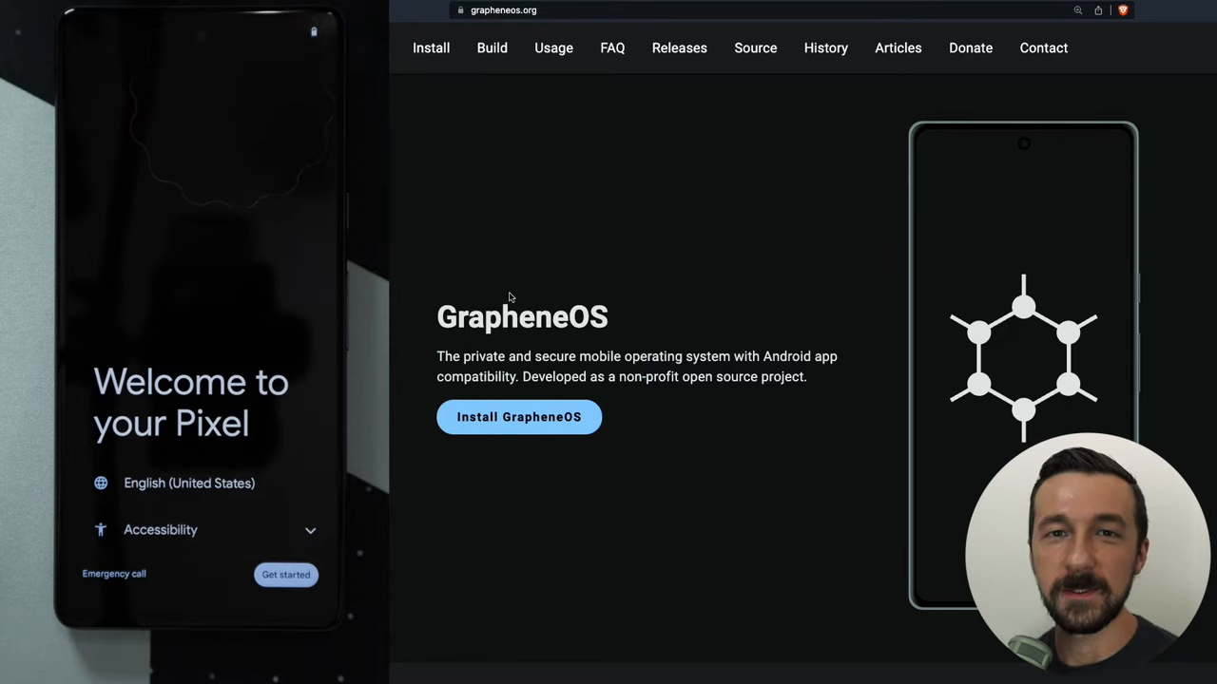
mouse_move(555, 106)
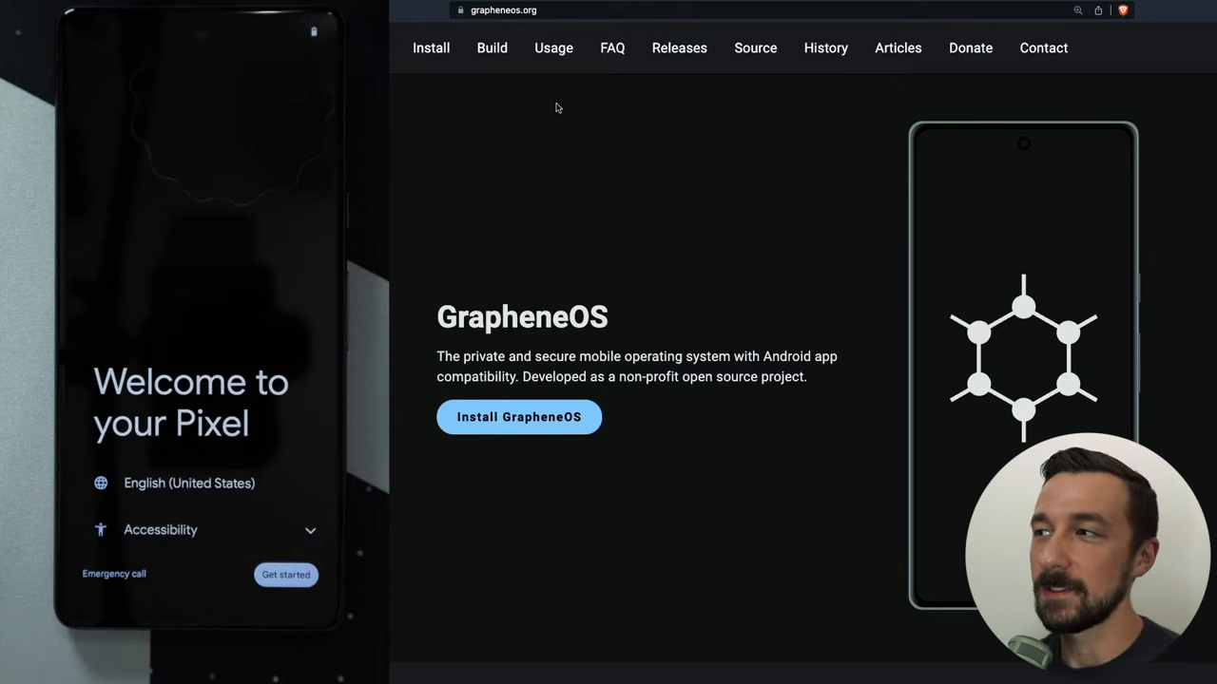
mouse_move(531, 221)
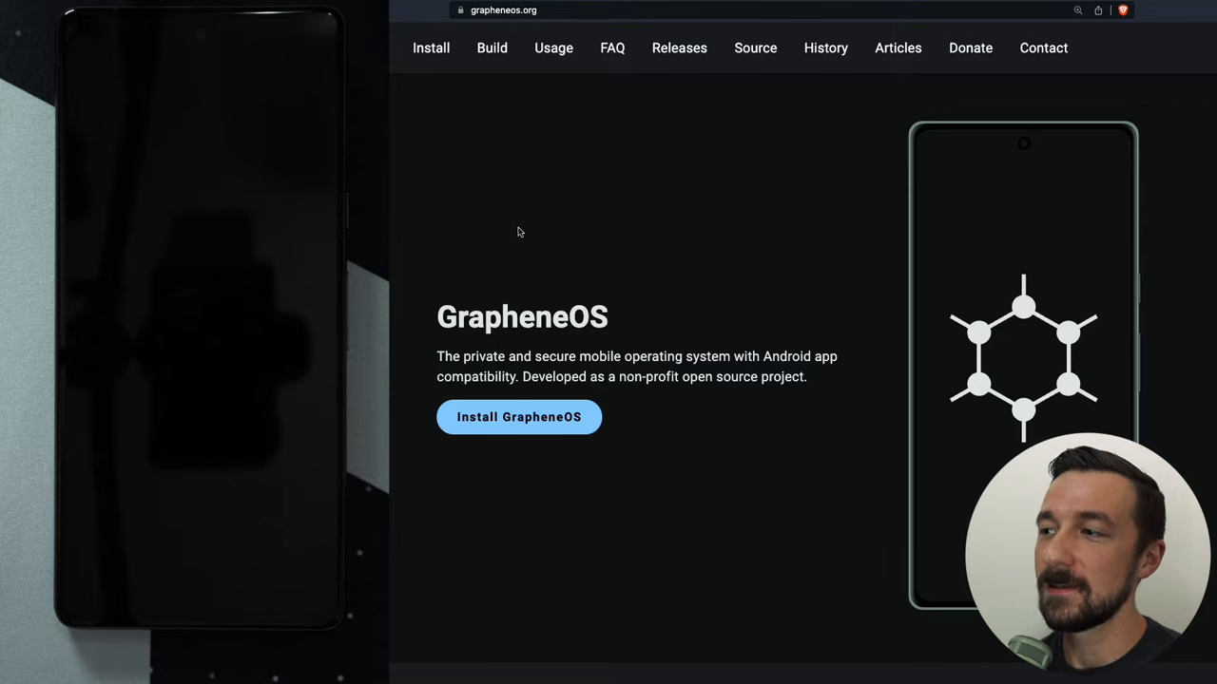
mouse_move(521, 426)
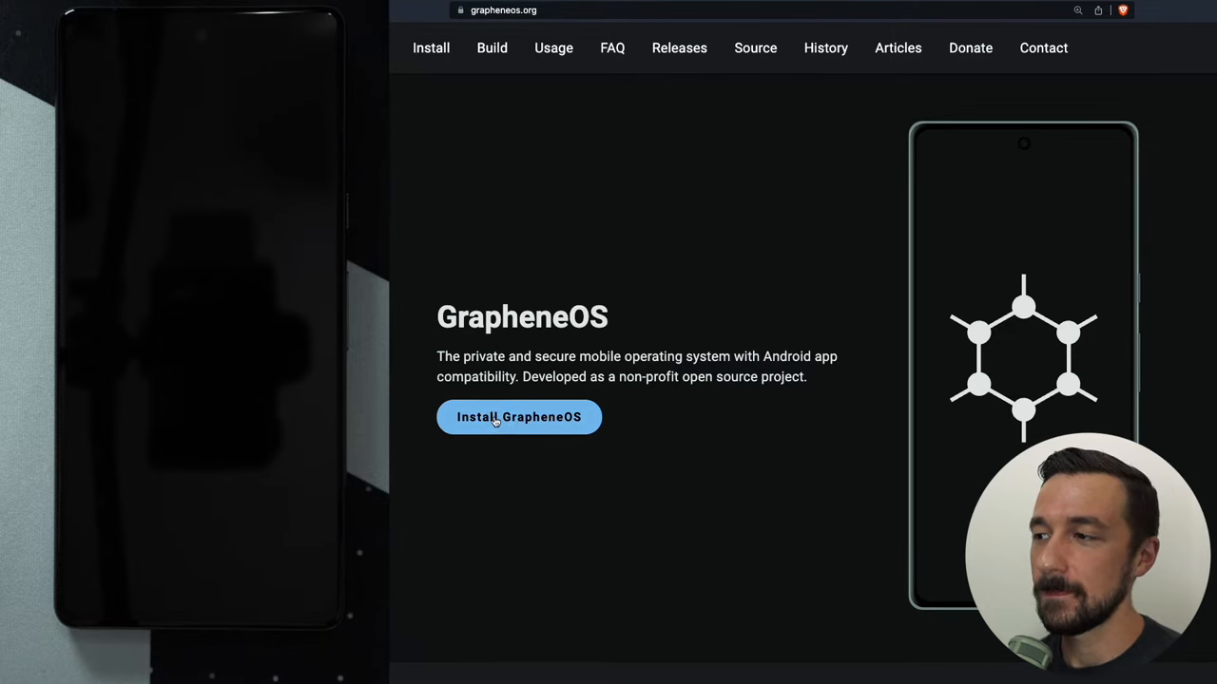
Step: Reach the WebUSB-based installer guide and highlight its memory, cable and OS prerequisites
click(517, 416)
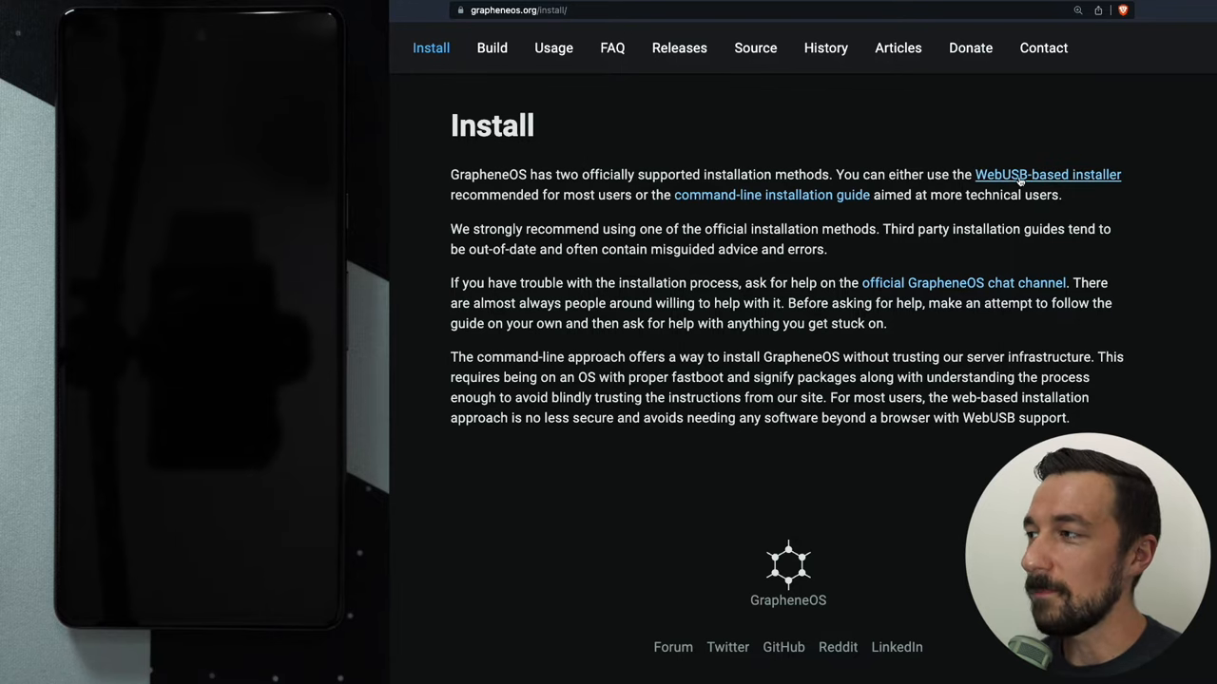
click(1045, 175)
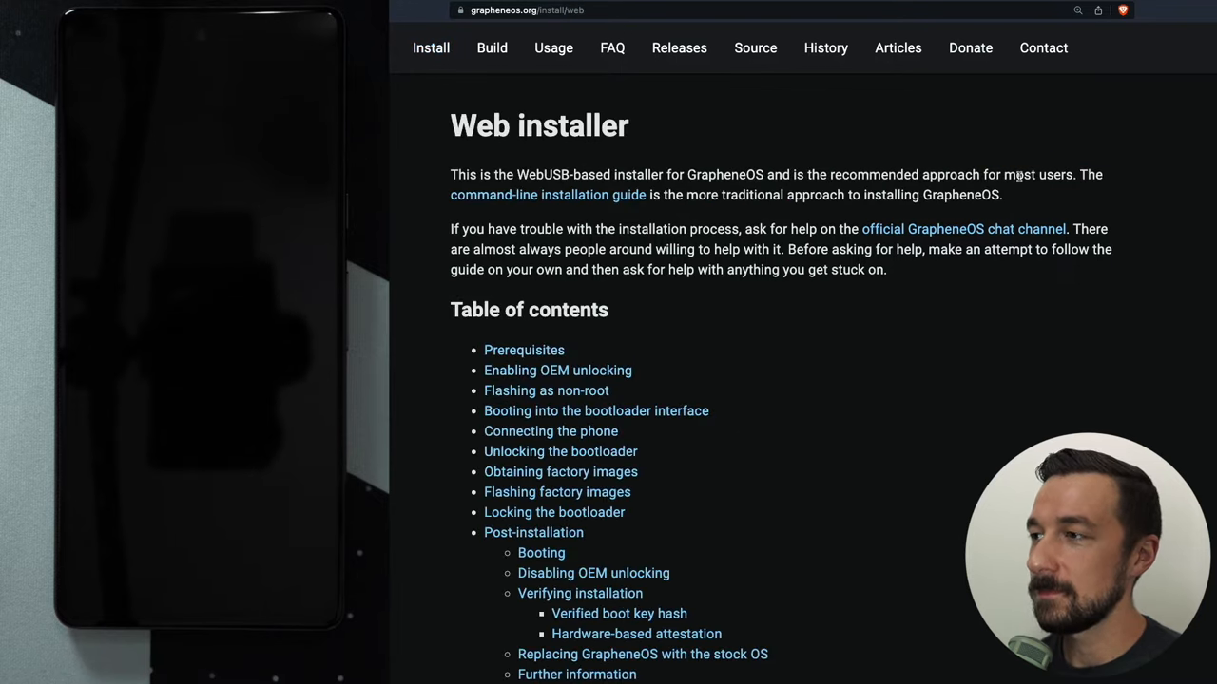
scroll(down, 3)
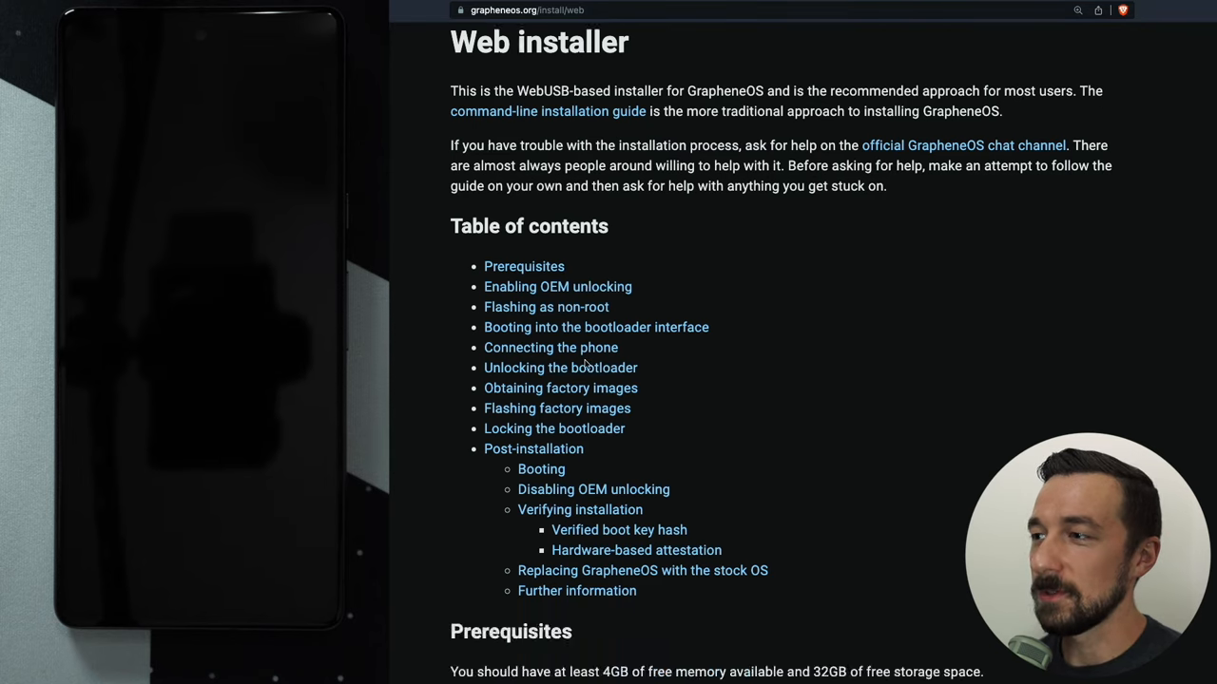
scroll(down, 3)
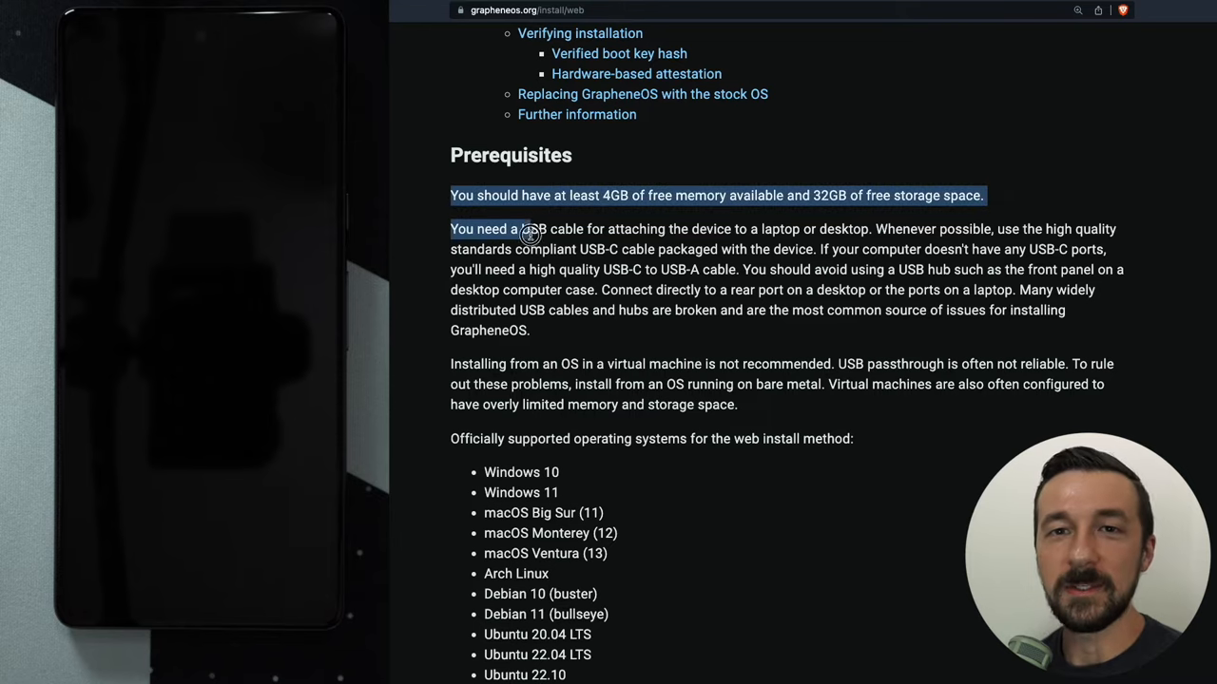
drag(528, 228, 879, 437)
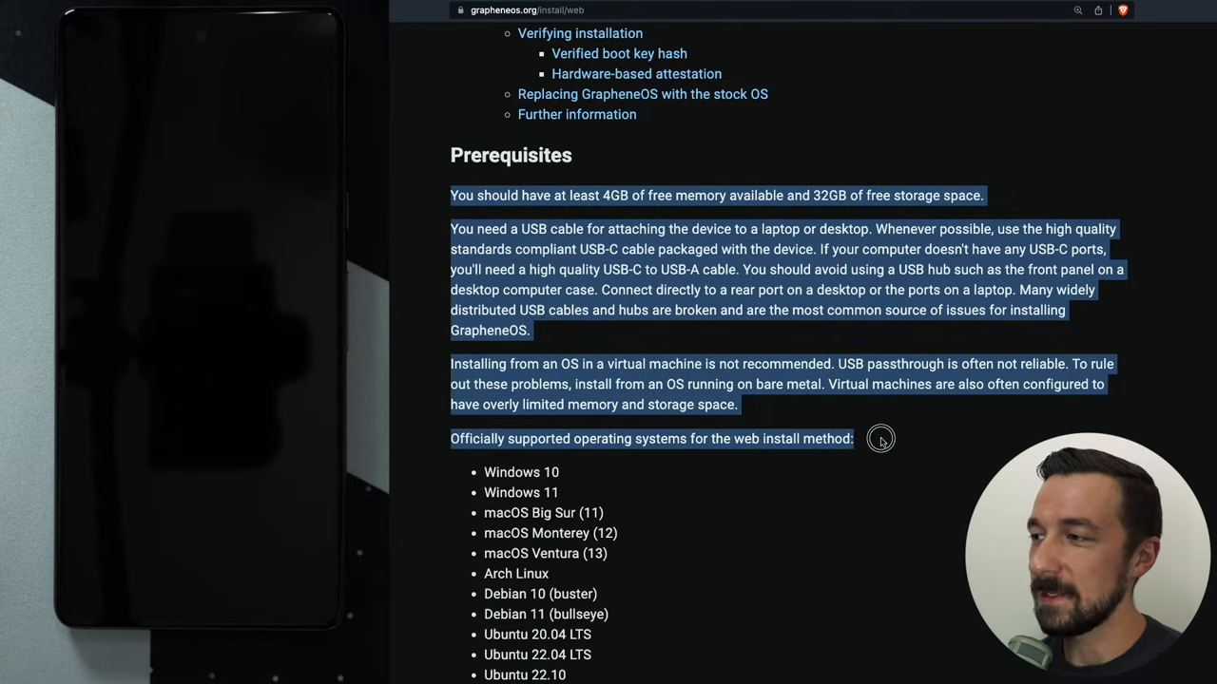
Step: Read down the remaining prerequisites to the Enabling OEM unlocking section
scroll(down, 3)
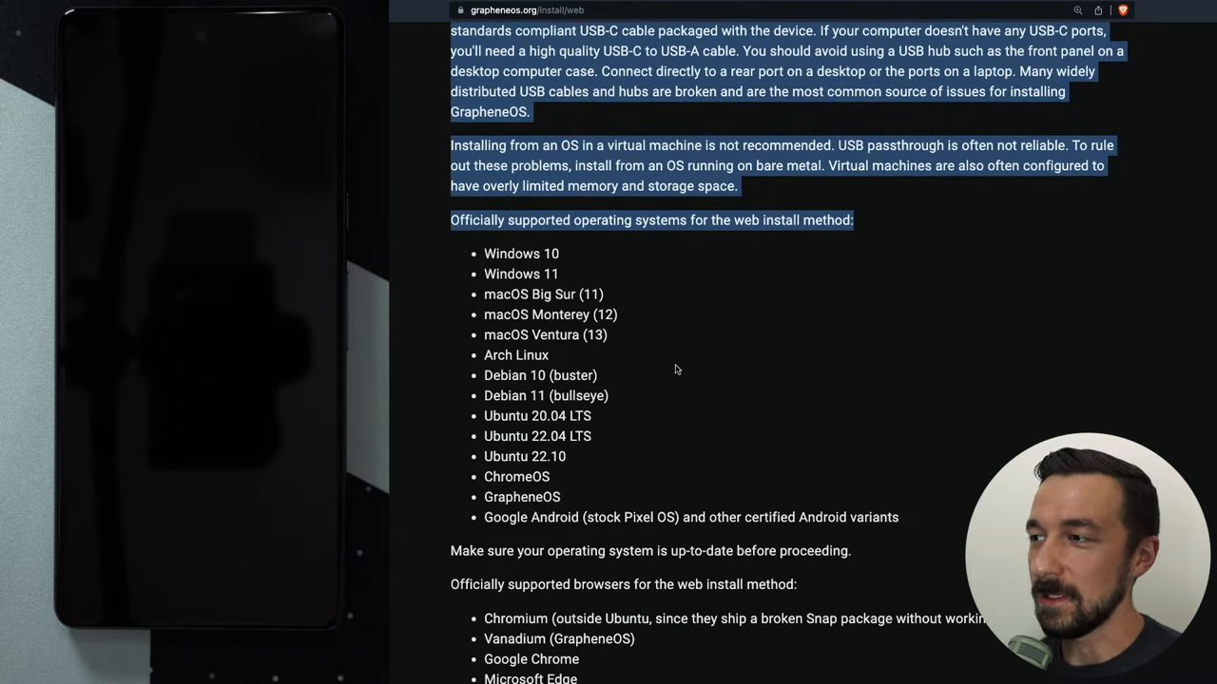
mouse_move(718, 411)
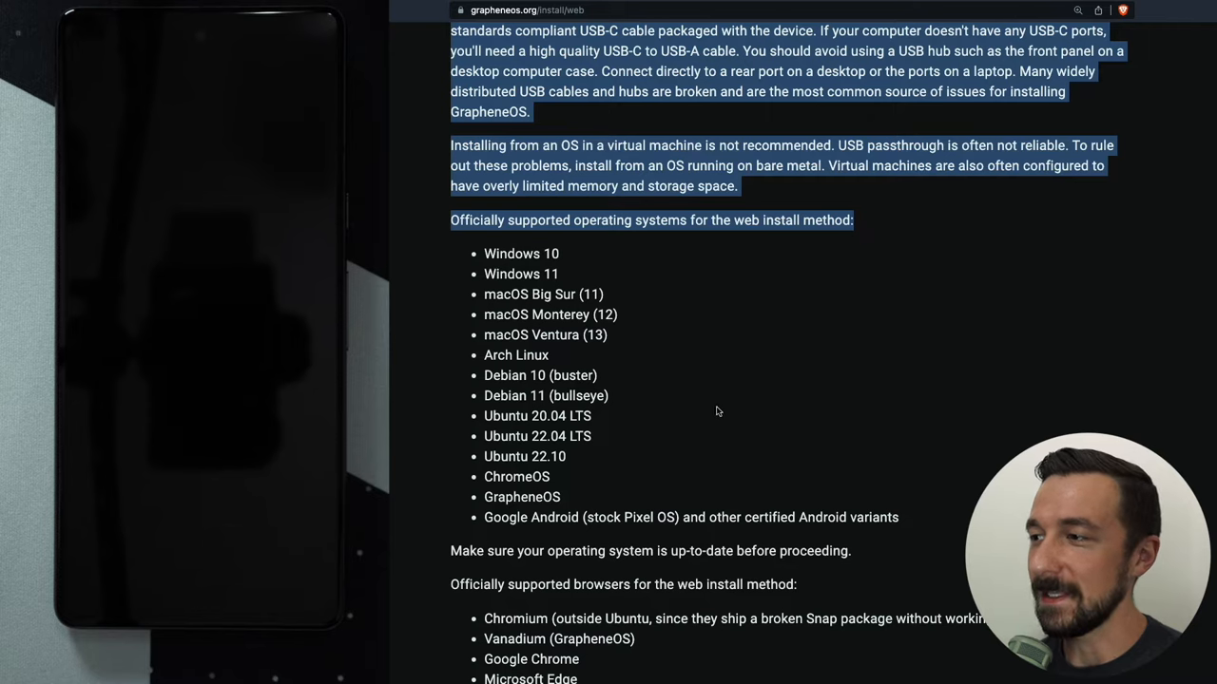
mouse_move(692, 517)
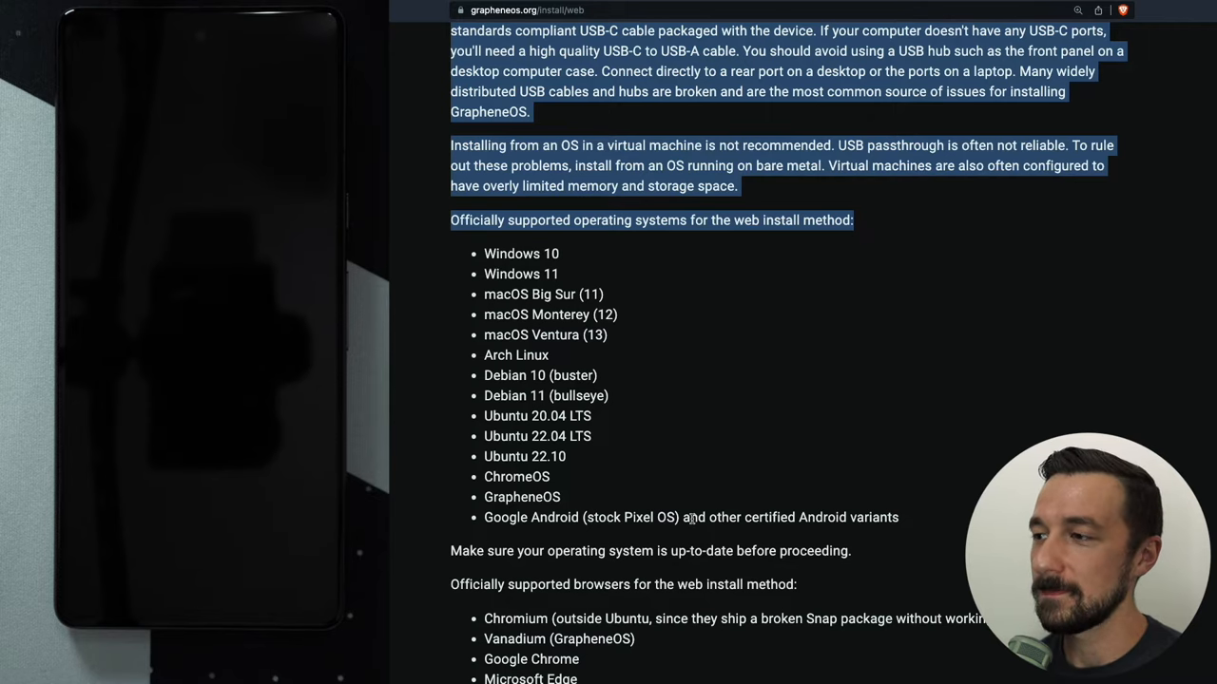
scroll(down, 3)
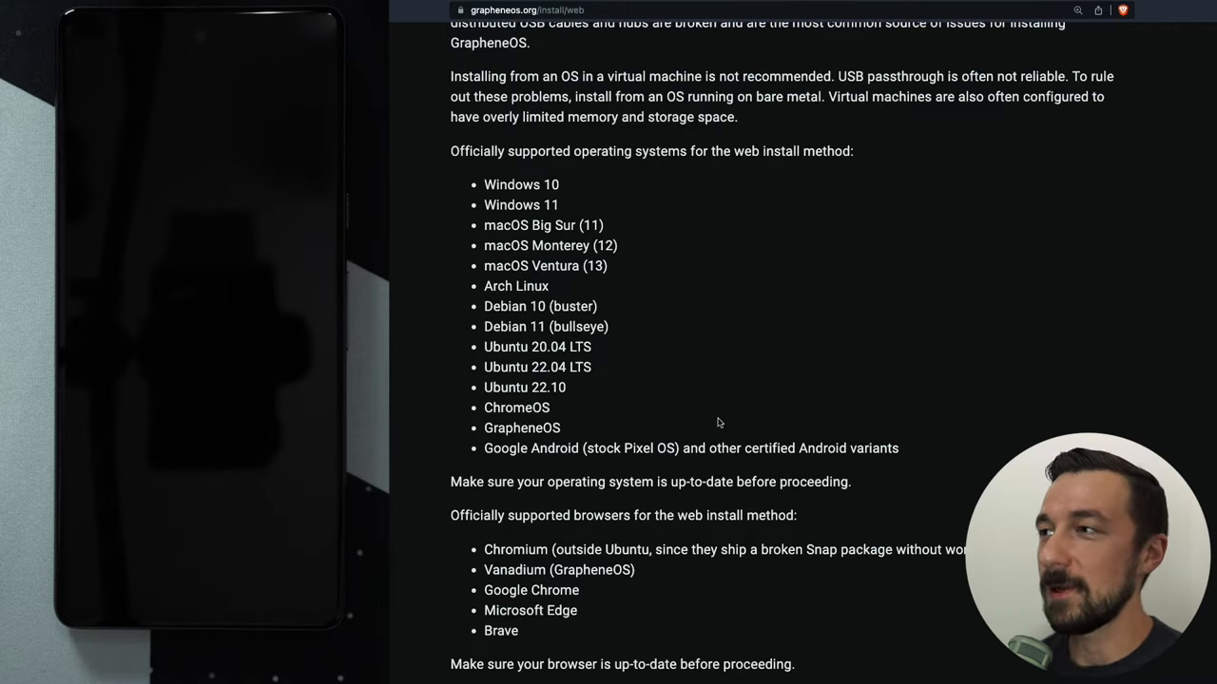
scroll(down, 3)
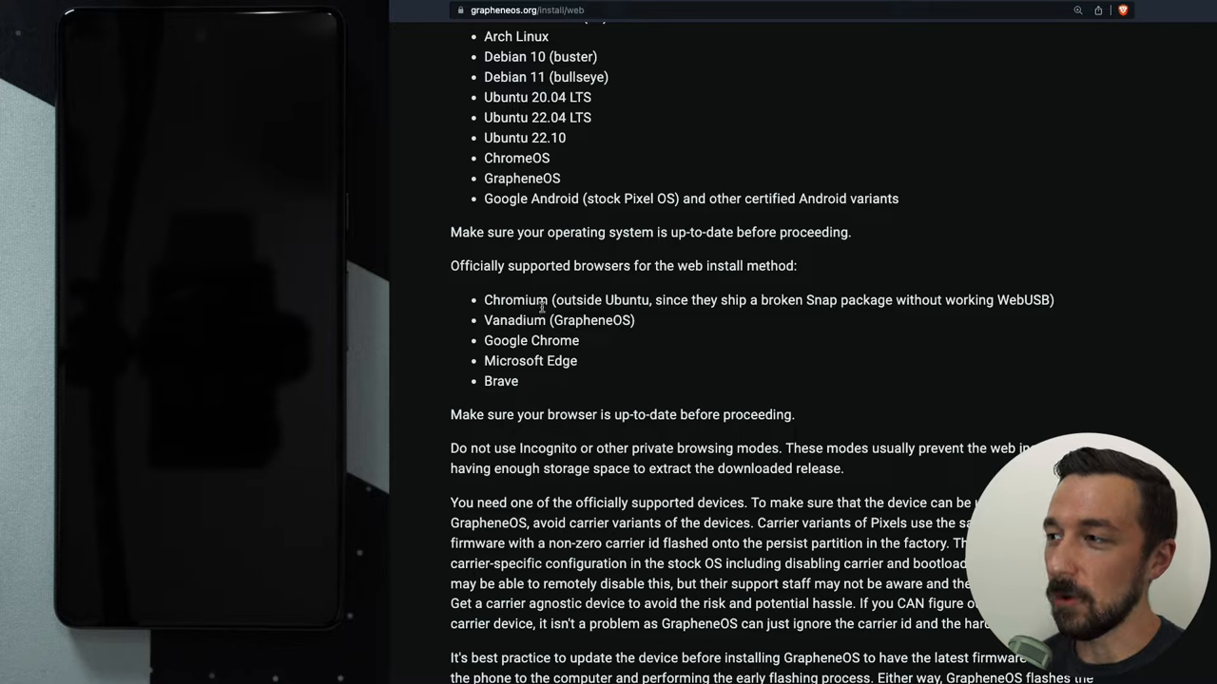
mouse_move(711, 313)
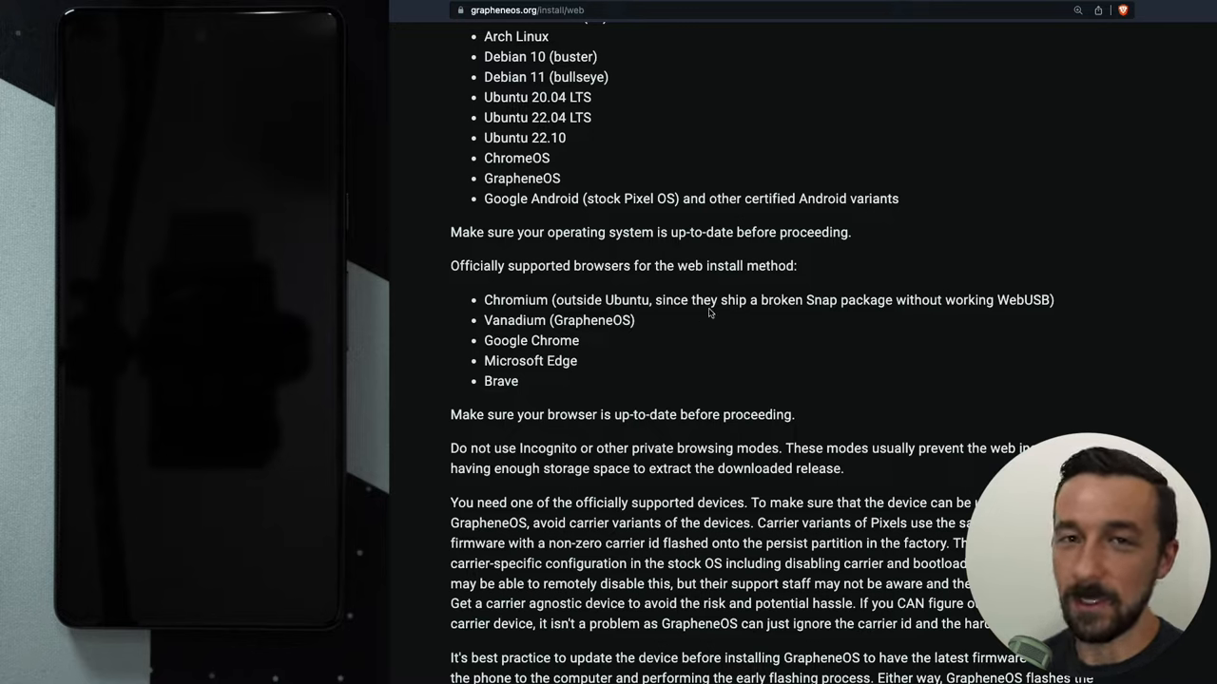
mouse_move(580, 350)
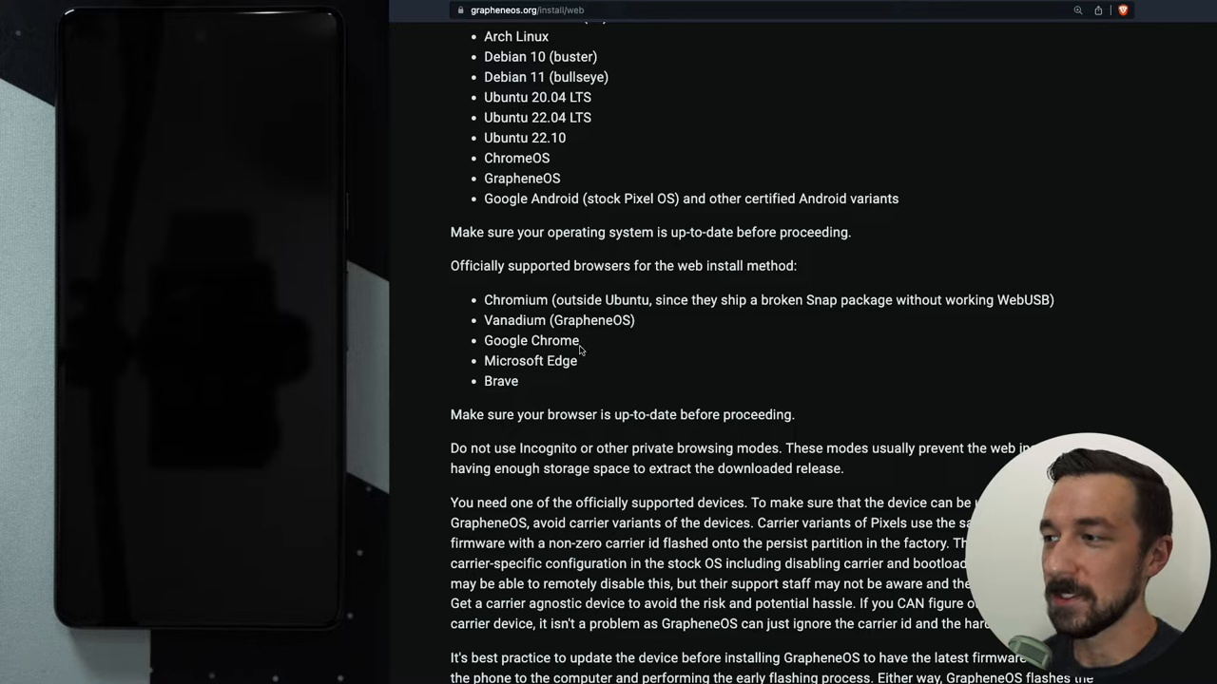
scroll(down, 3)
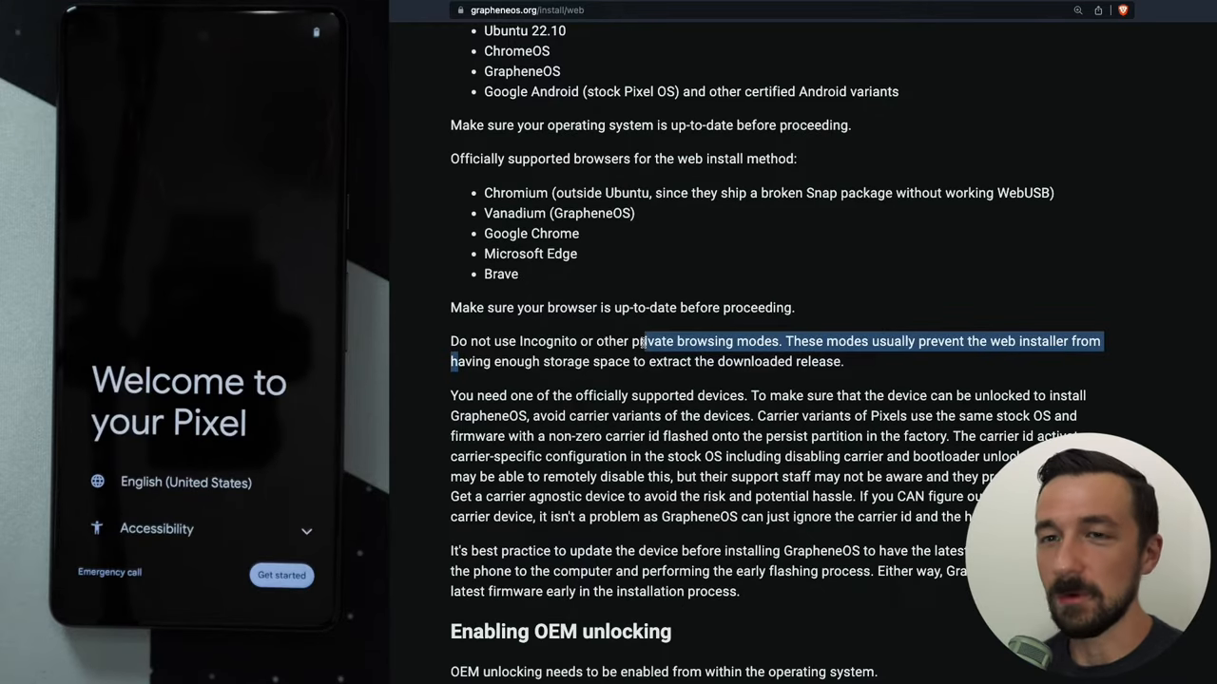
scroll(down, 3)
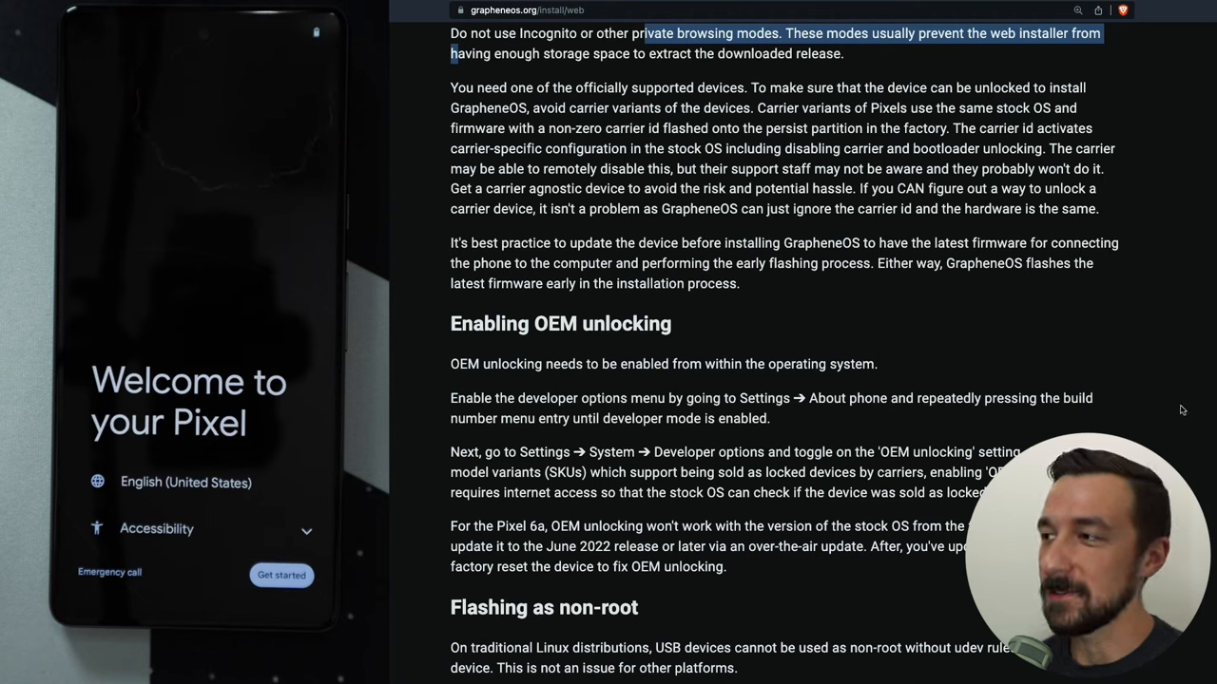
mouse_move(844, 211)
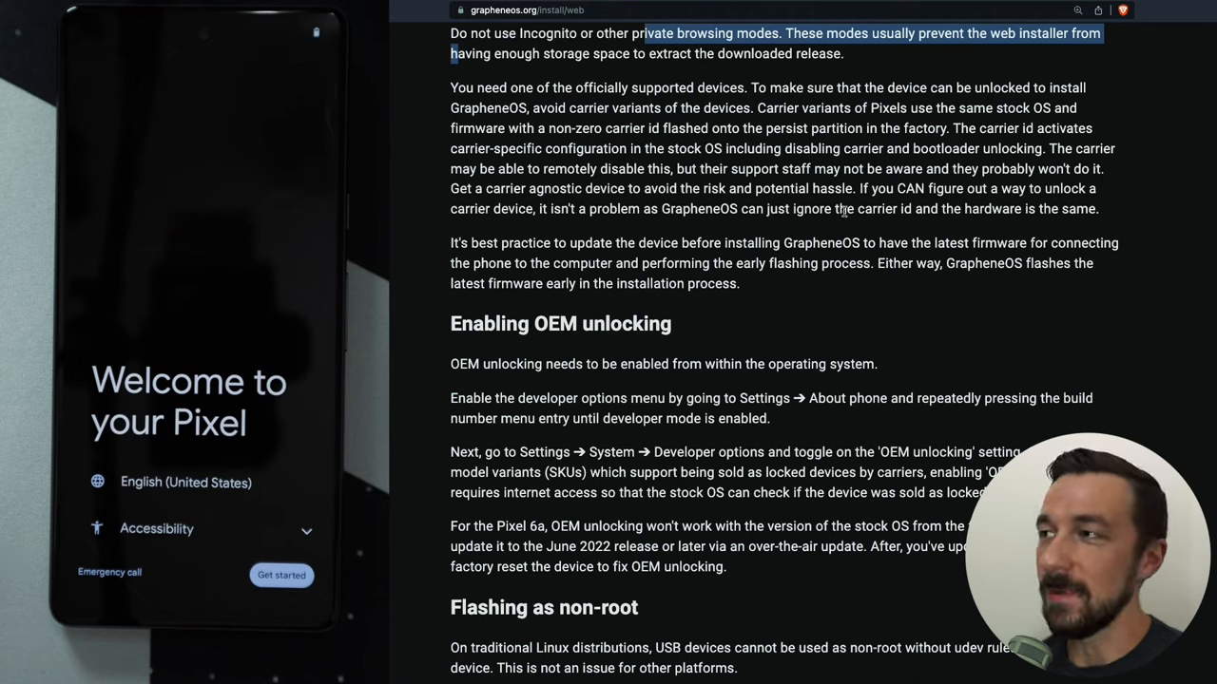
mouse_move(620, 203)
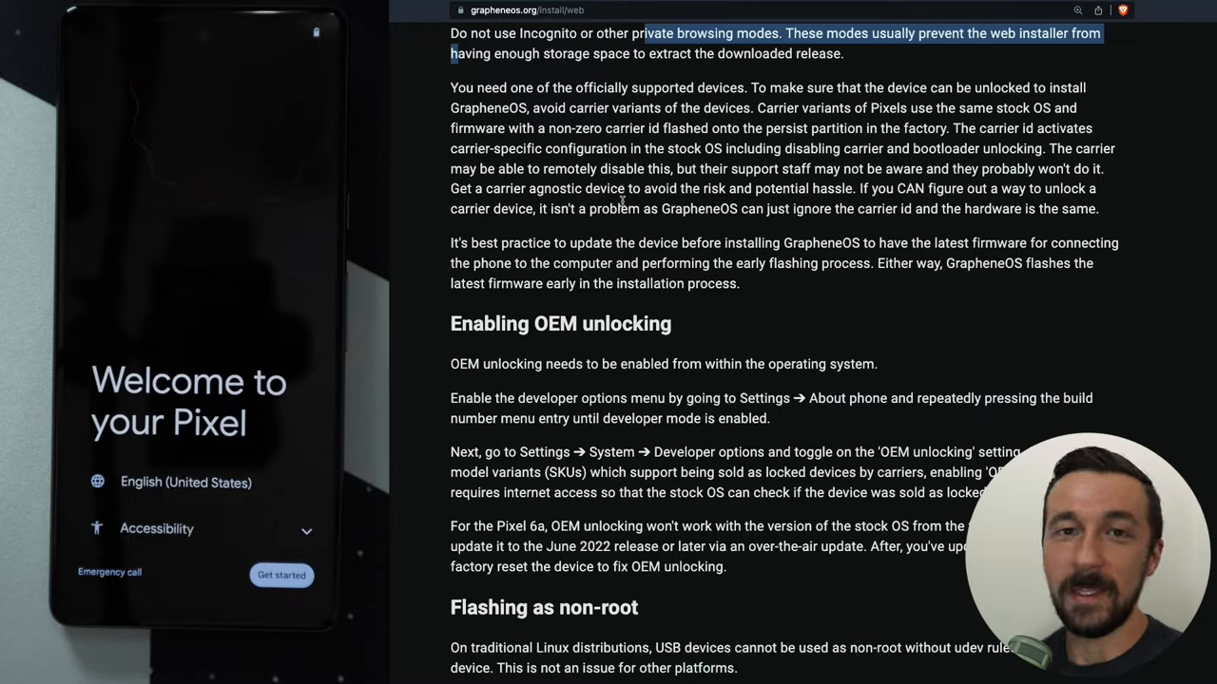
scroll(down, 3)
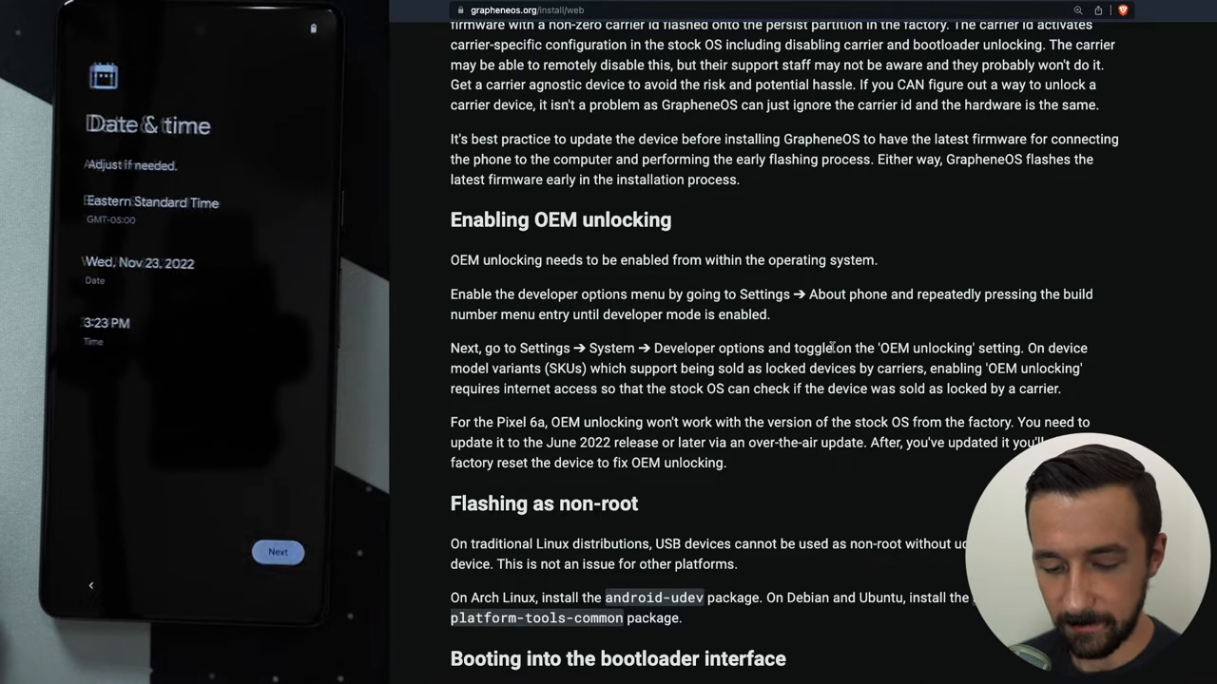
Step: Keep the date and time, accept the Google services terms and continue past Limited Warranty
click(277, 551)
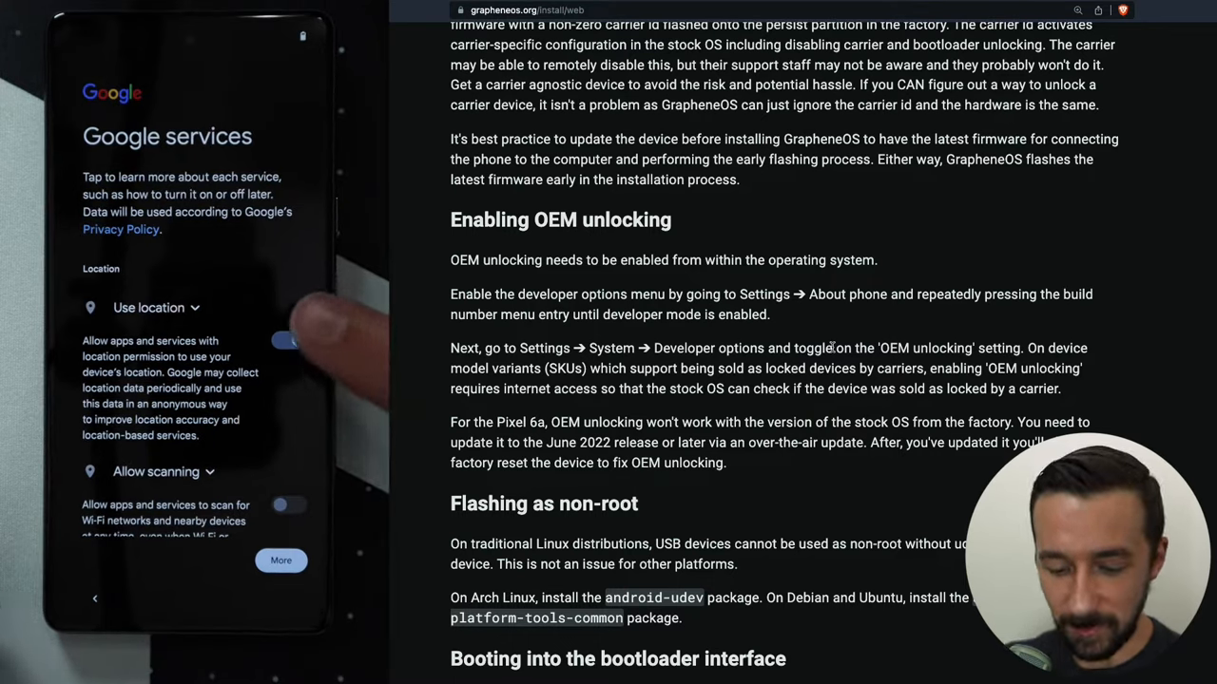
scroll(down, 3)
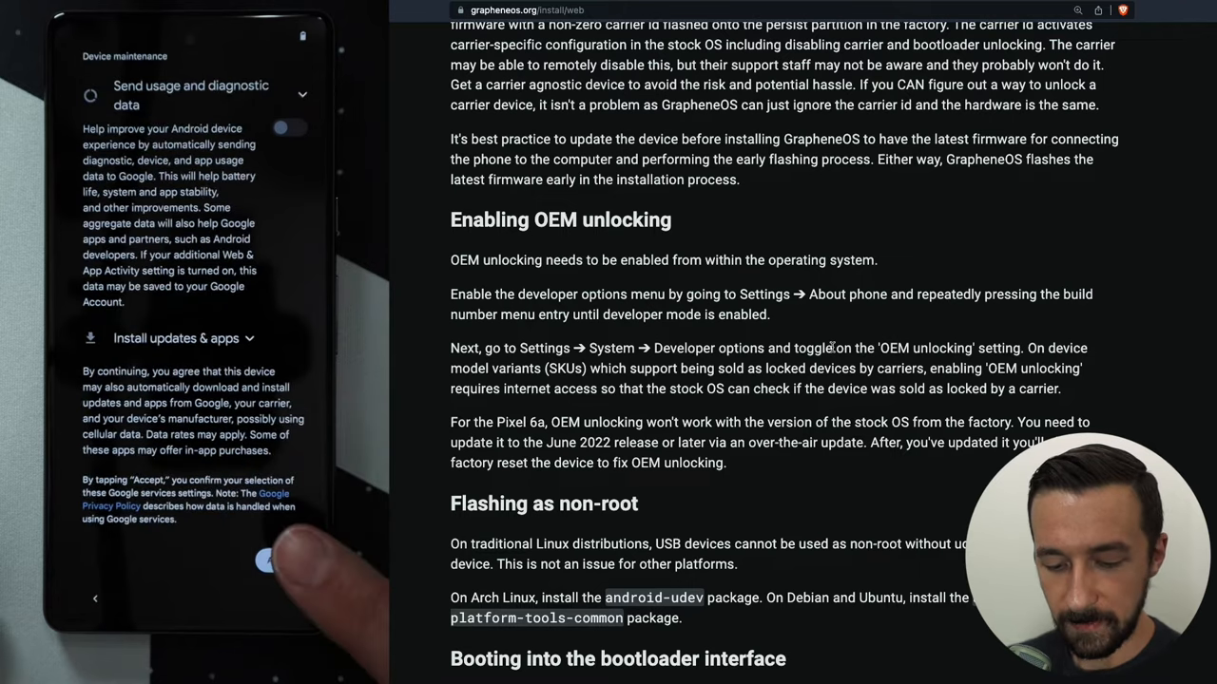
click(270, 561)
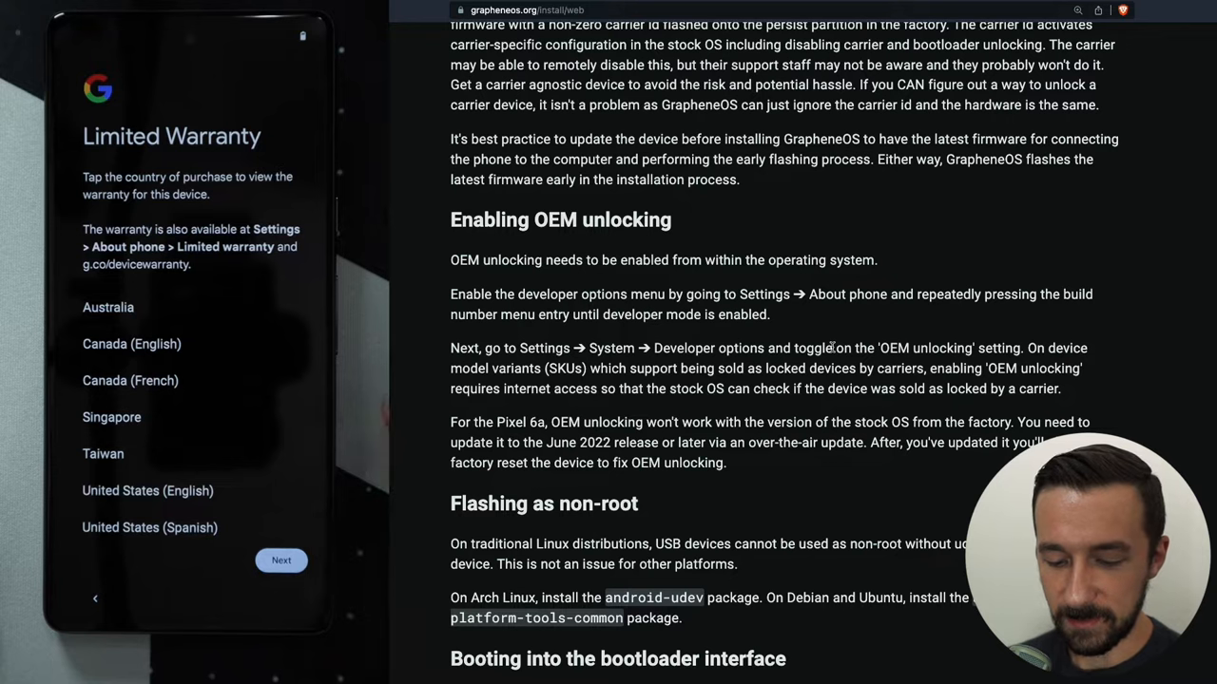
click(282, 559)
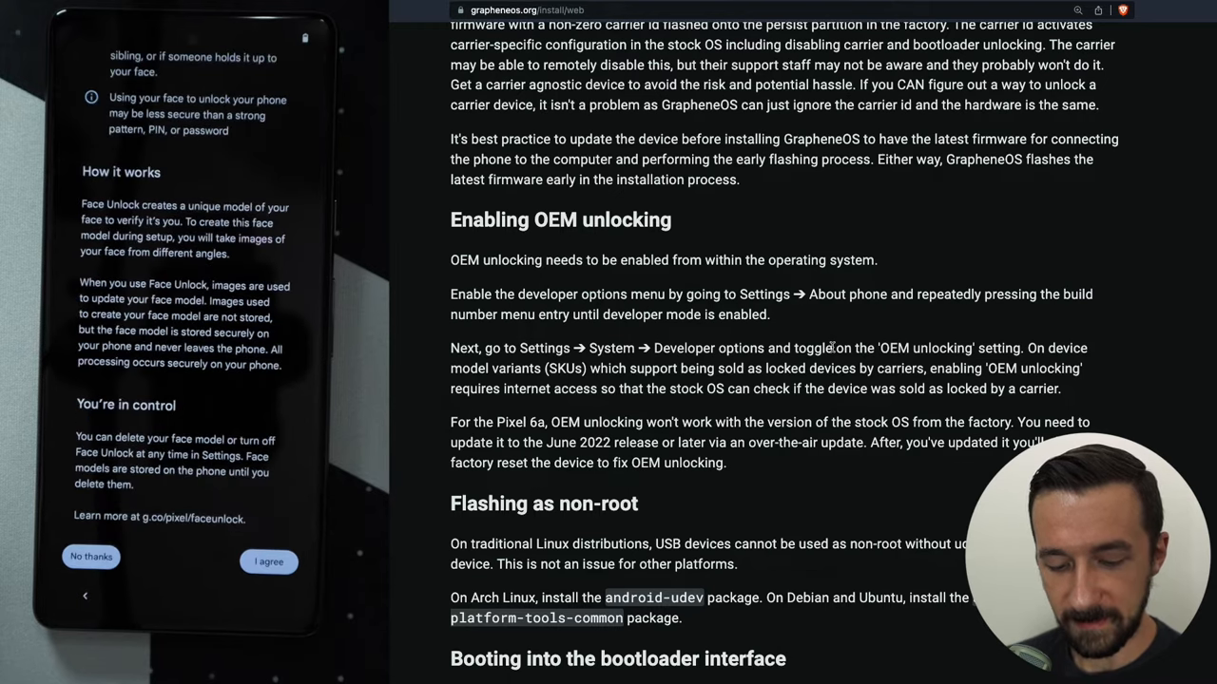
Step: Move past the Face Unlock consent and swipe up from 'All set!' to the home screen
click(268, 560)
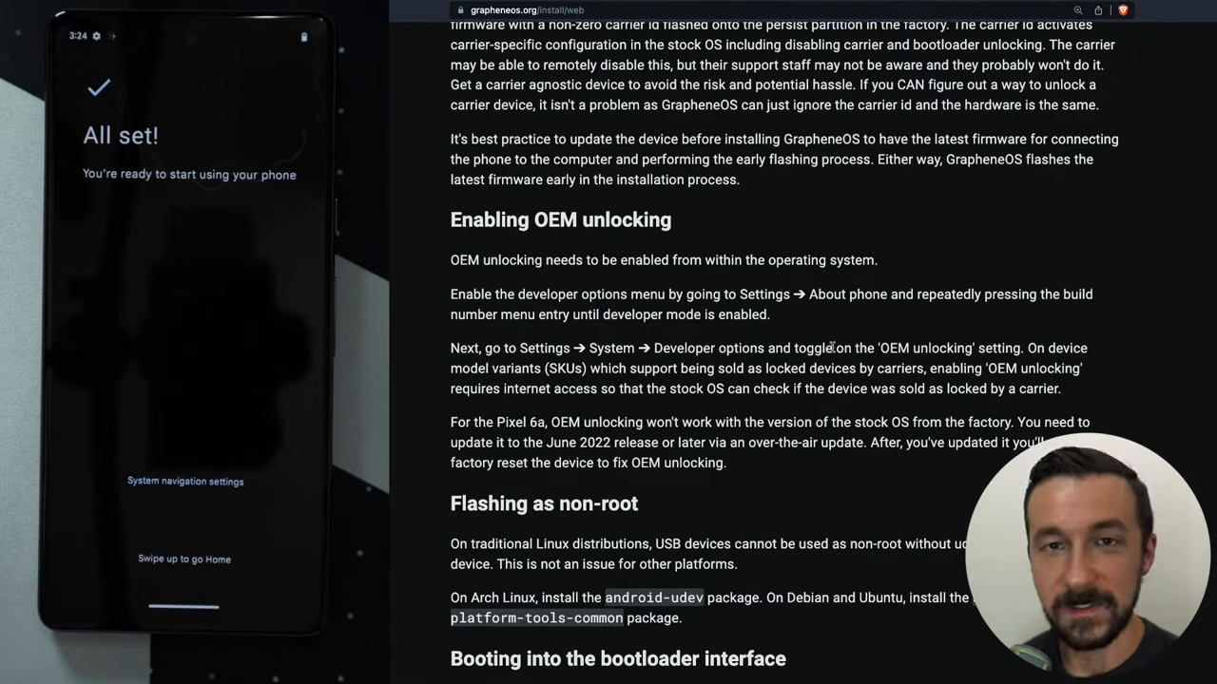
drag(186, 570, 186, 285)
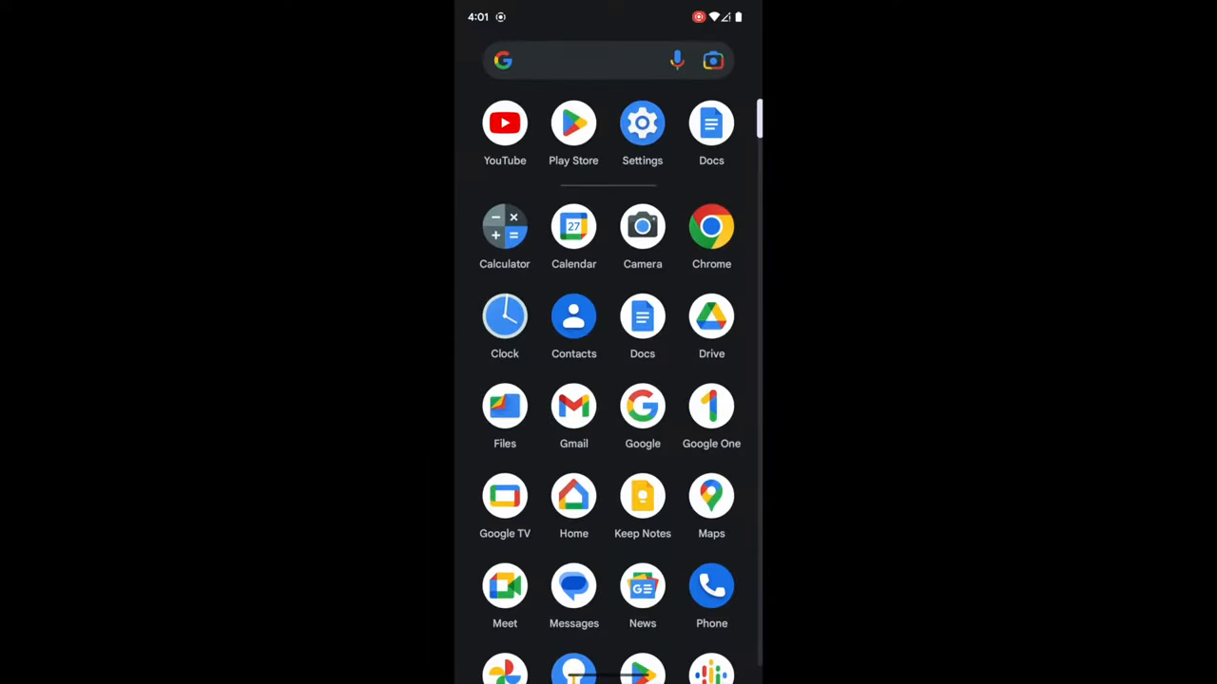
Step: Launch Settings from the app drawer and reach its System page
scroll(down, 3)
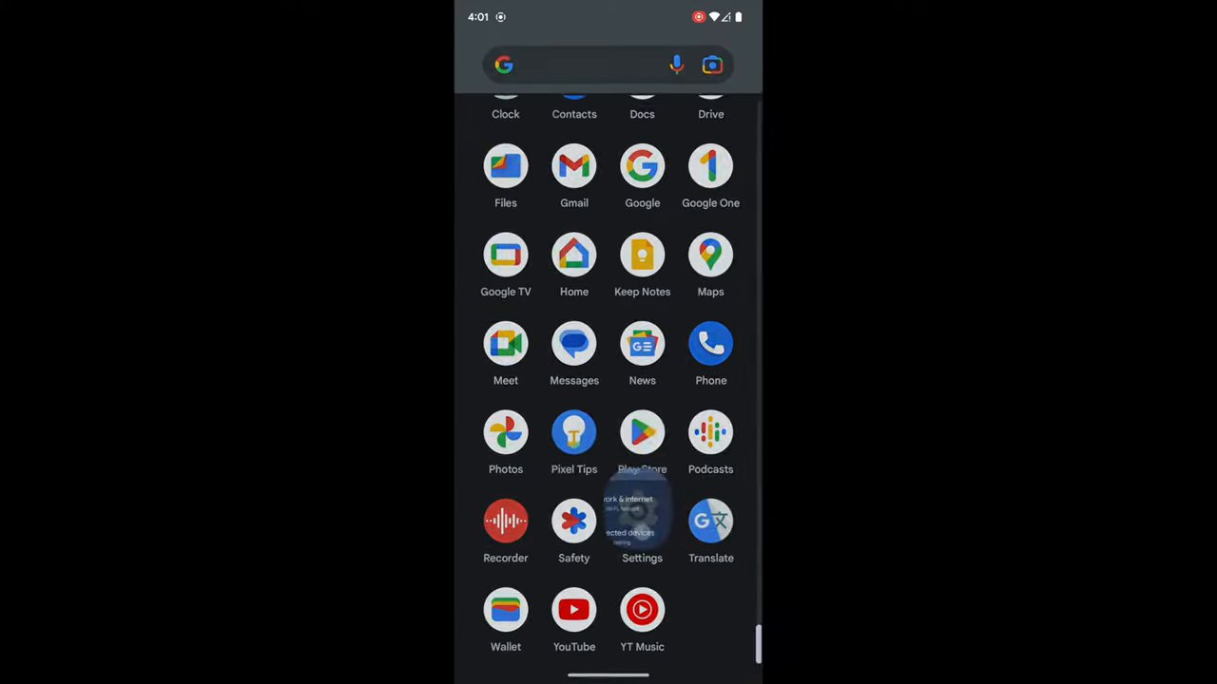
click(642, 521)
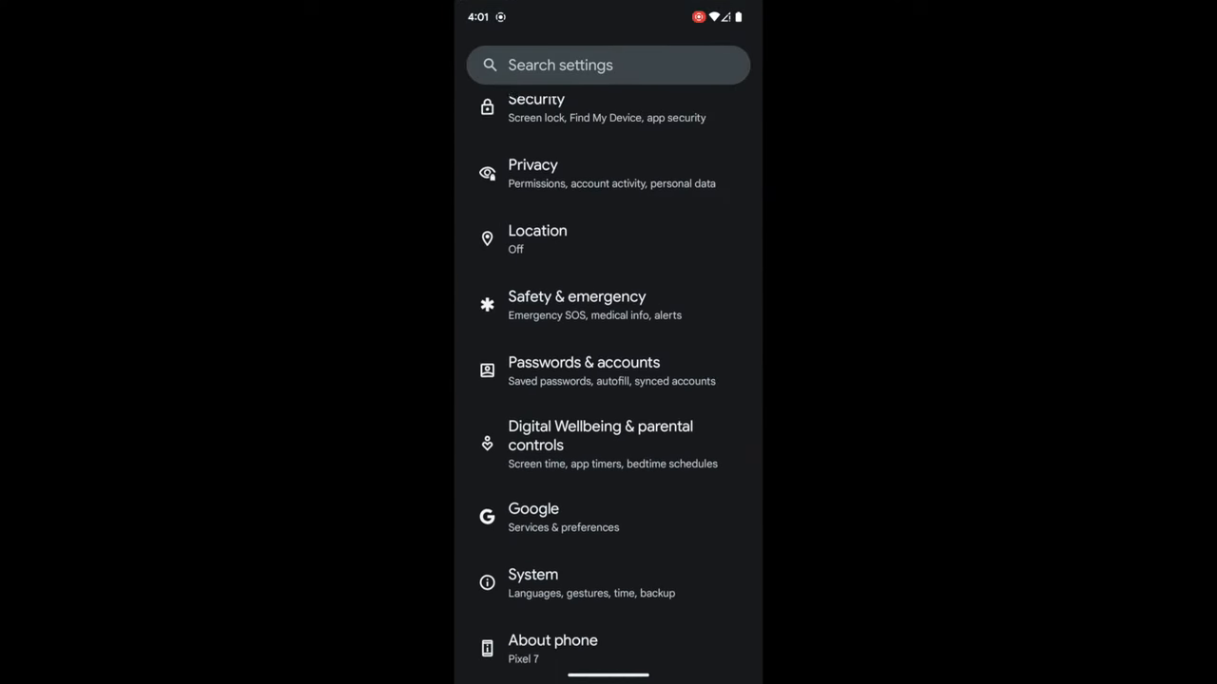
scroll(down, 3)
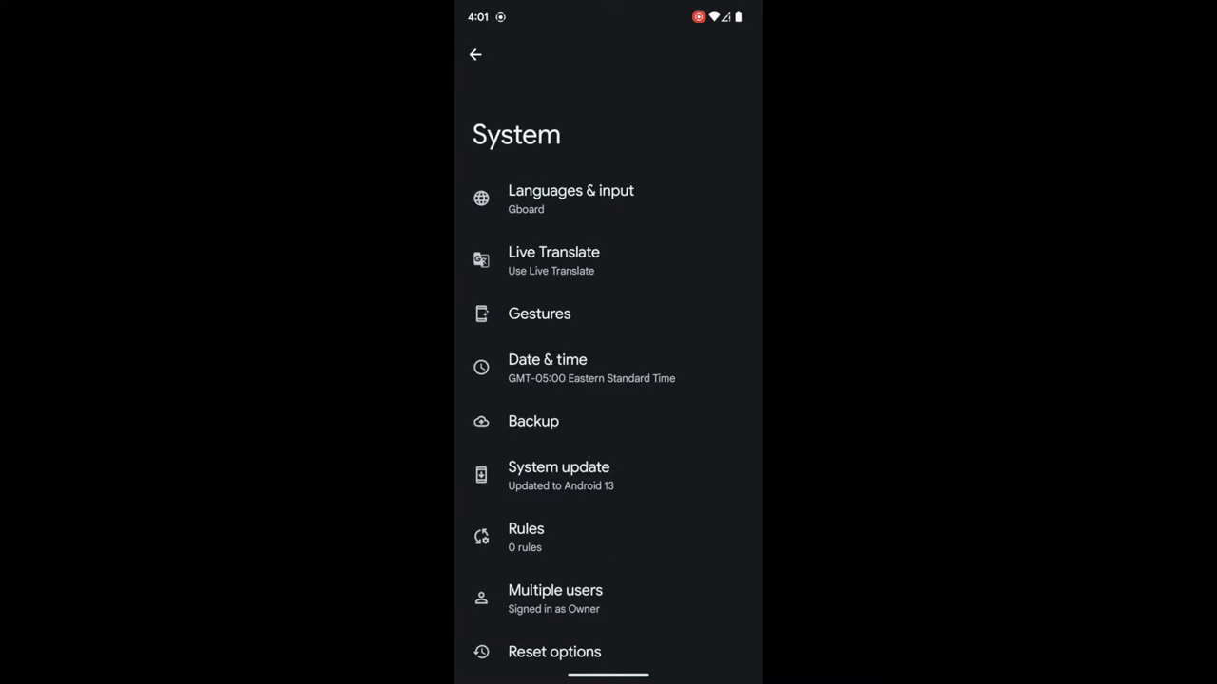
click(559, 475)
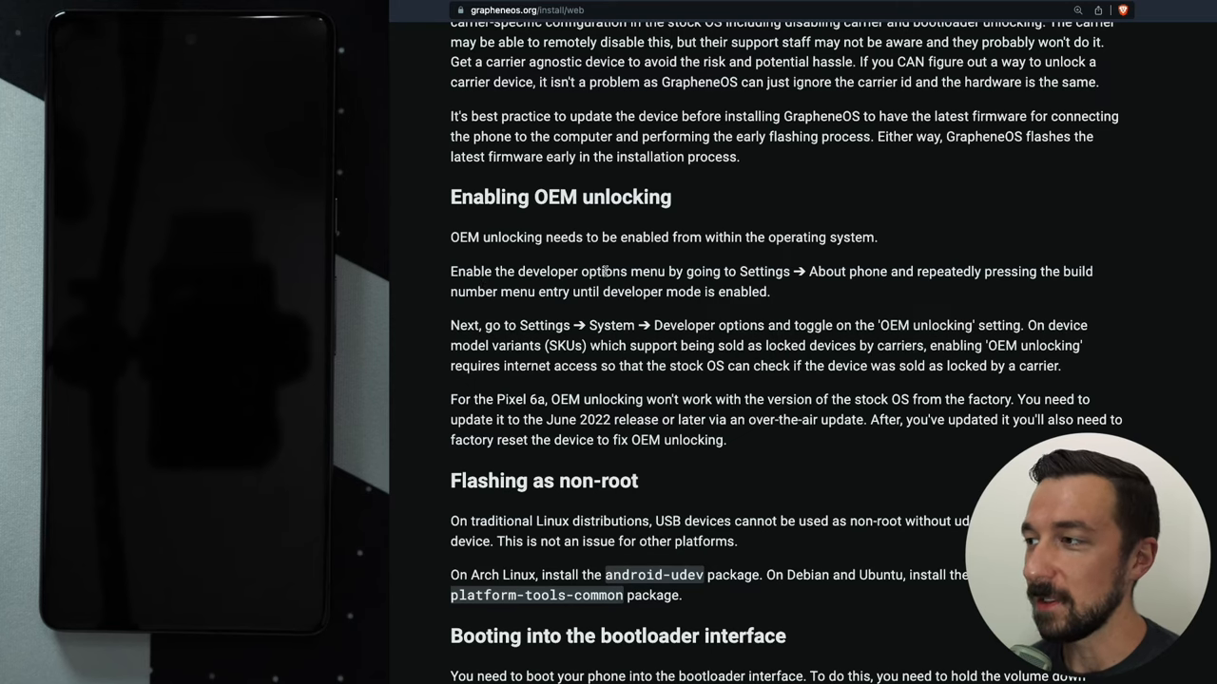
mouse_move(733, 285)
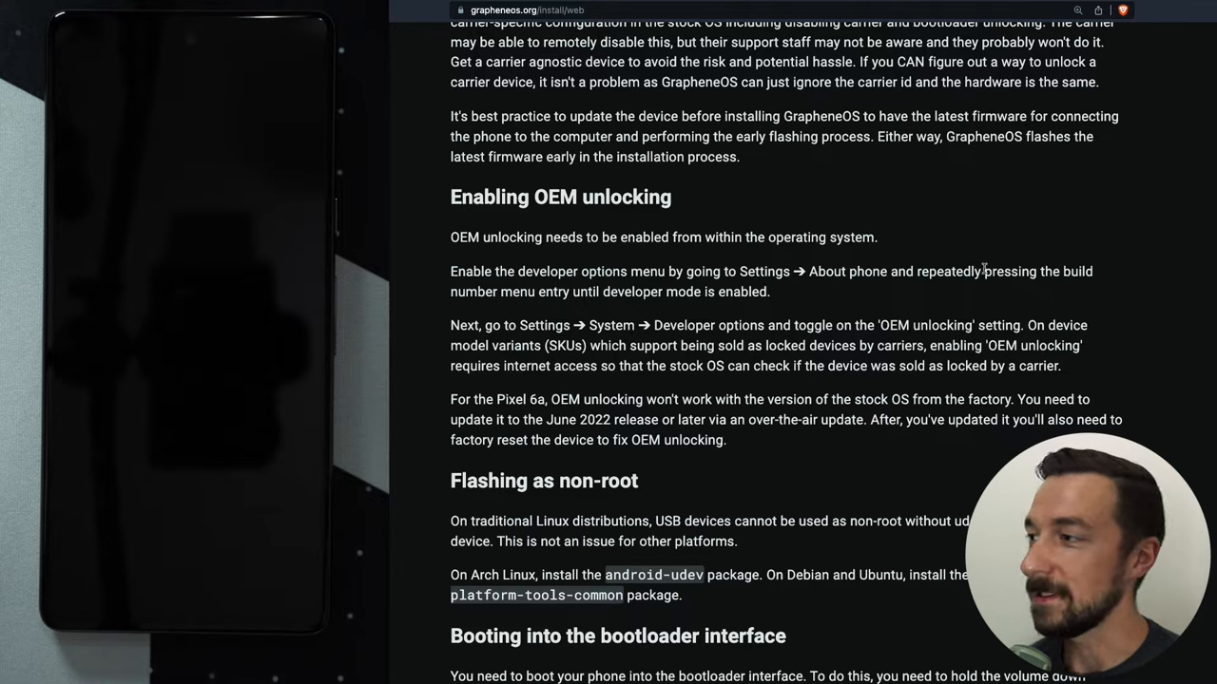
mouse_move(571, 294)
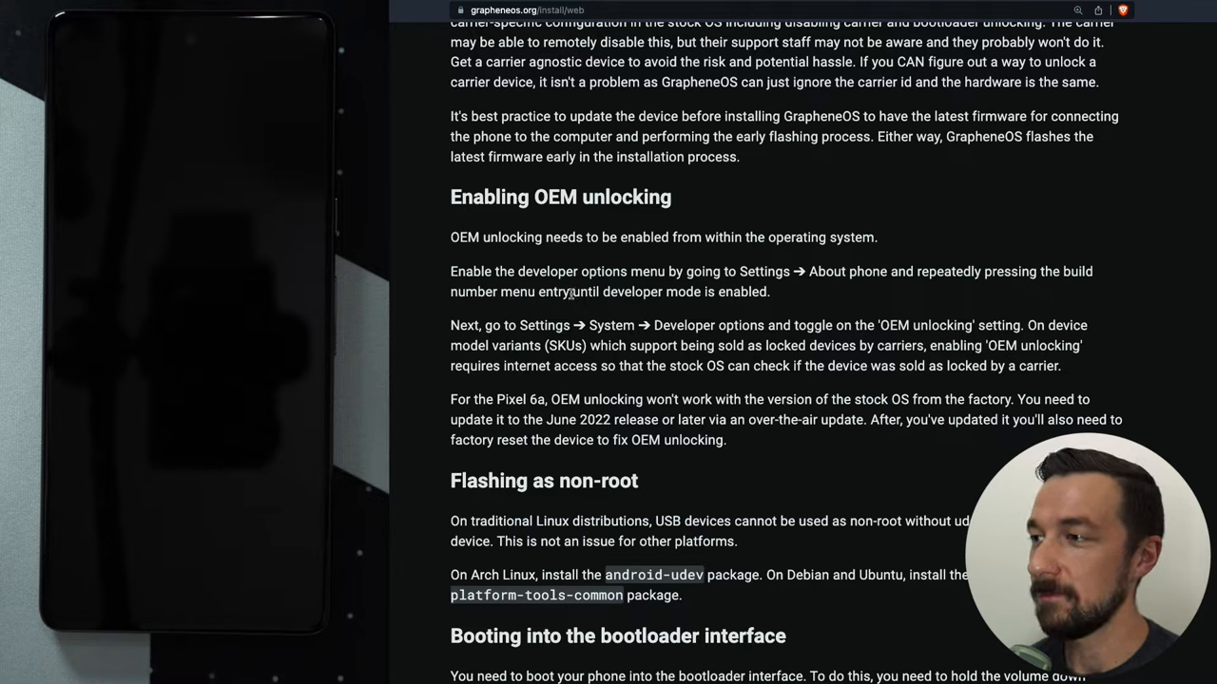
mouse_move(931, 247)
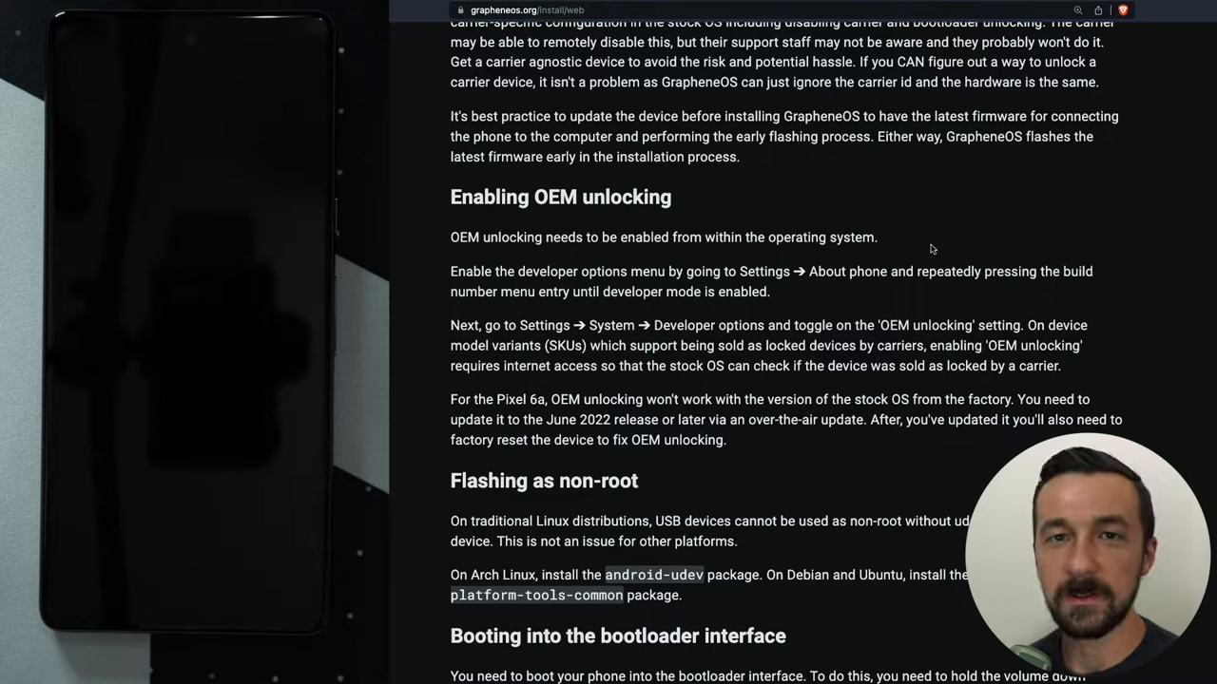
mouse_move(898, 186)
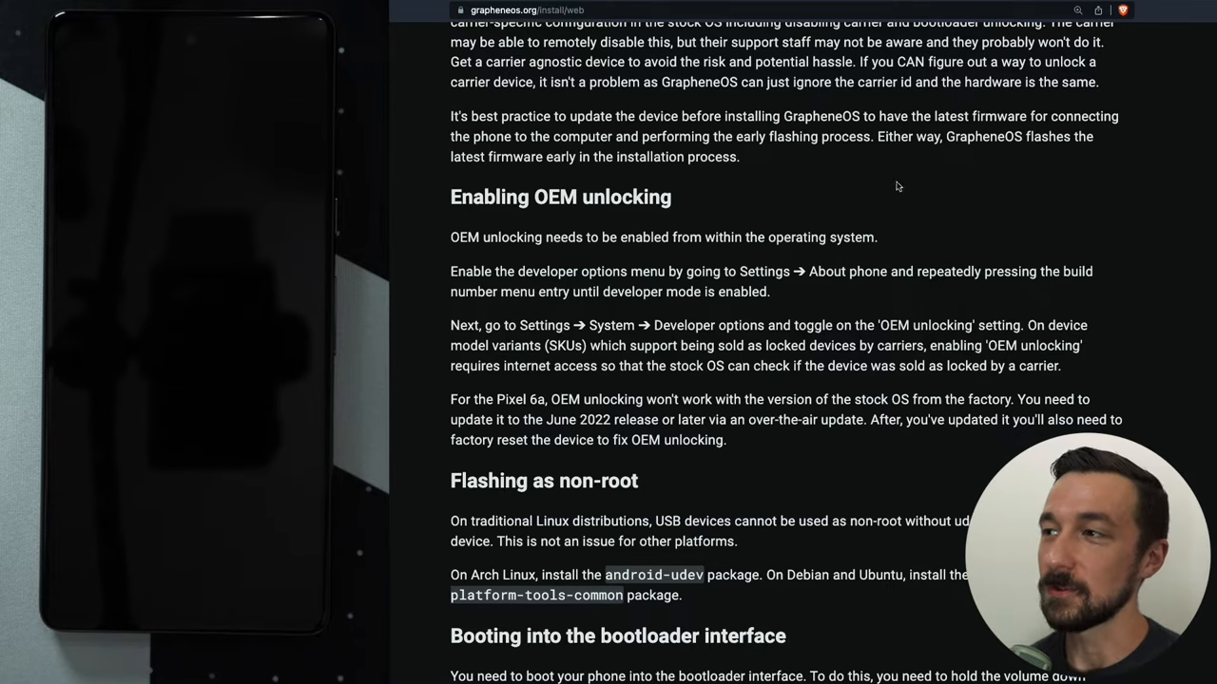
mouse_move(593, 325)
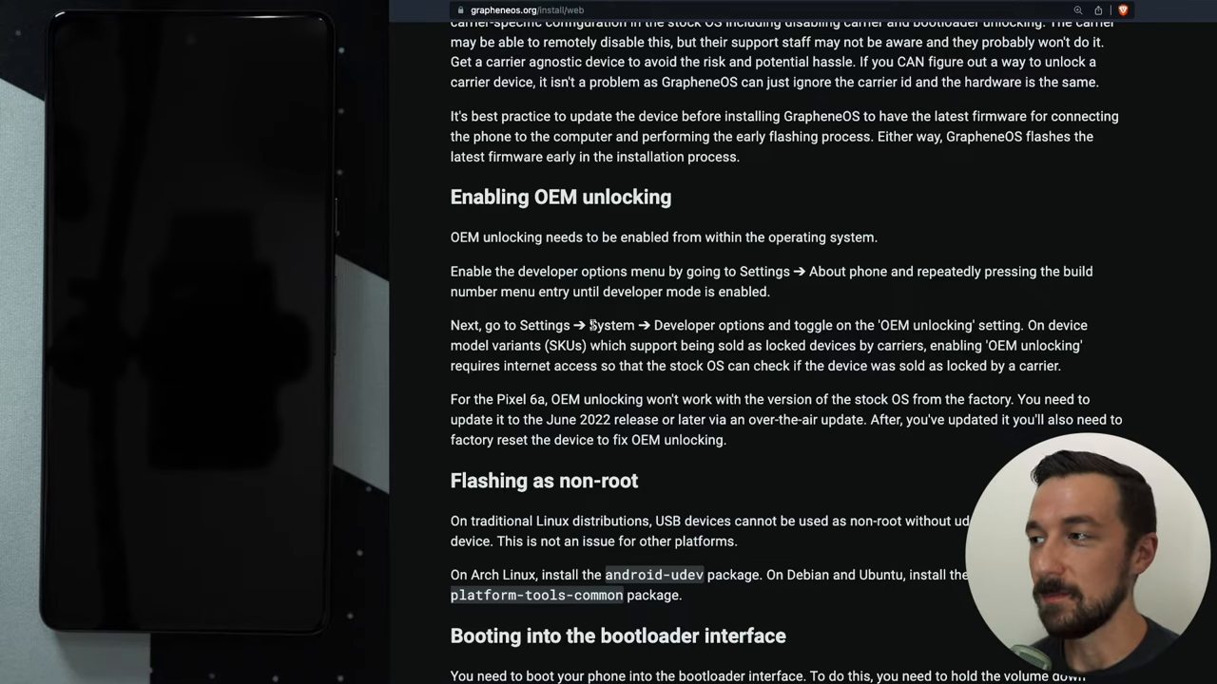
mouse_move(654, 266)
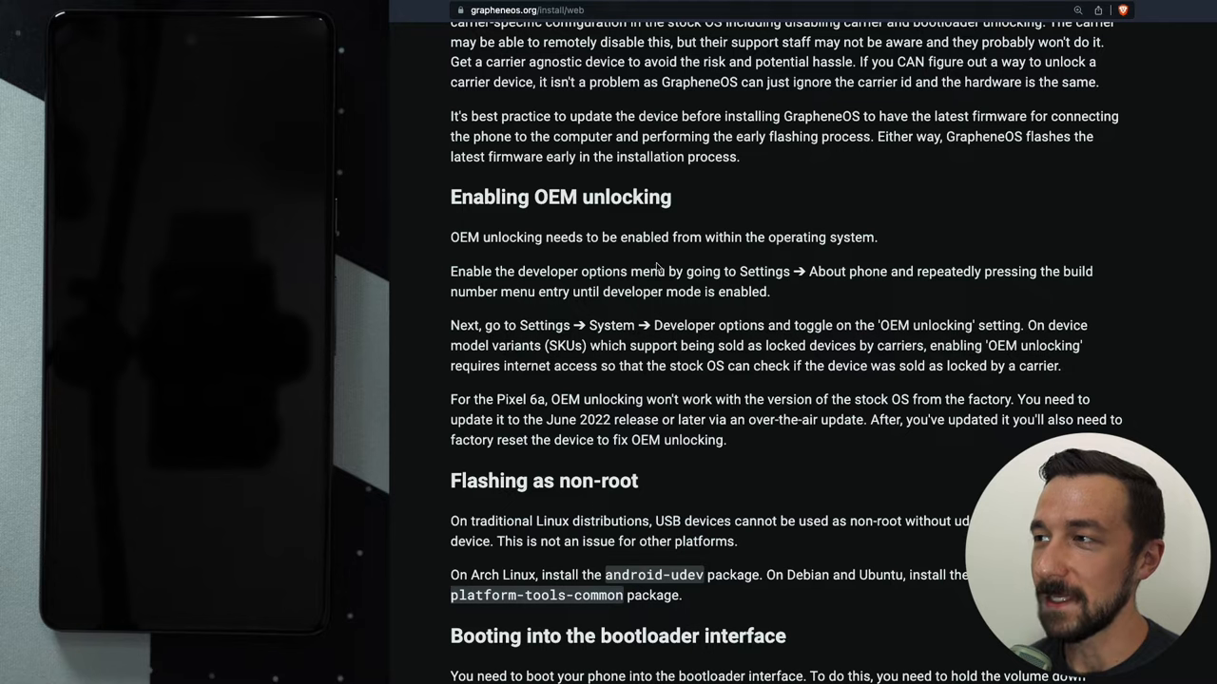
mouse_move(696, 133)
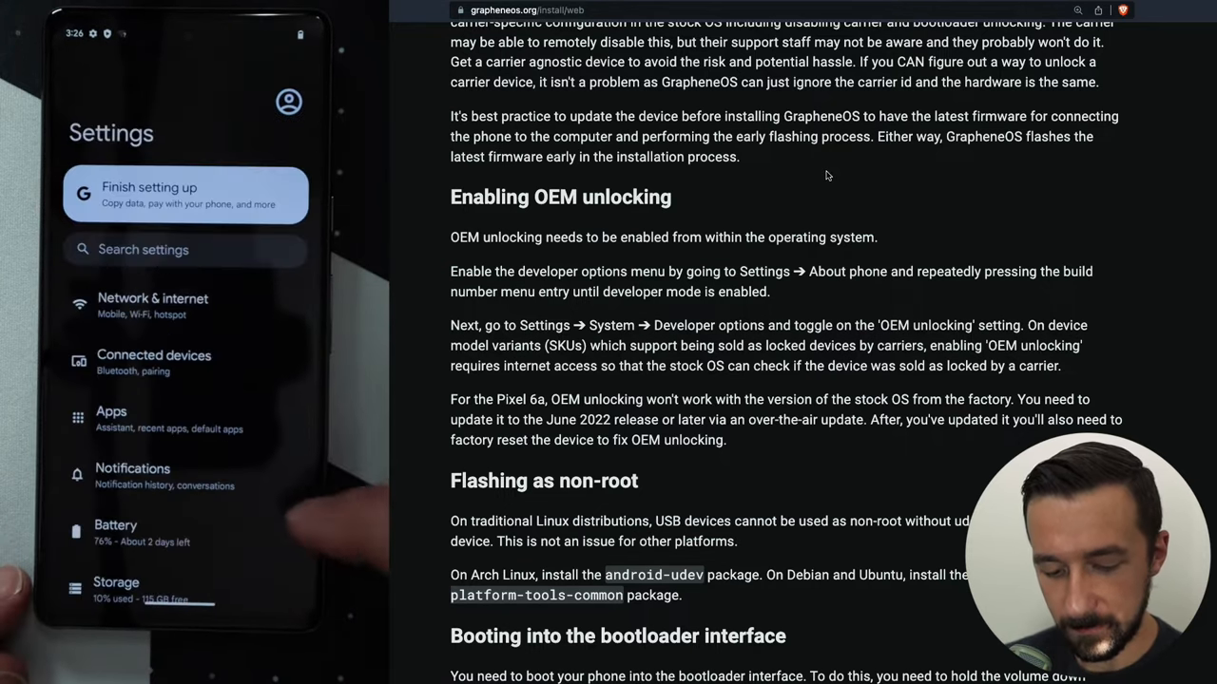
Step: Reach the About phone page showing the Build number entry
scroll(down, 3)
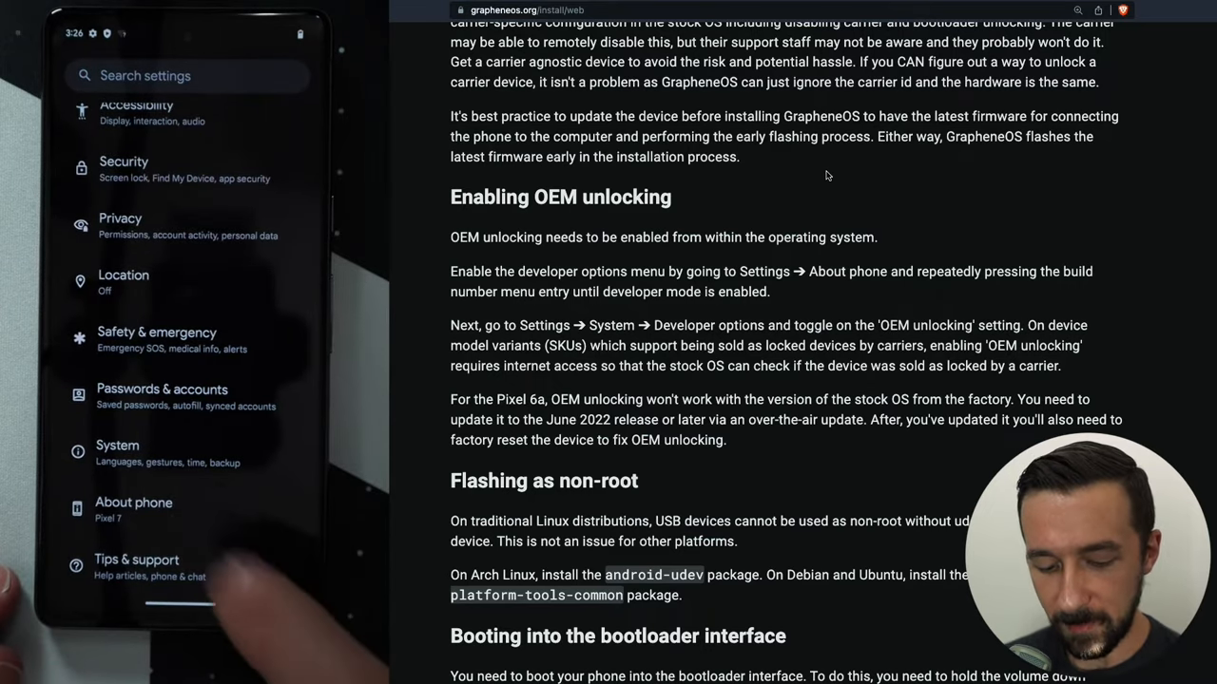
click(133, 510)
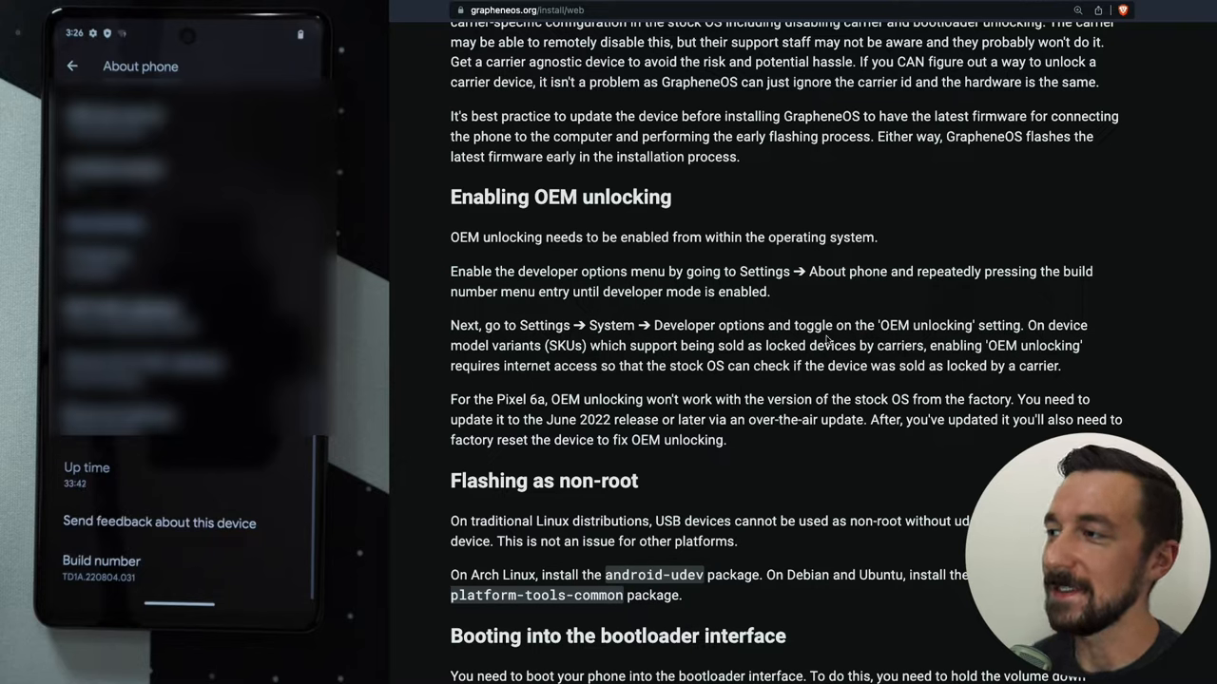
mouse_move(1121, 315)
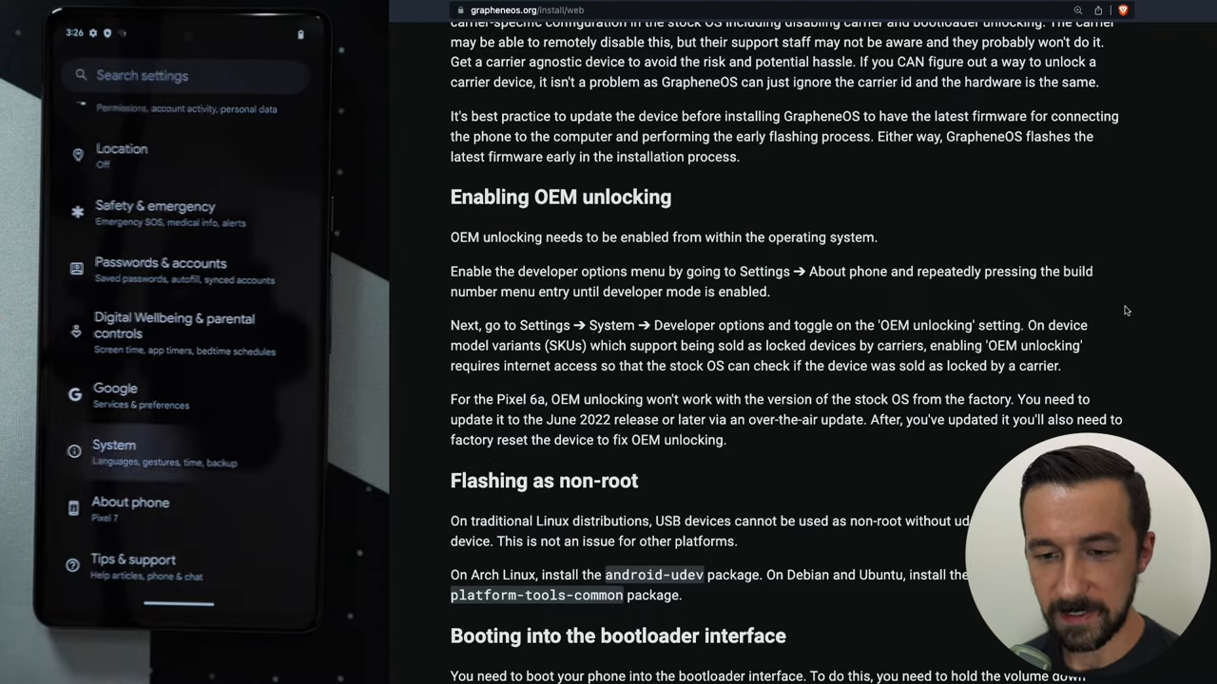
Step: Enter Developer options from the System settings page
click(114, 445)
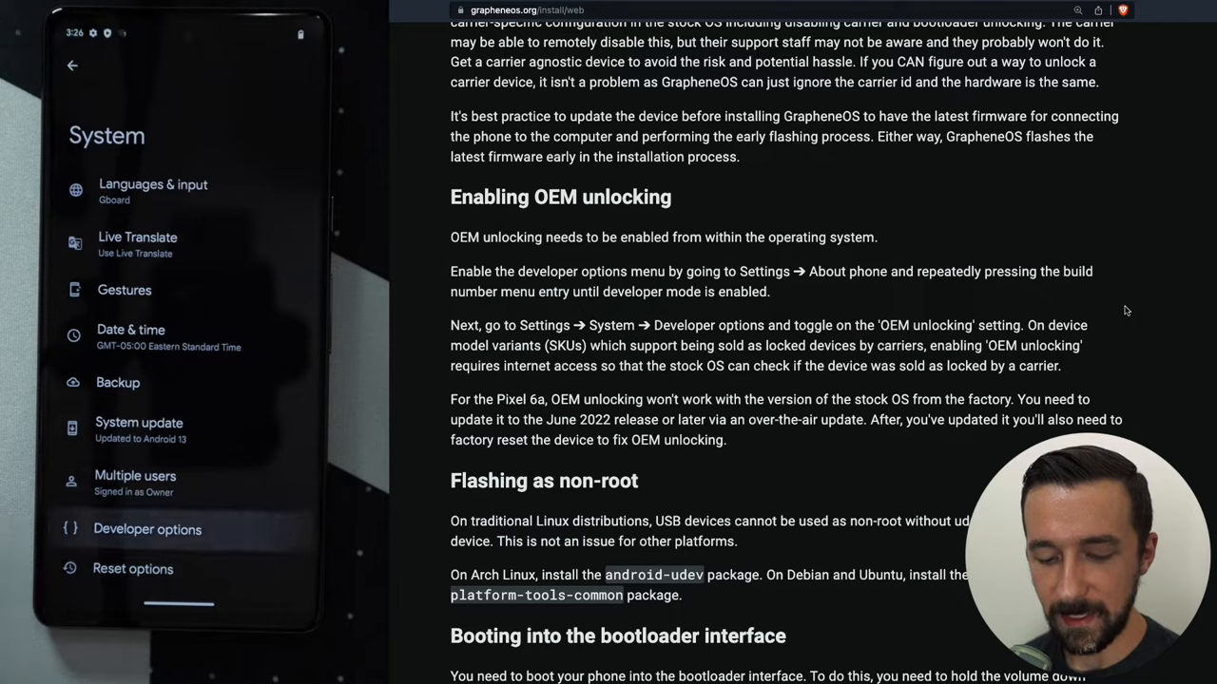
click(148, 529)
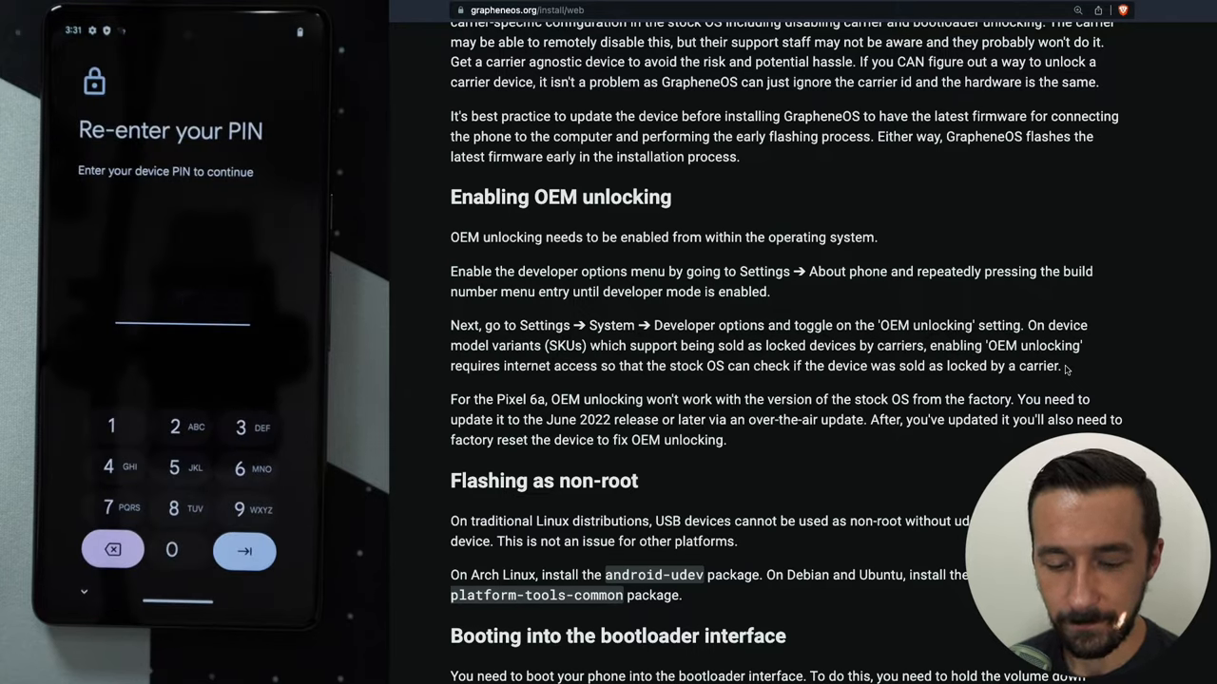
Step: Submit the device PIN and confirm Enable in the 'Allow OEM unlocking?' dialog
click(110, 425)
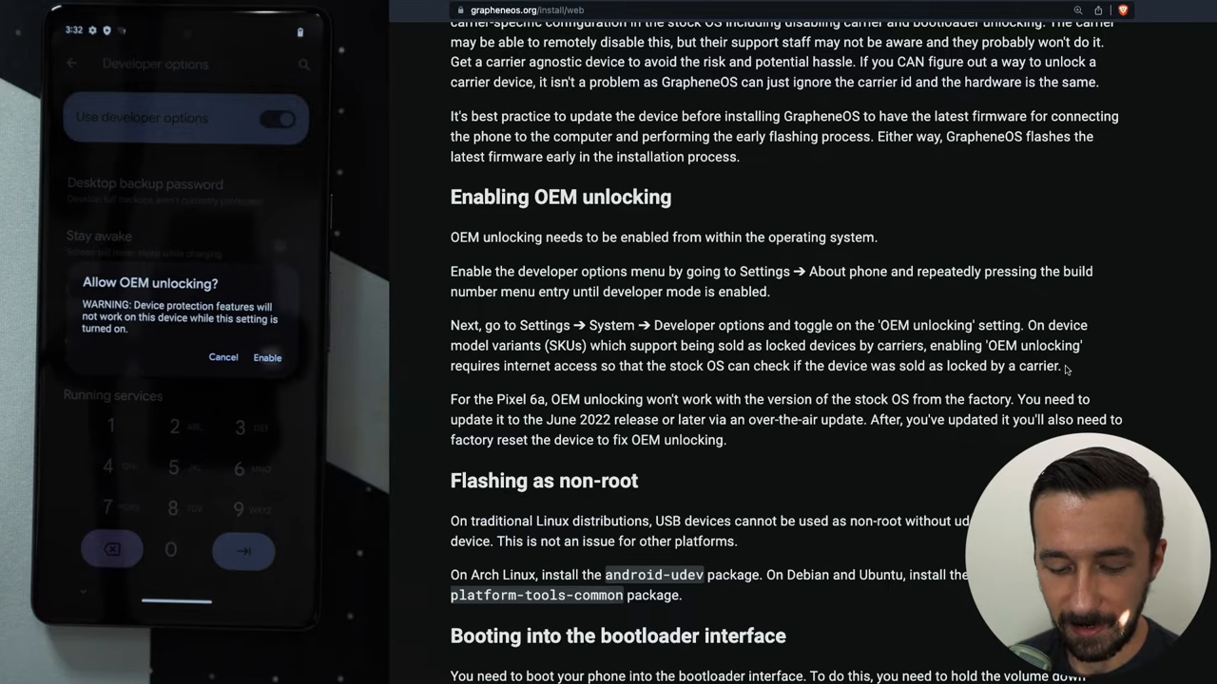
click(266, 357)
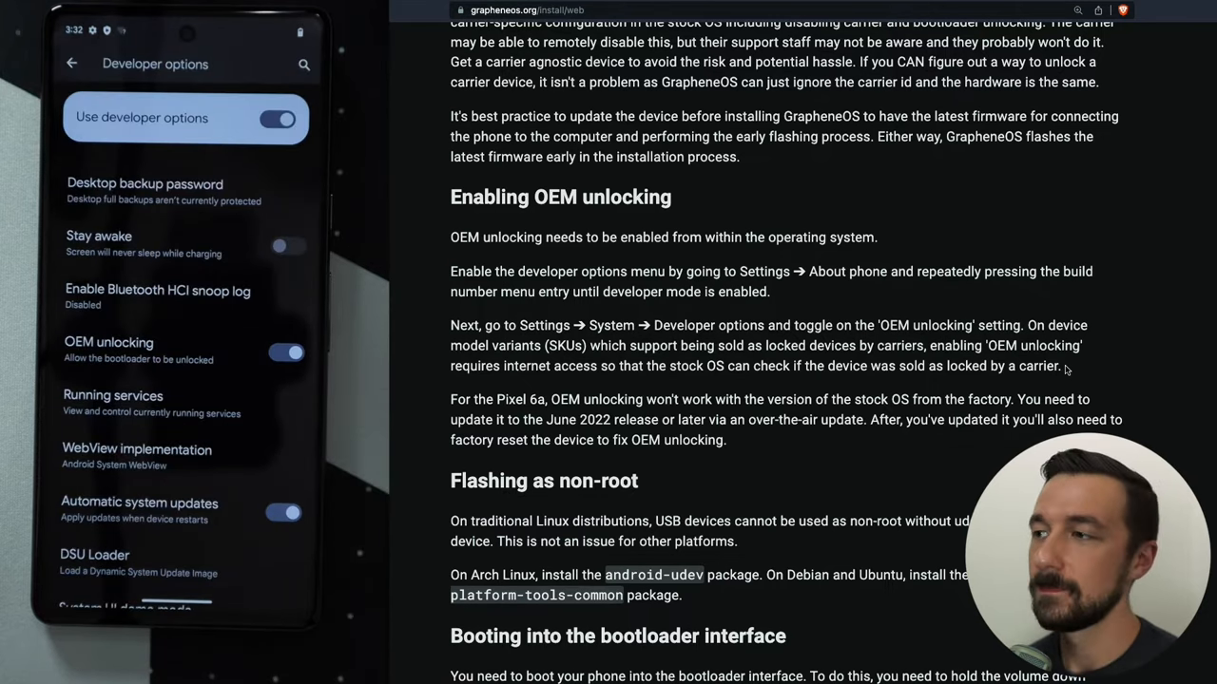
Step: Scroll past the flashing notes to the 'Booting into the bootloader interface' section
scroll(down, 3)
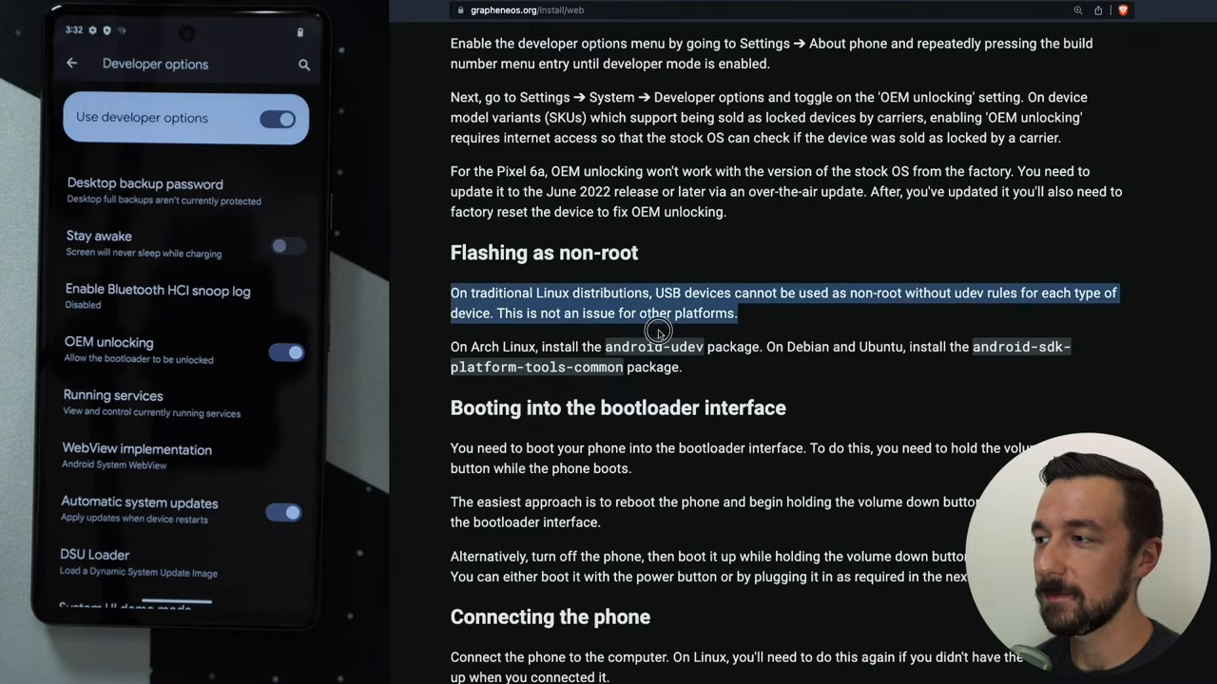
scroll(down, 3)
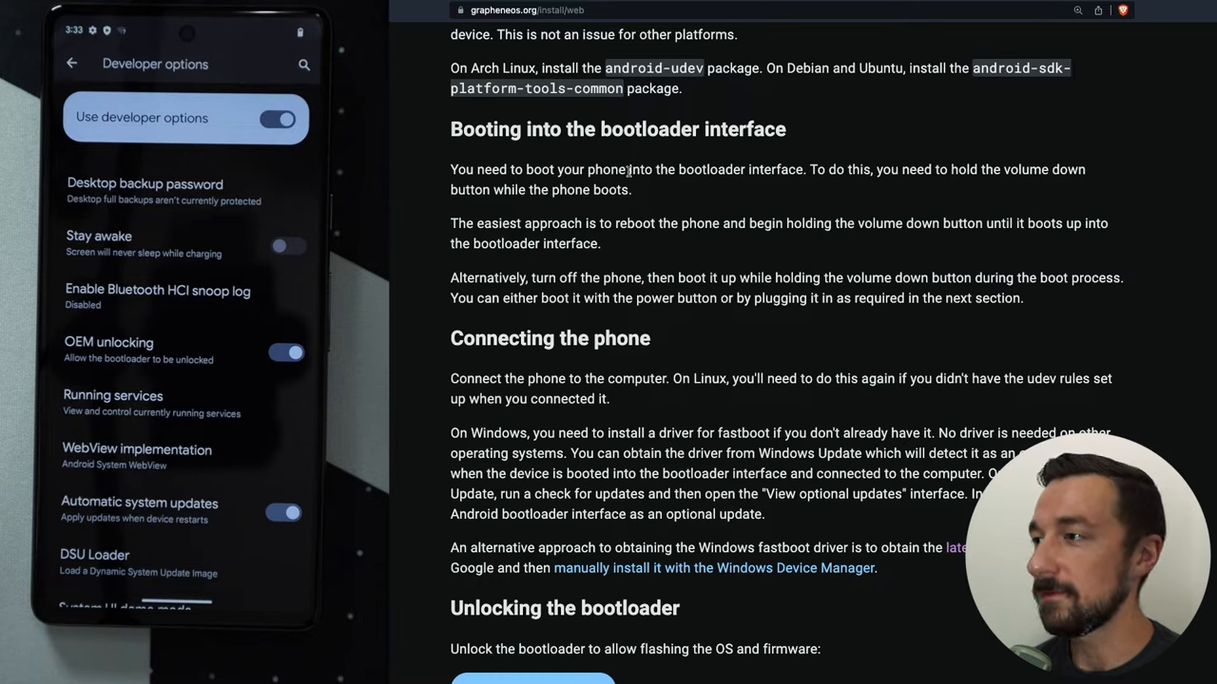
mouse_move(916, 168)
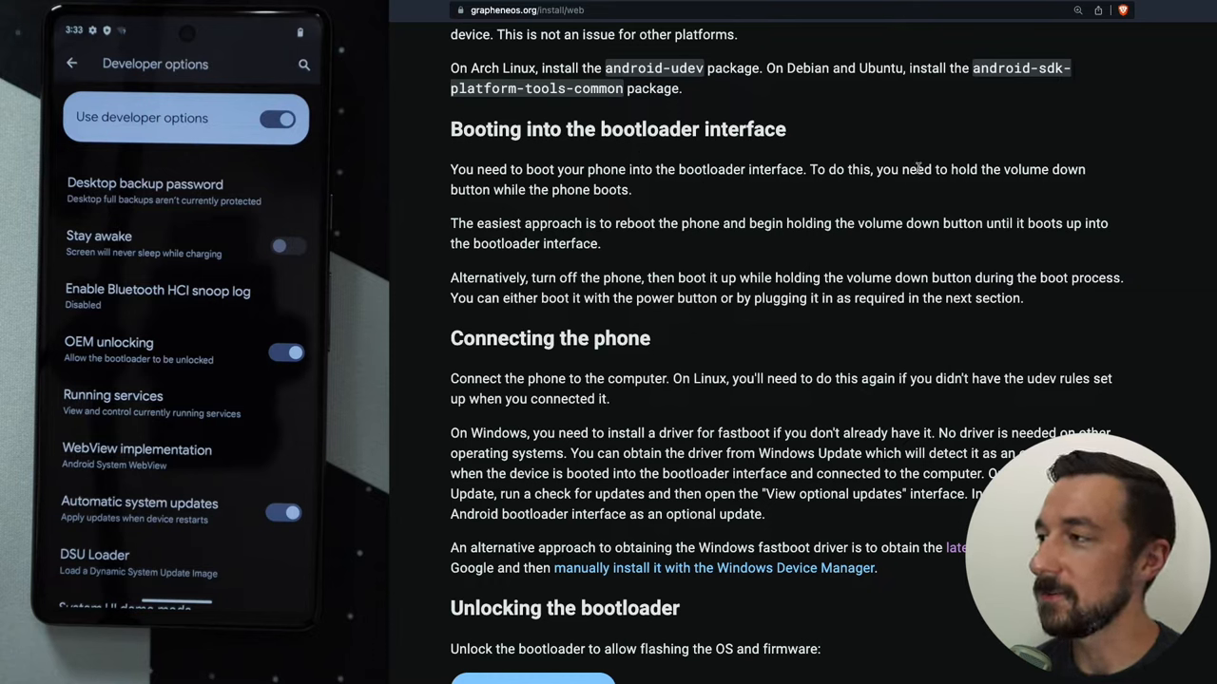
mouse_move(541, 194)
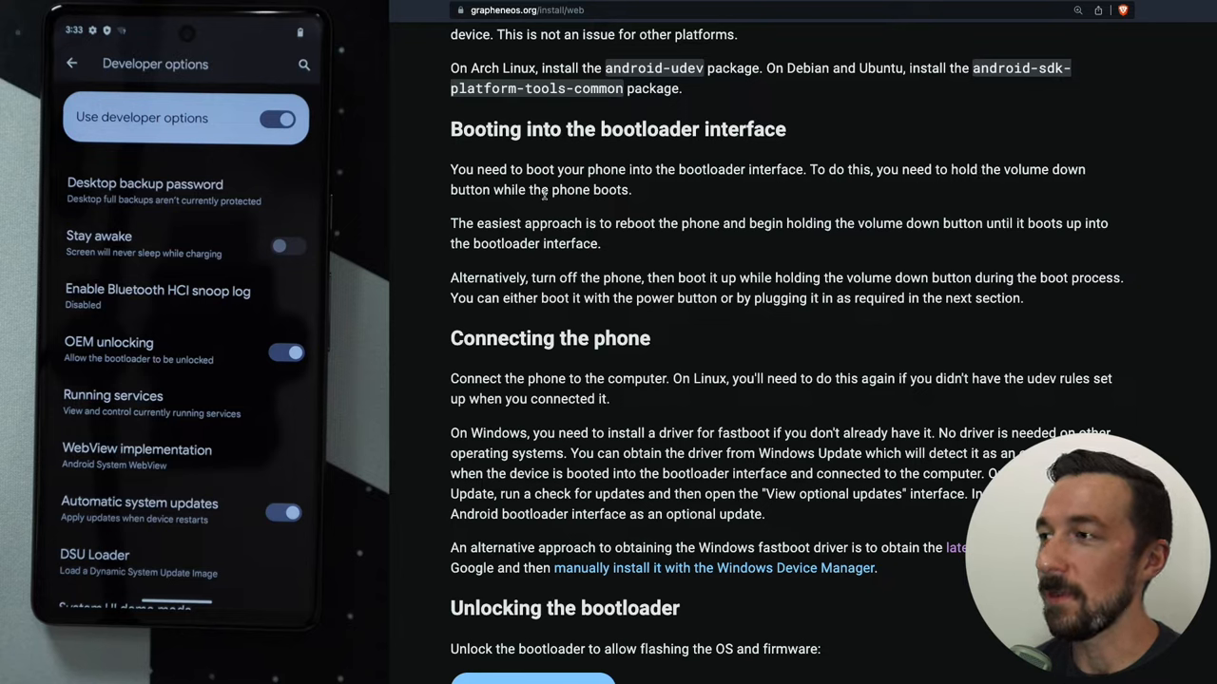
mouse_move(513, 221)
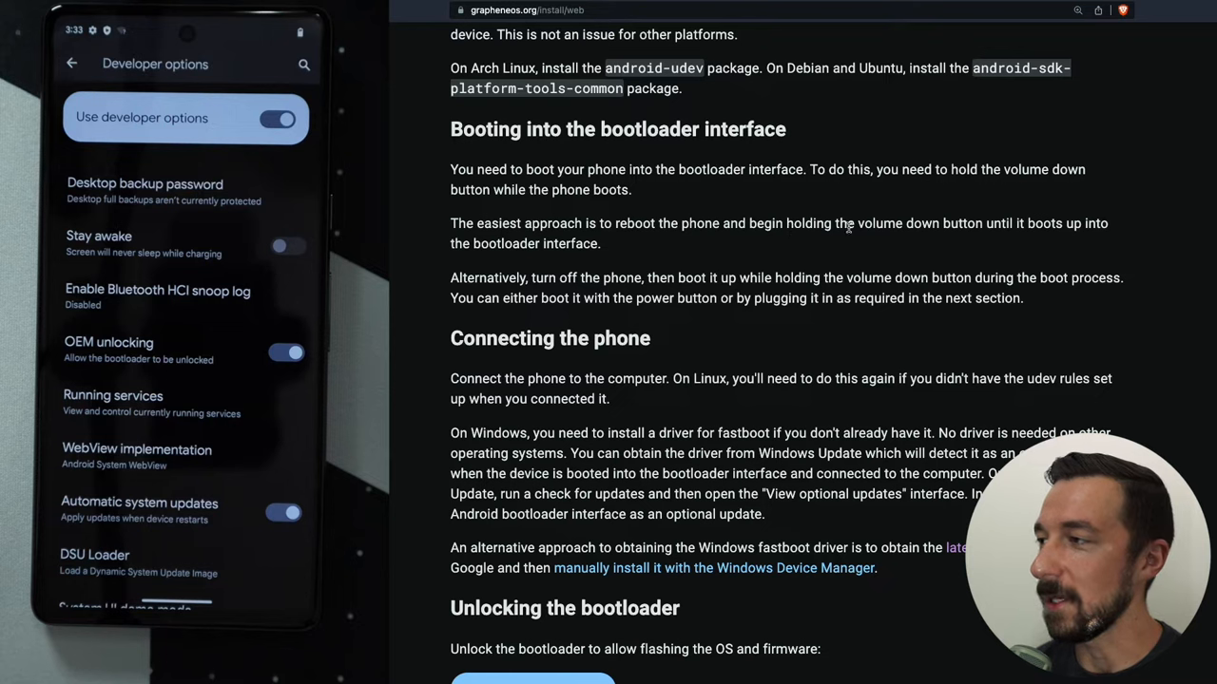
mouse_move(612, 262)
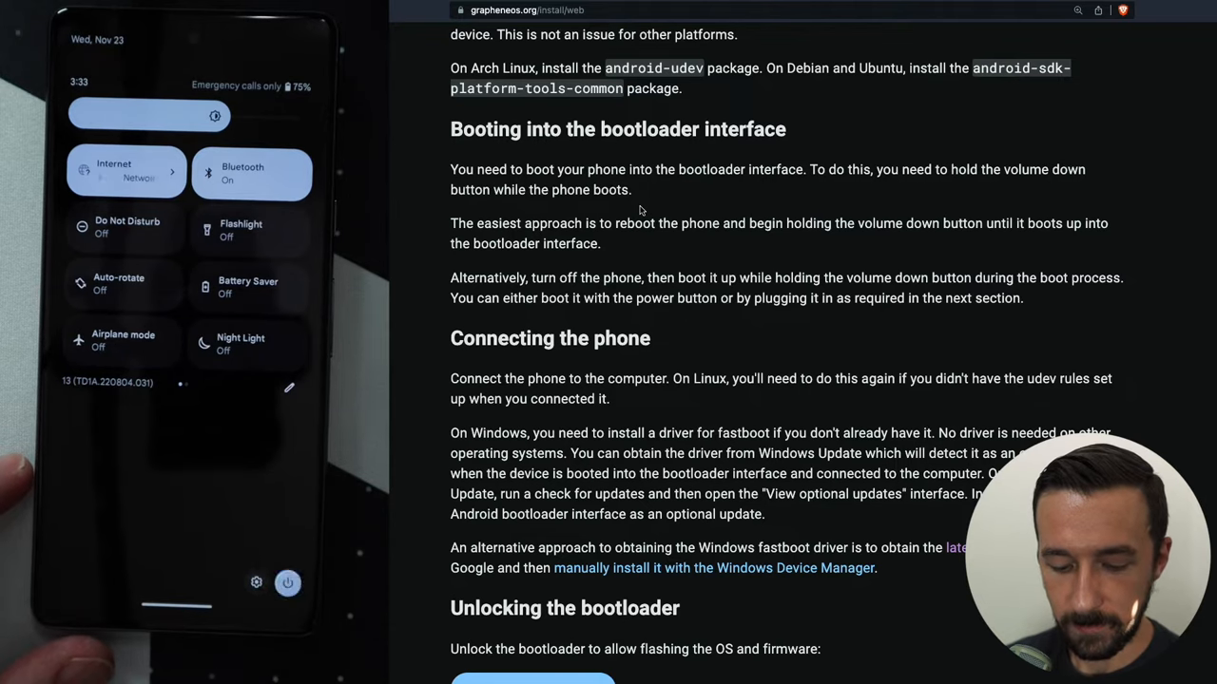
Step: Restart the phone from its power menu into Fastboot Mode
click(287, 581)
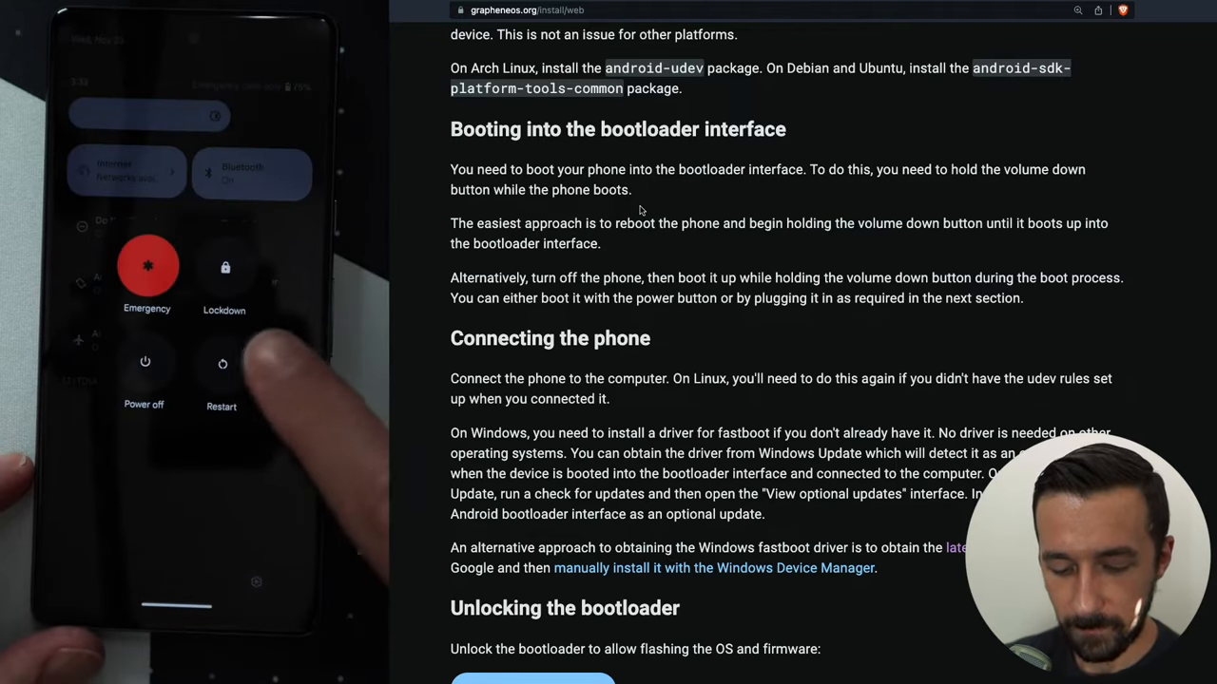
click(220, 365)
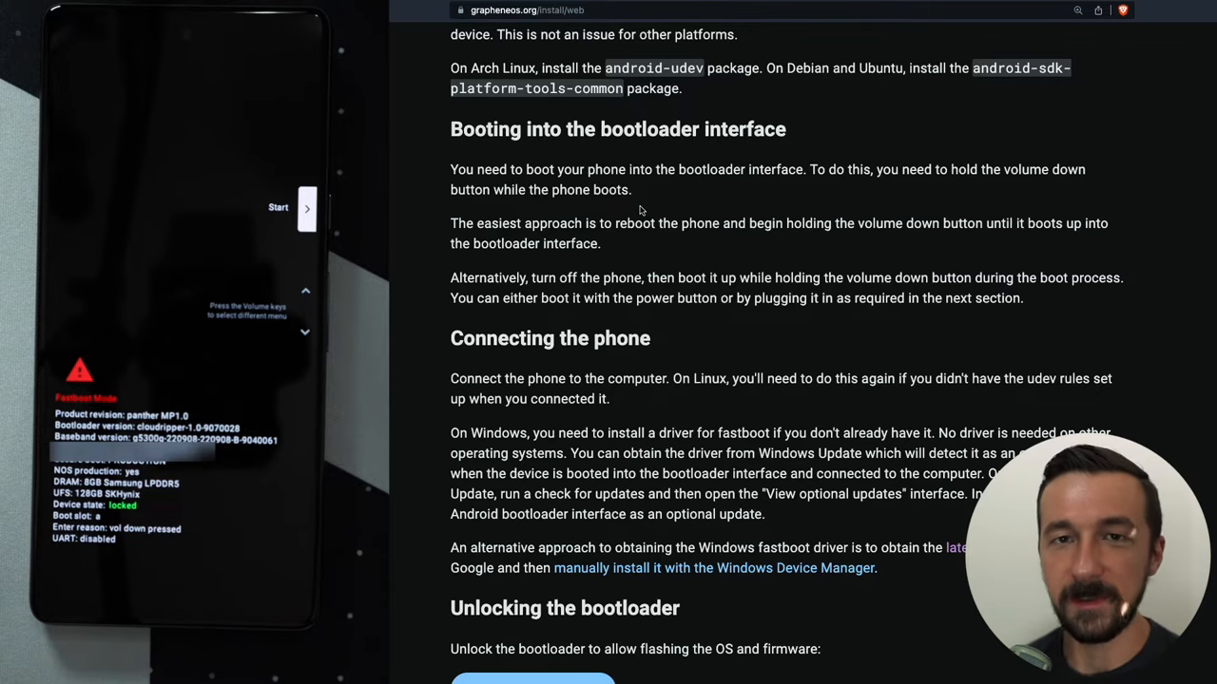
scroll(down, 3)
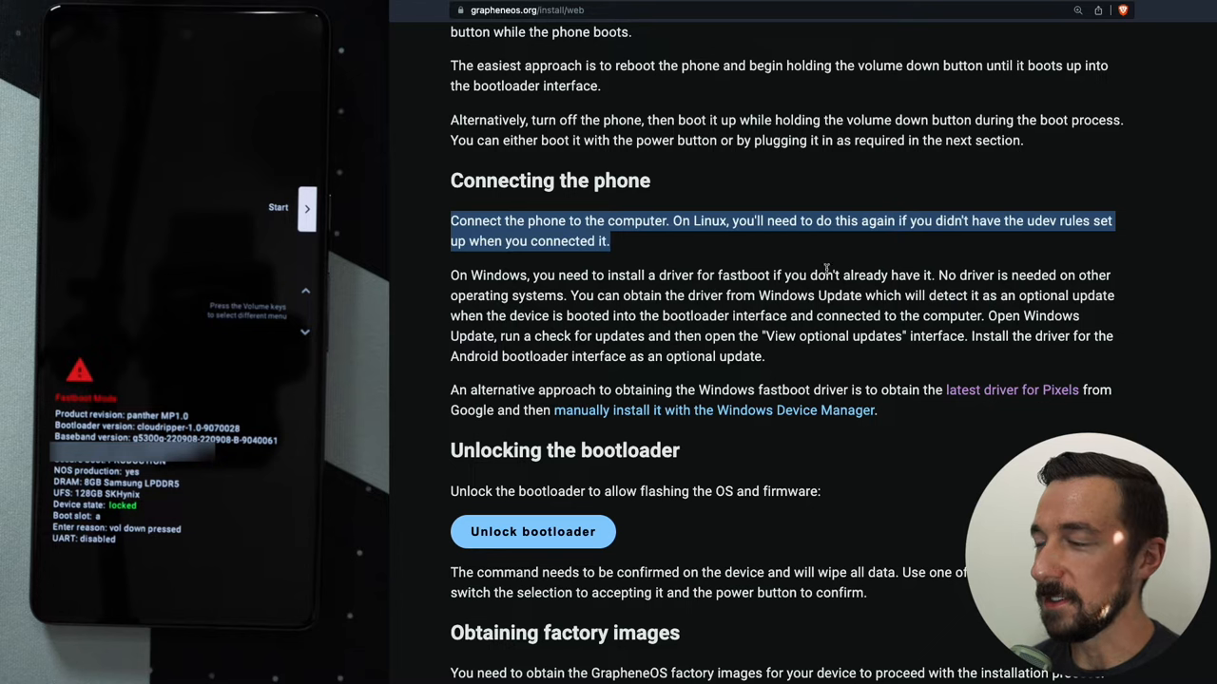
mouse_move(923, 289)
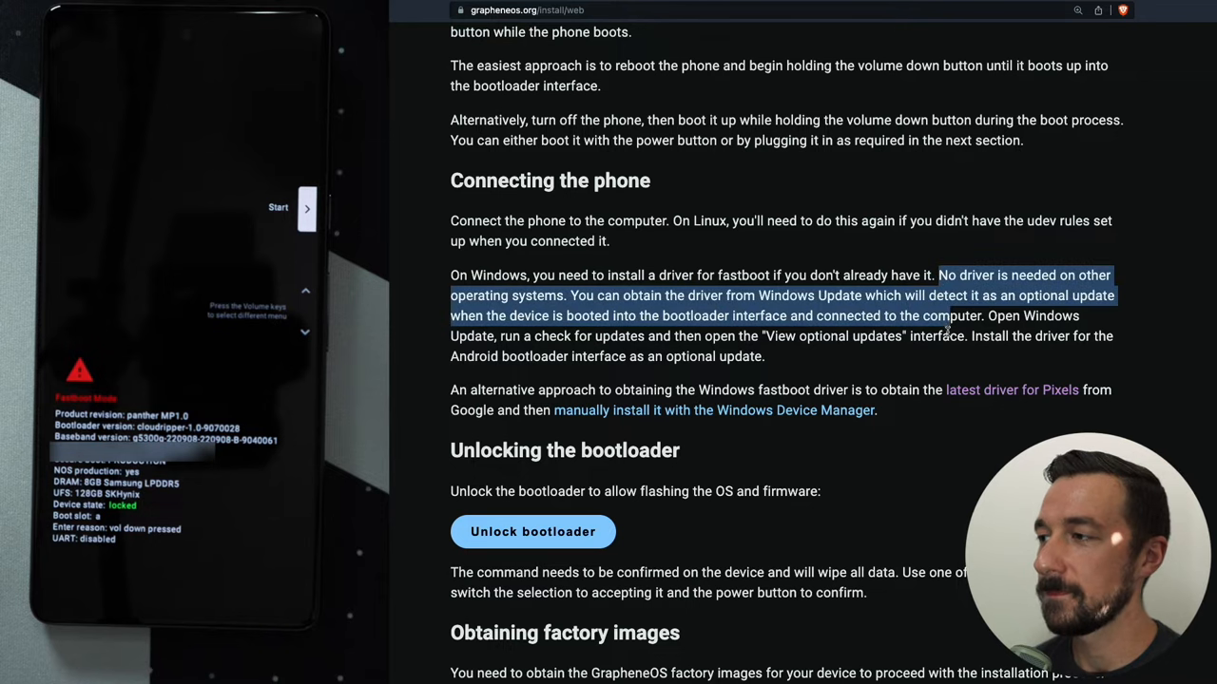
click(944, 334)
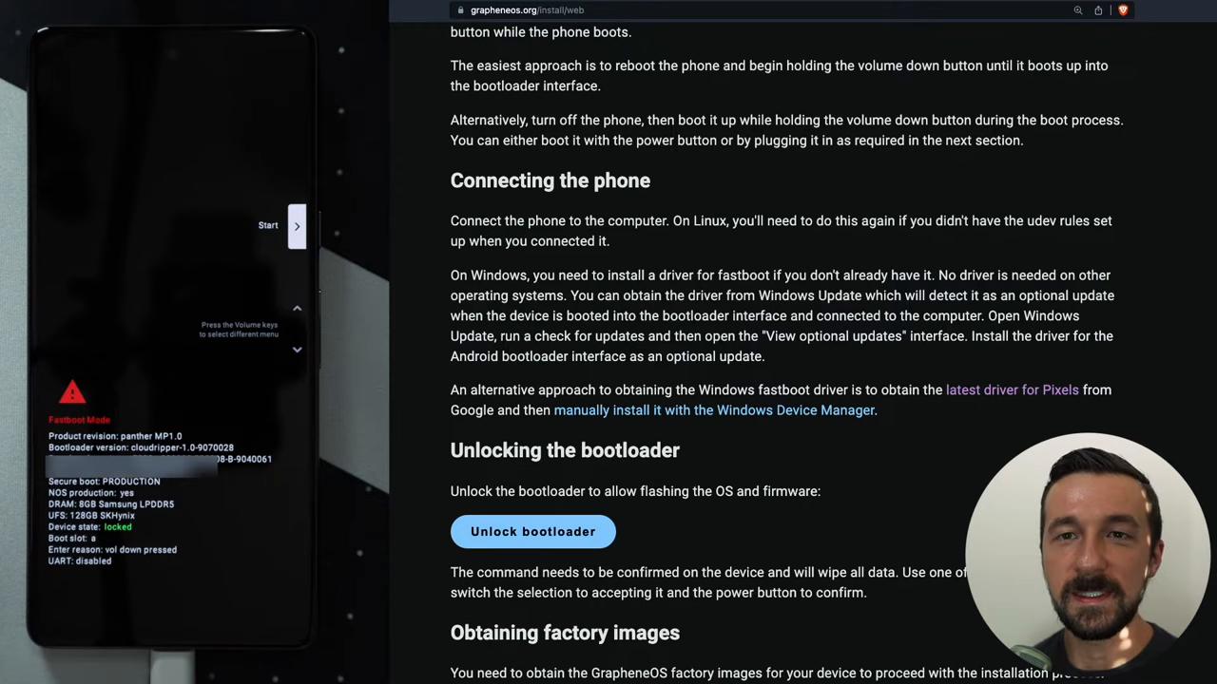
Step: Unlock the bootloader by connecting the browser to the Pixel 7 and confirming on the phone
scroll(down, 3)
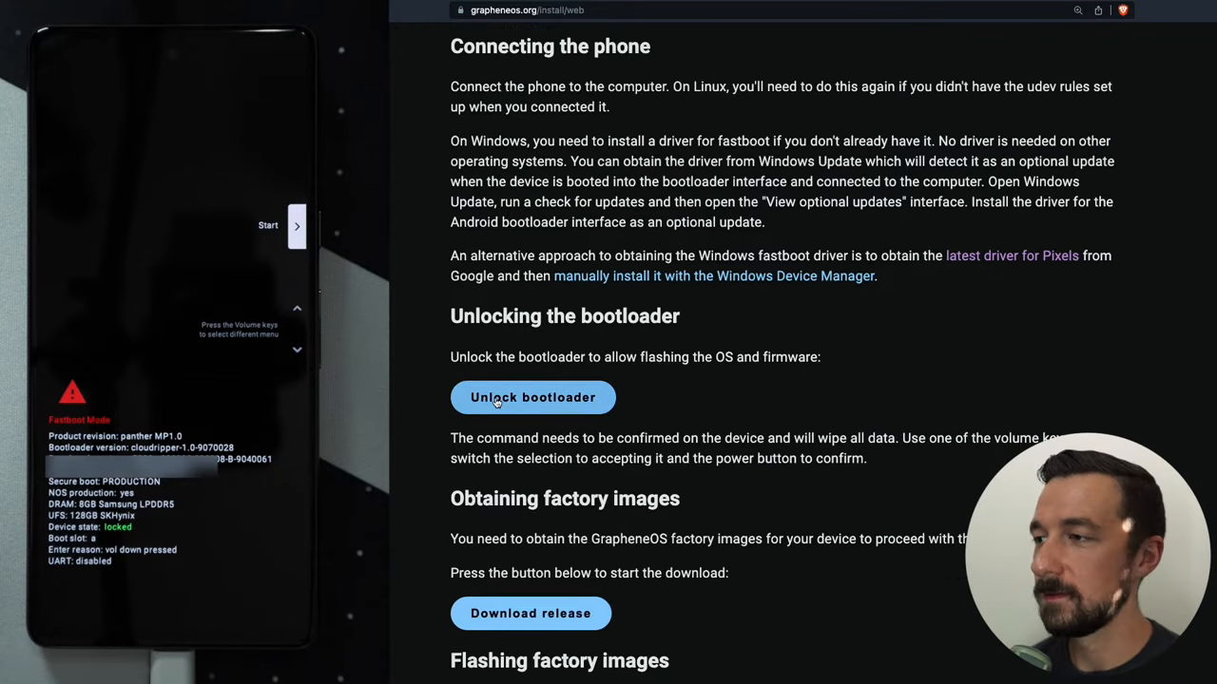
click(532, 397)
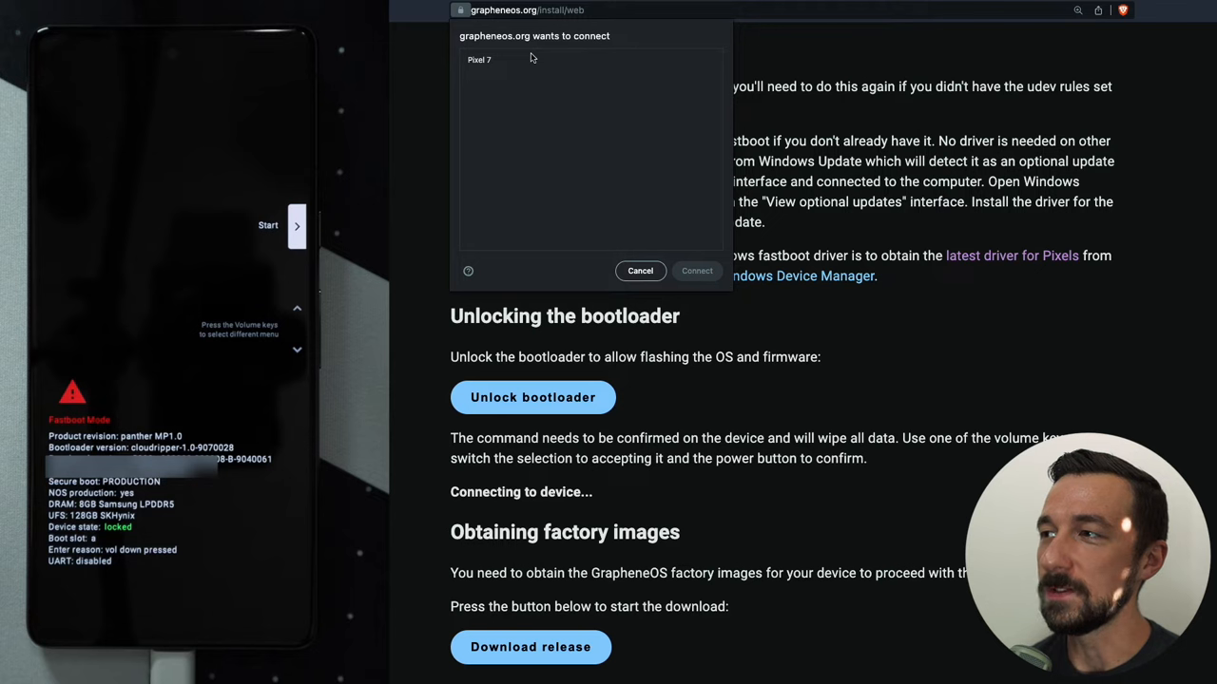
mouse_move(454, 53)
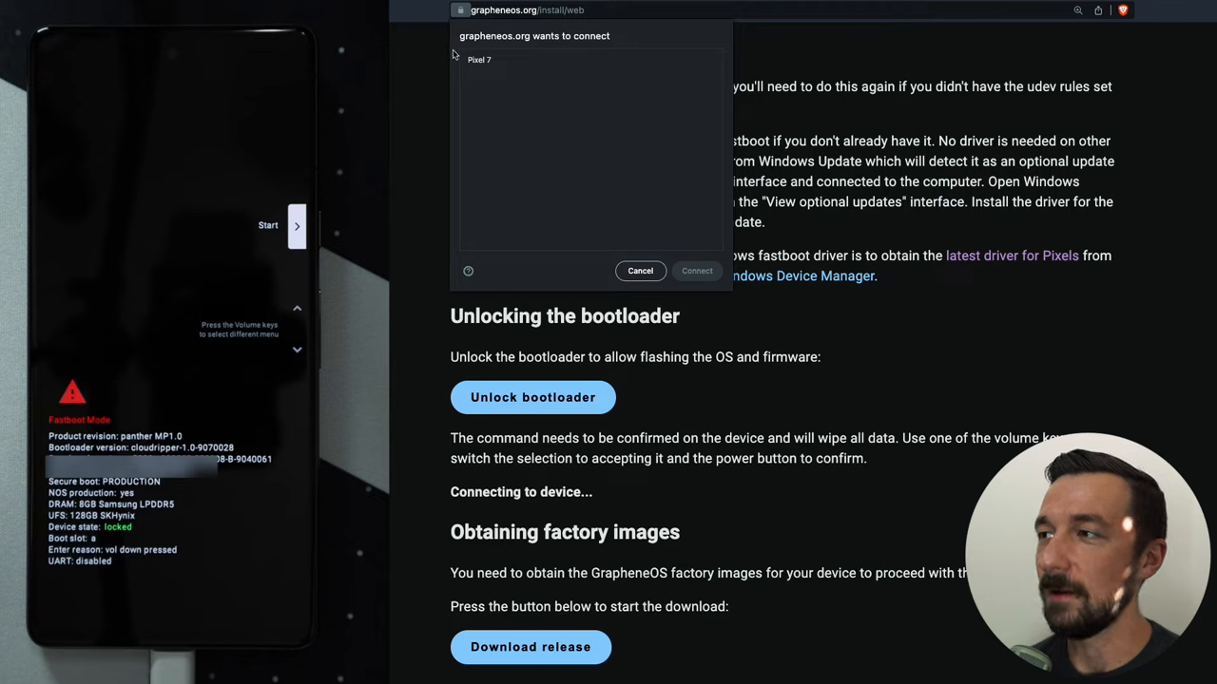
mouse_move(506, 72)
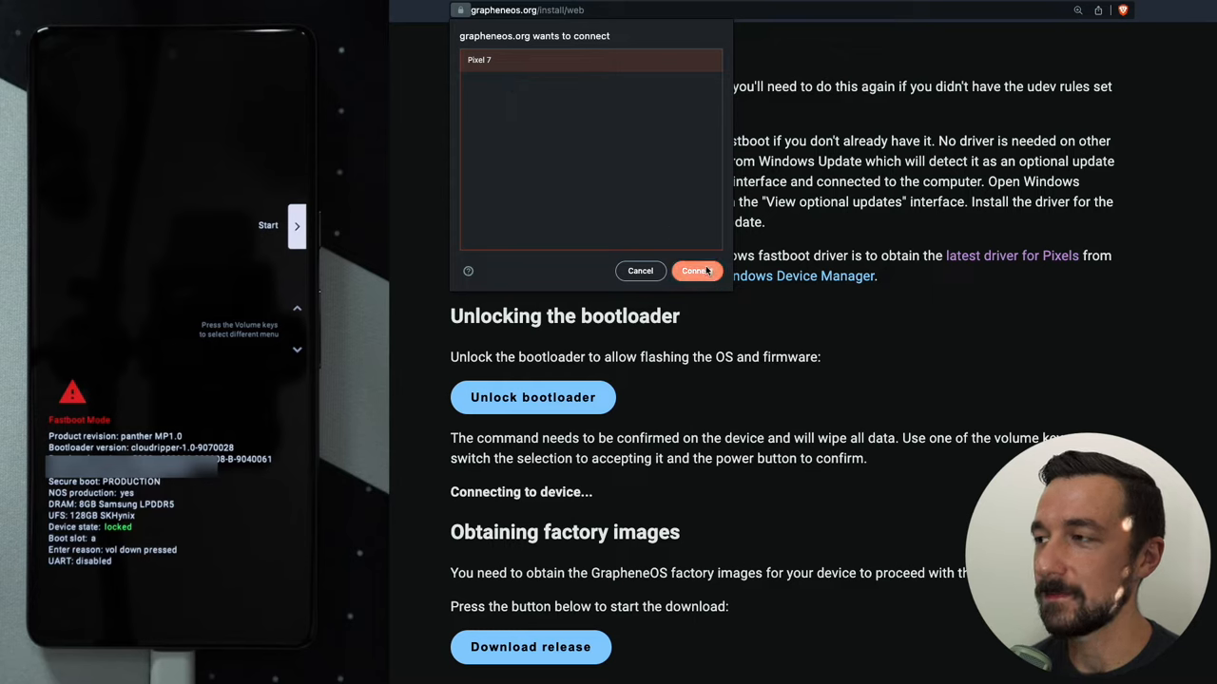
click(697, 270)
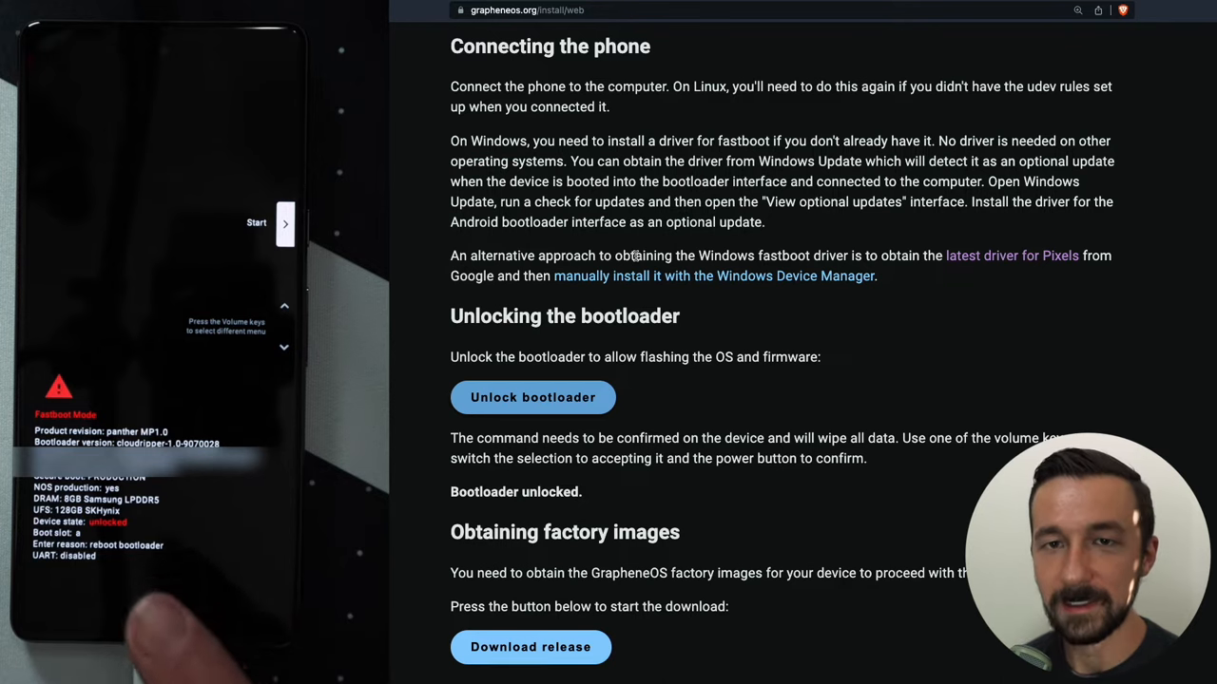
scroll(down, 3)
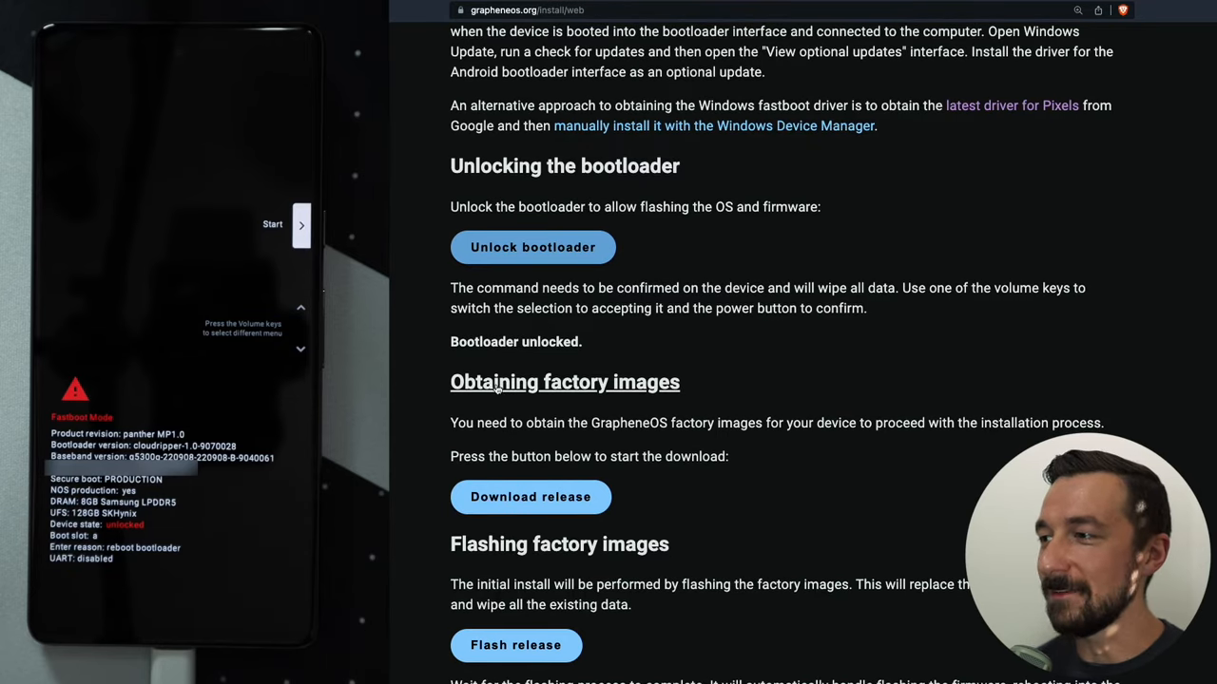
Step: Start the Pixel 7 (panther) factory image download, then visit the site's Donate page
scroll(down, 3)
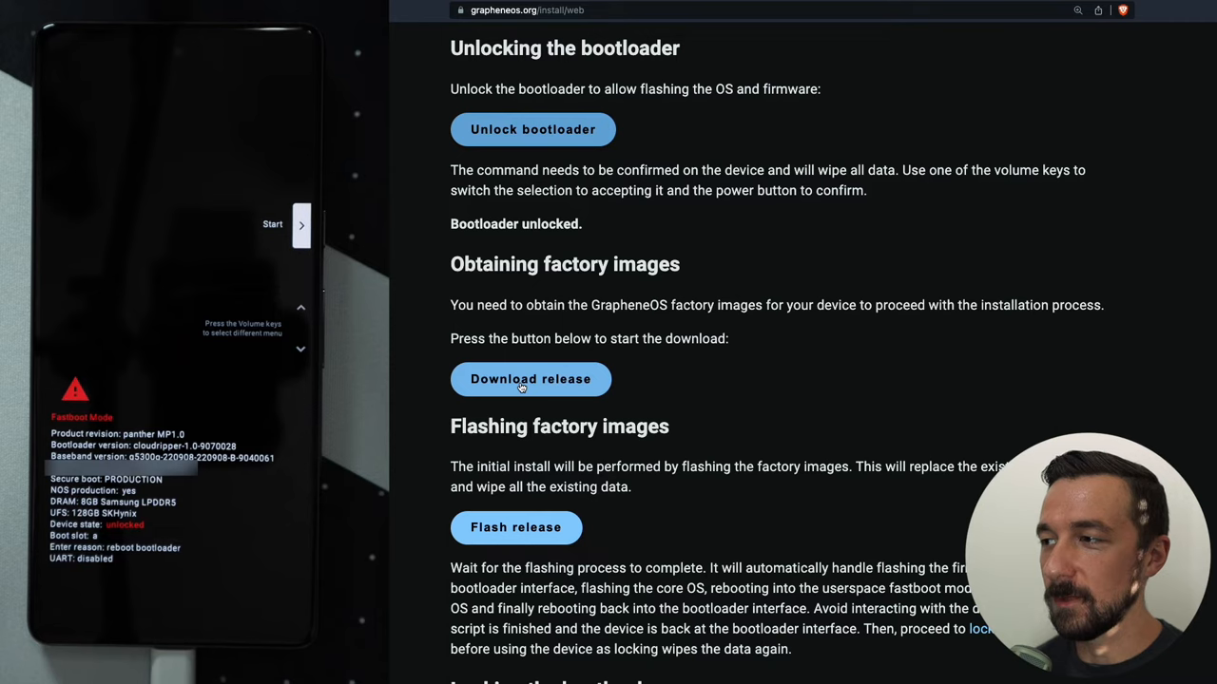
click(530, 380)
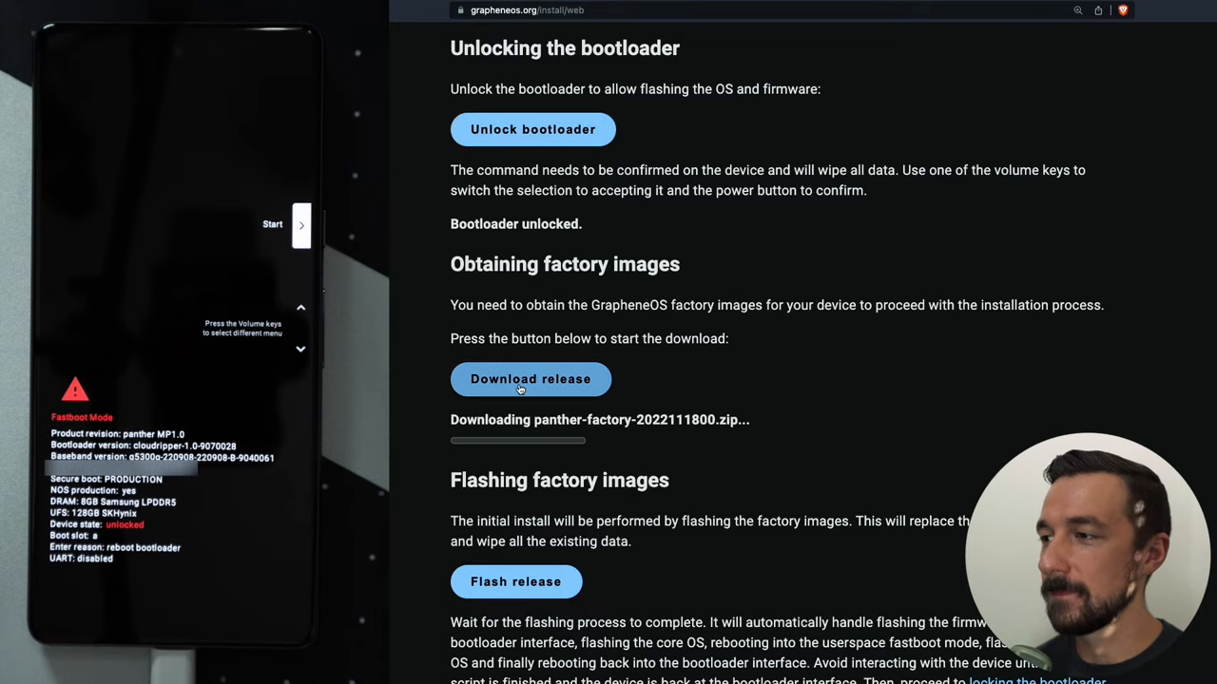
mouse_move(446, 428)
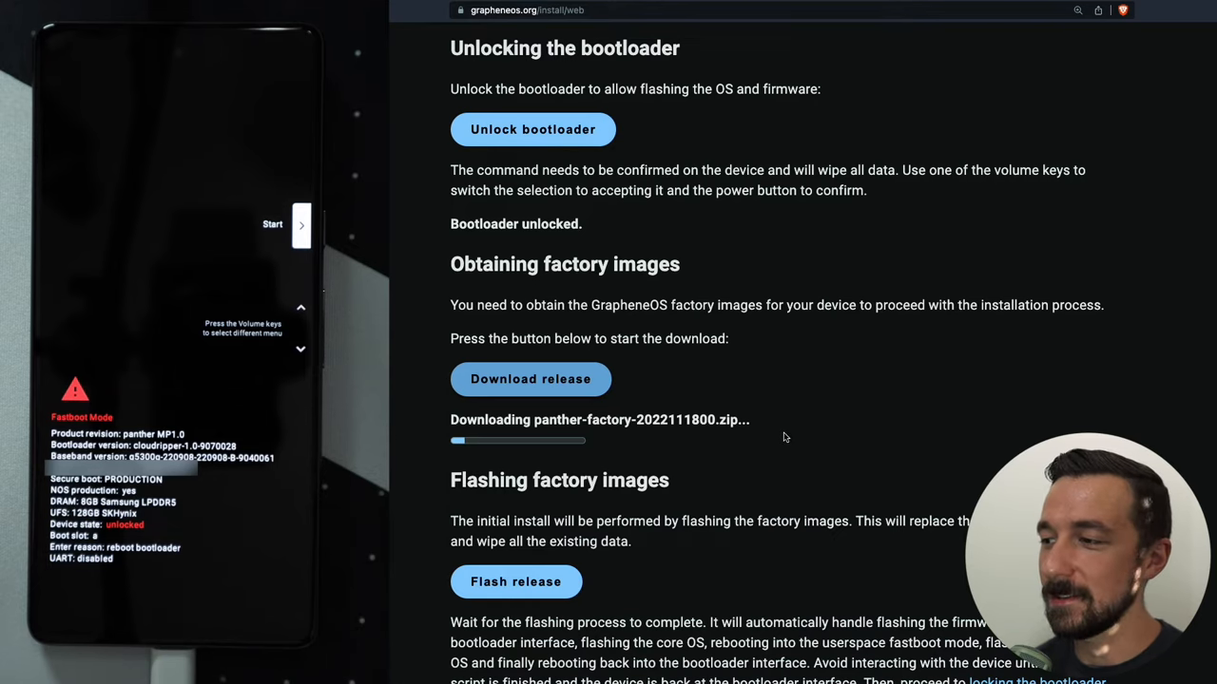
click(970, 47)
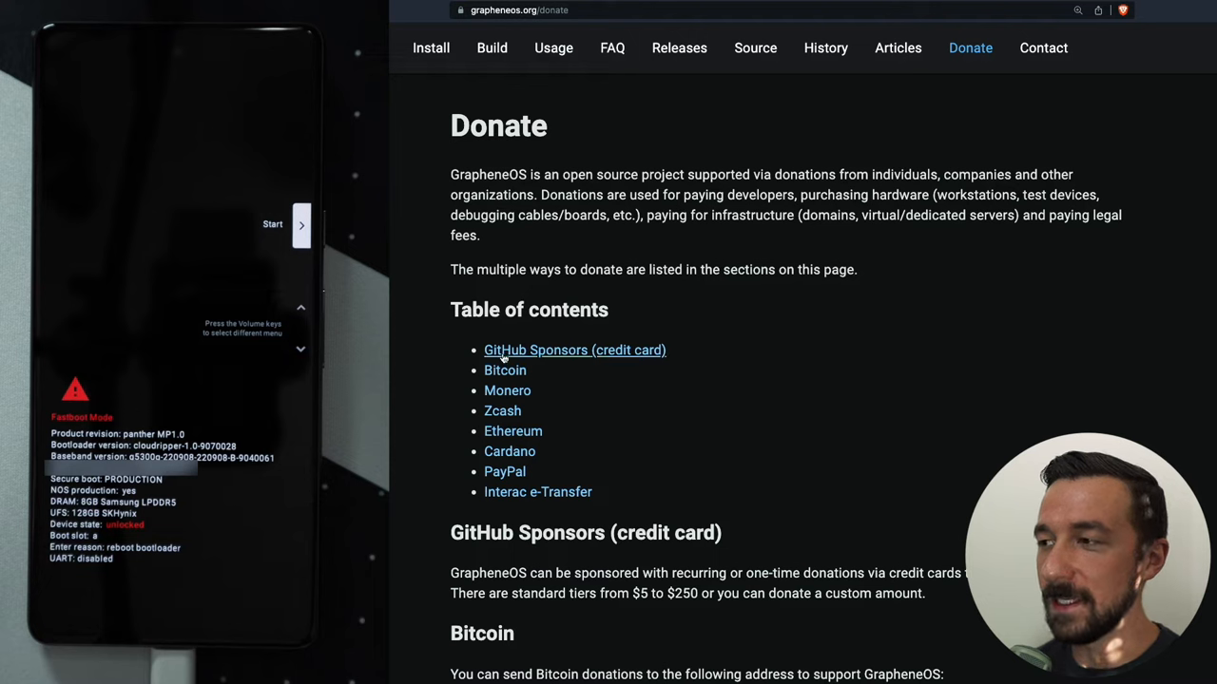
mouse_move(679, 335)
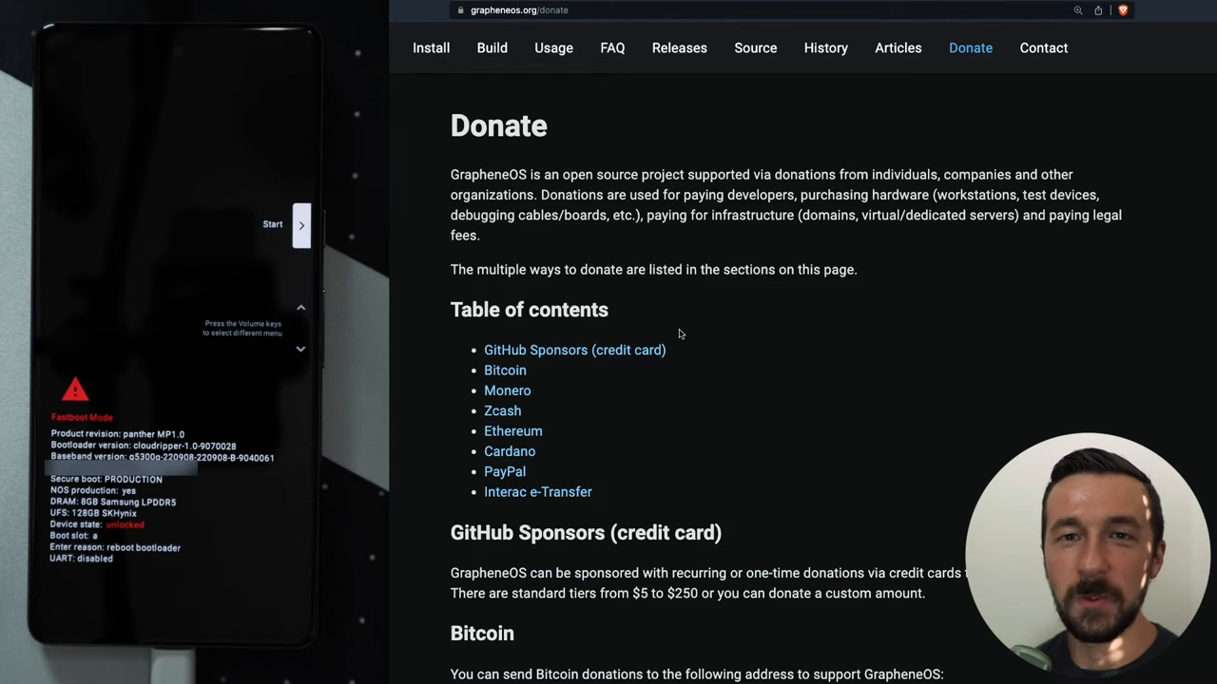
mouse_move(688, 331)
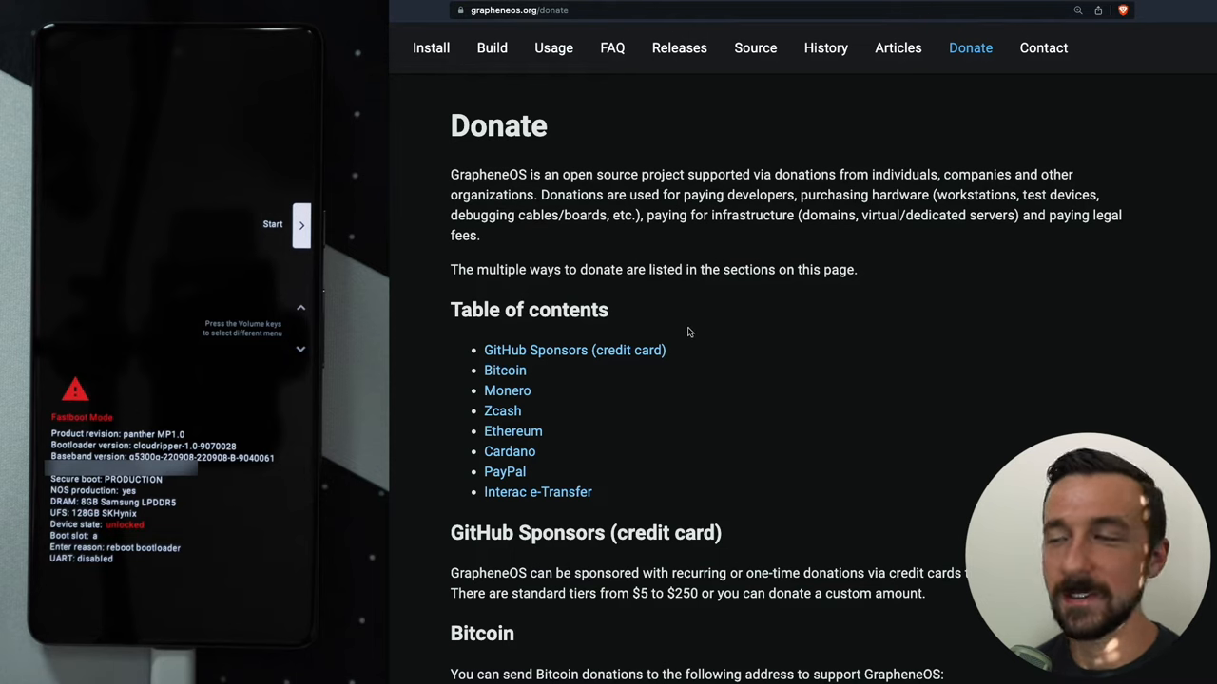
mouse_move(543, 213)
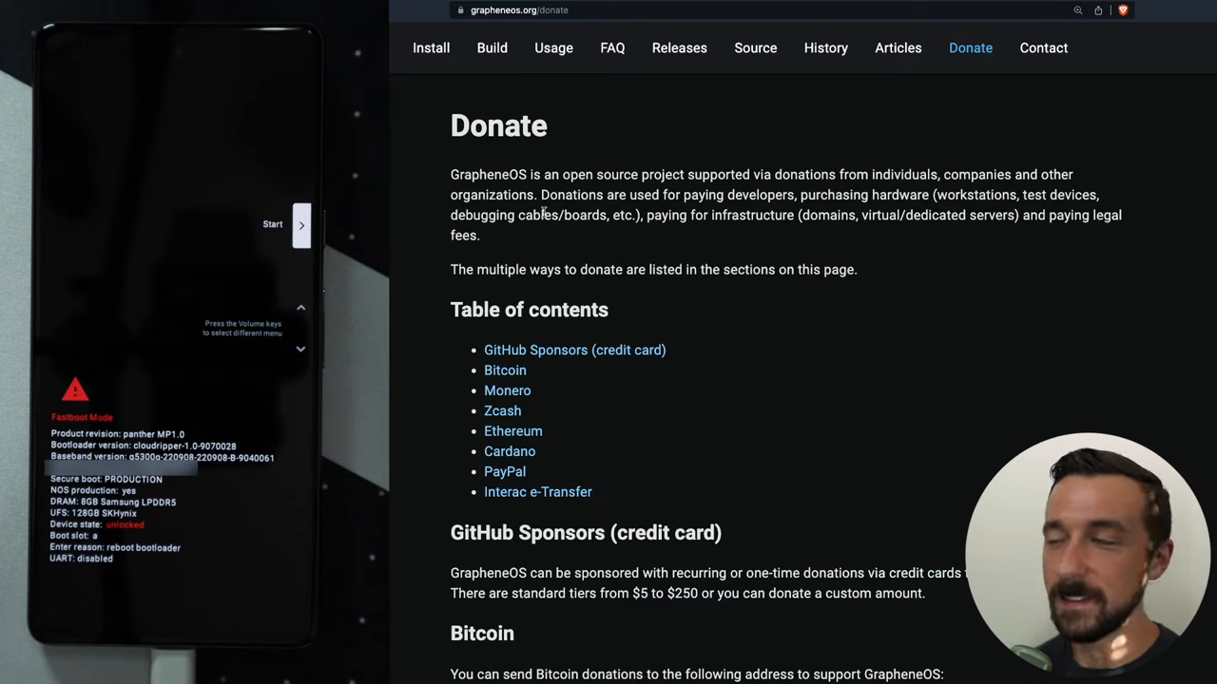
mouse_move(741, 206)
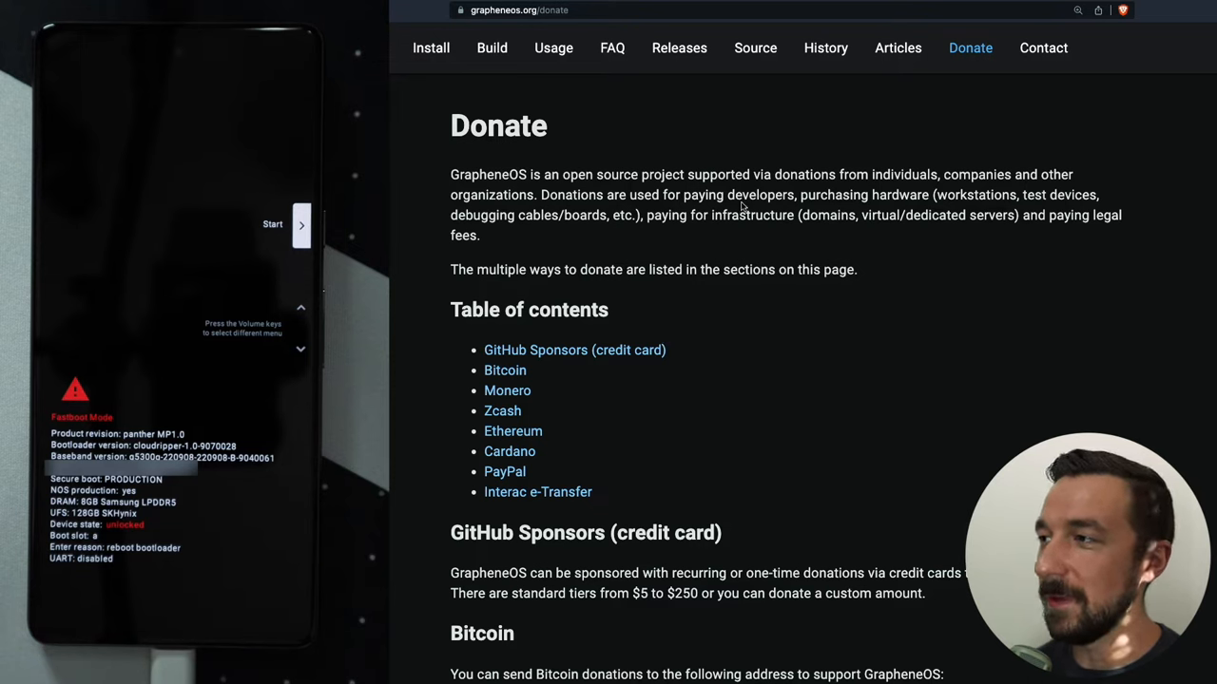
mouse_move(680, 240)
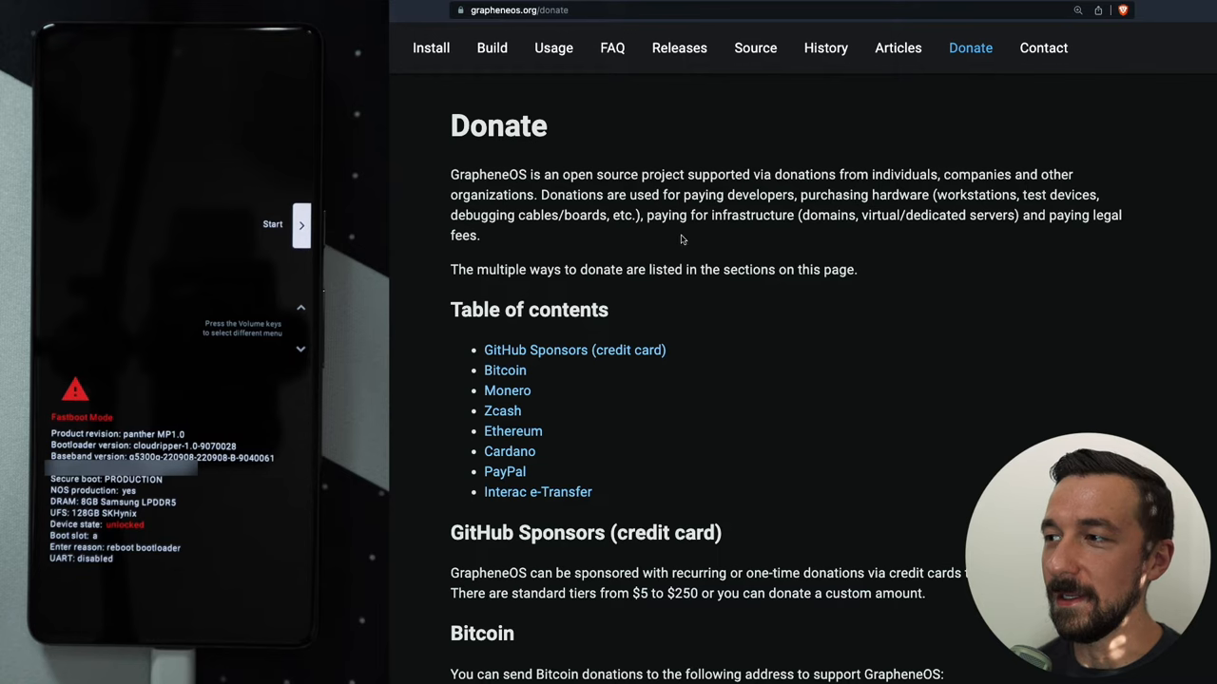
Step: Switch back from the Donate page to the web installer tab with the finished download
click(430, 48)
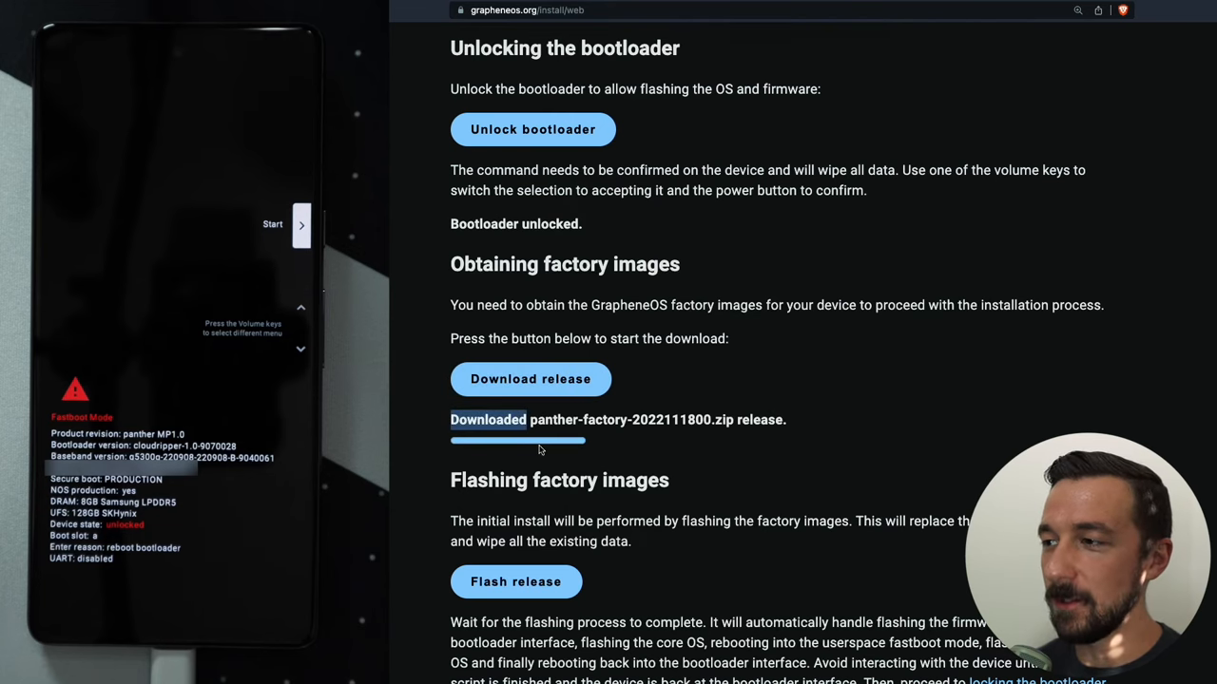
mouse_move(604, 462)
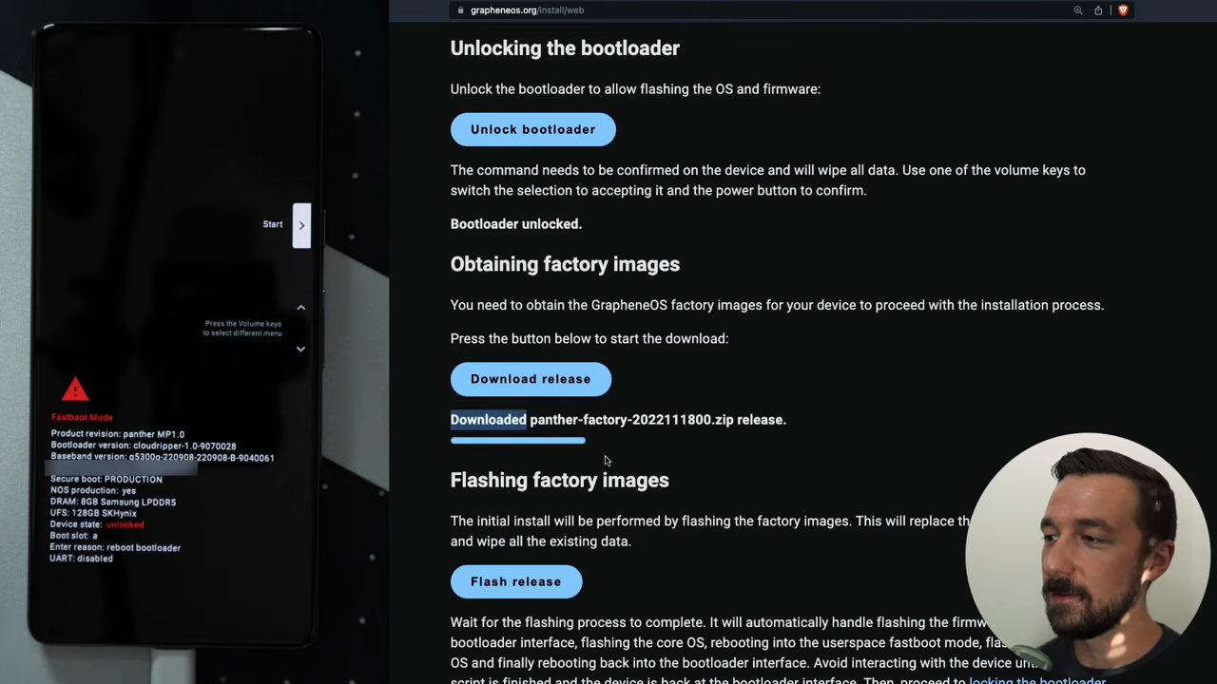
scroll(down, 3)
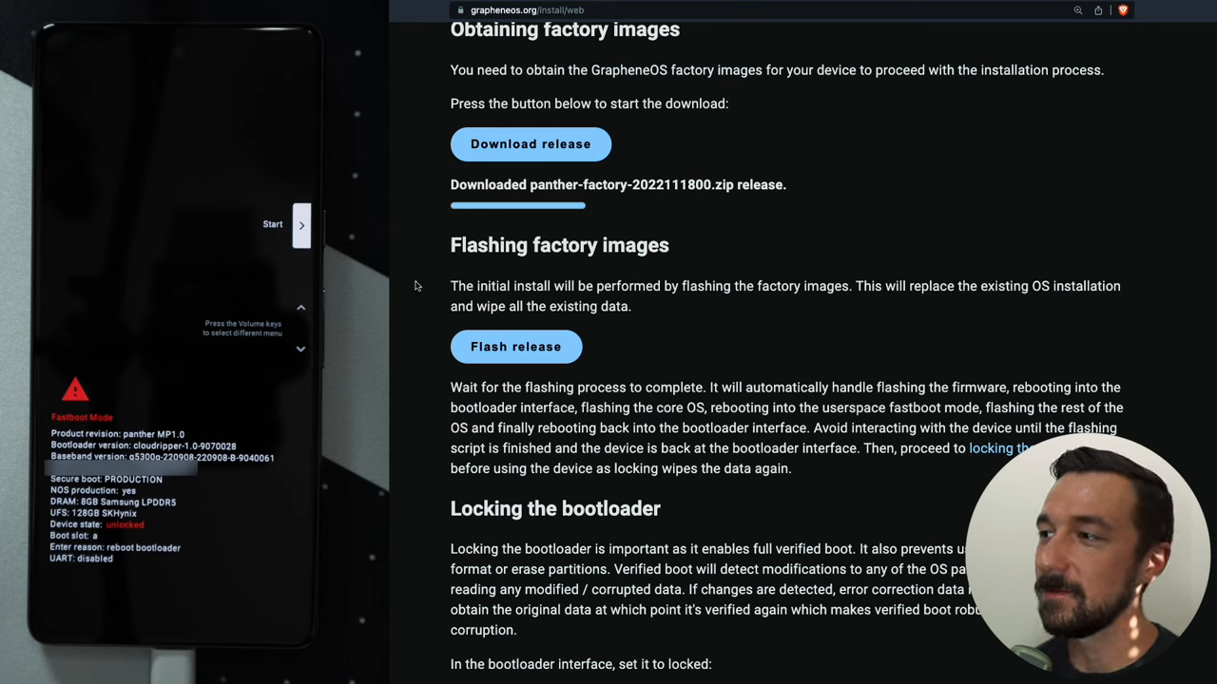
mouse_move(466, 285)
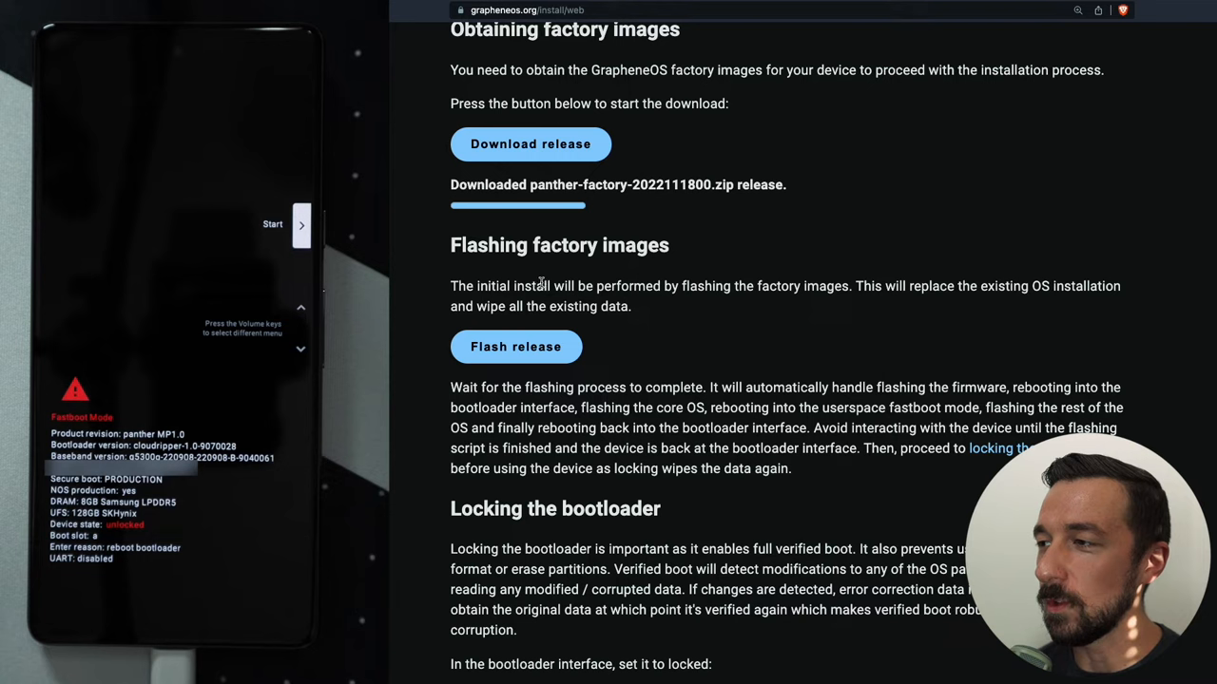
mouse_move(872, 308)
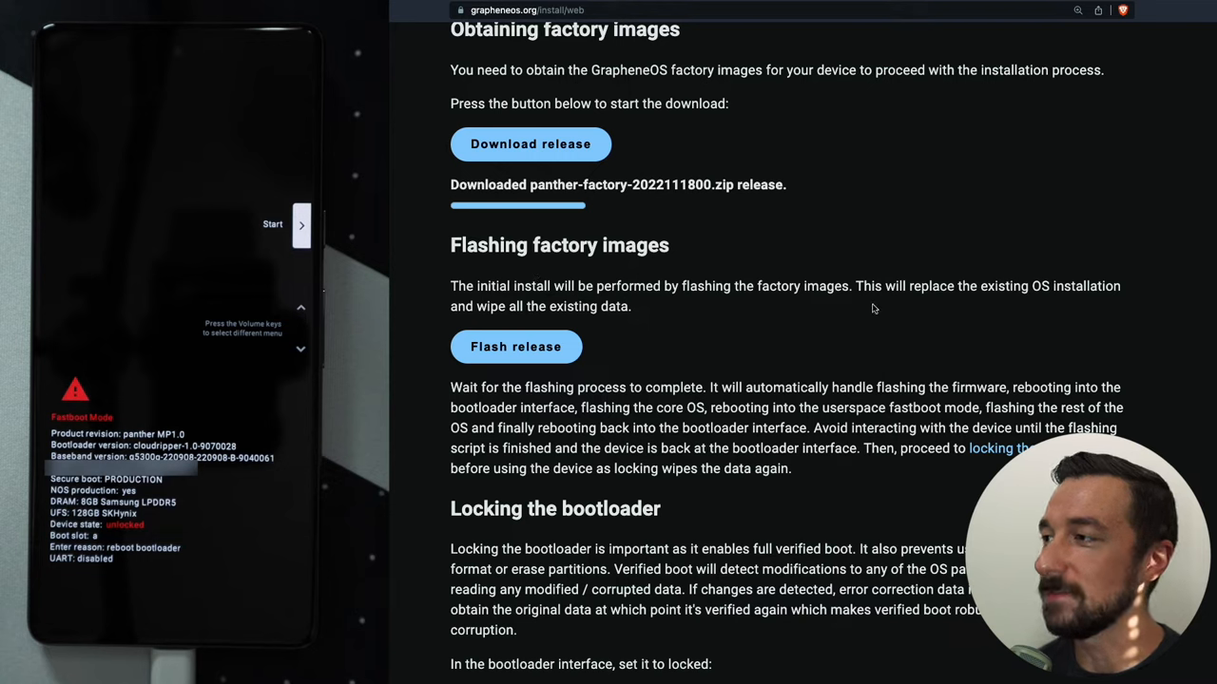
mouse_move(1049, 303)
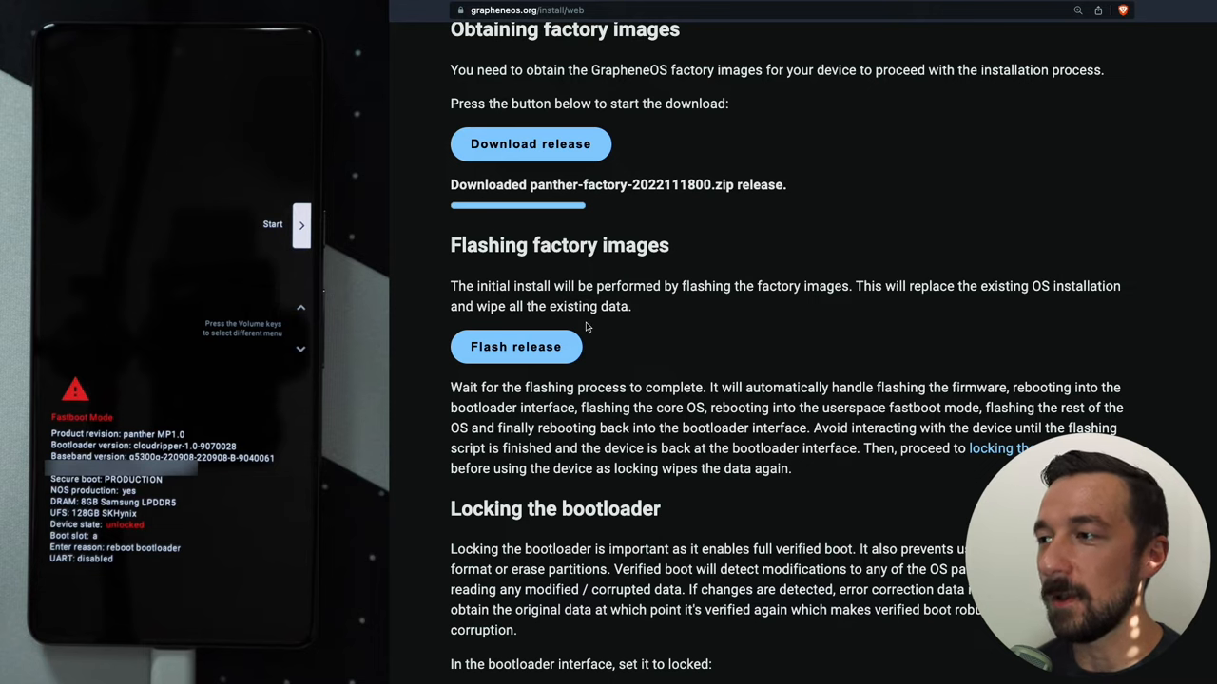
scroll(down, 3)
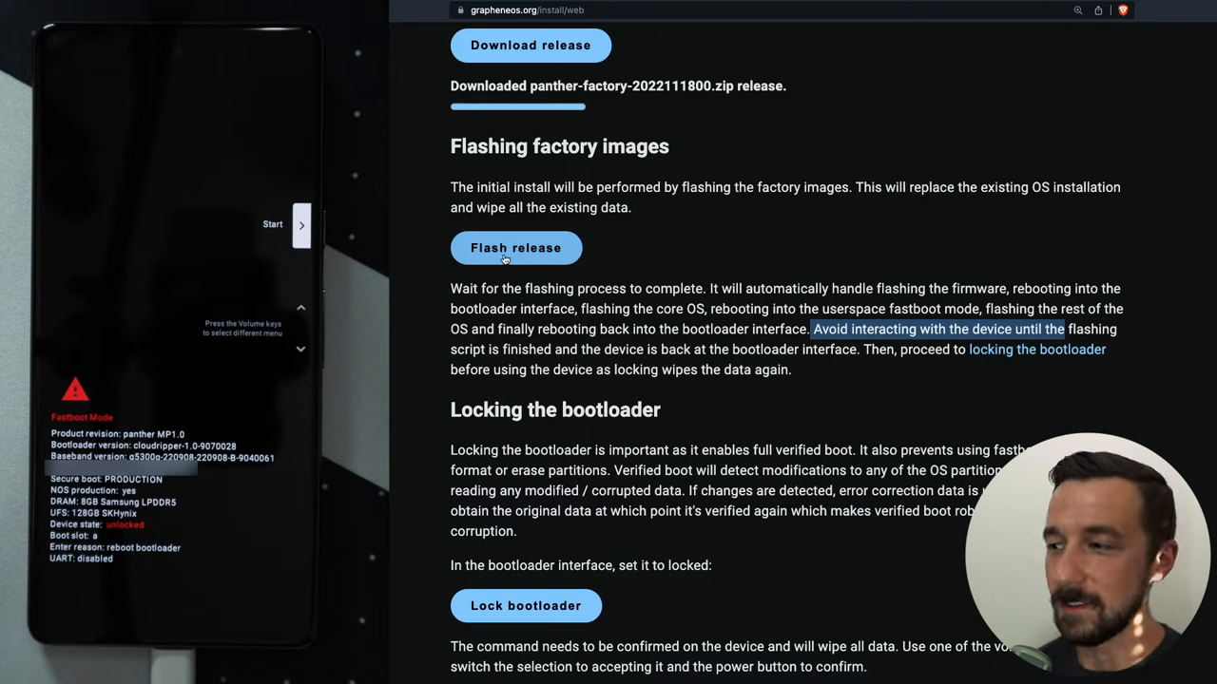
mouse_move(483, 269)
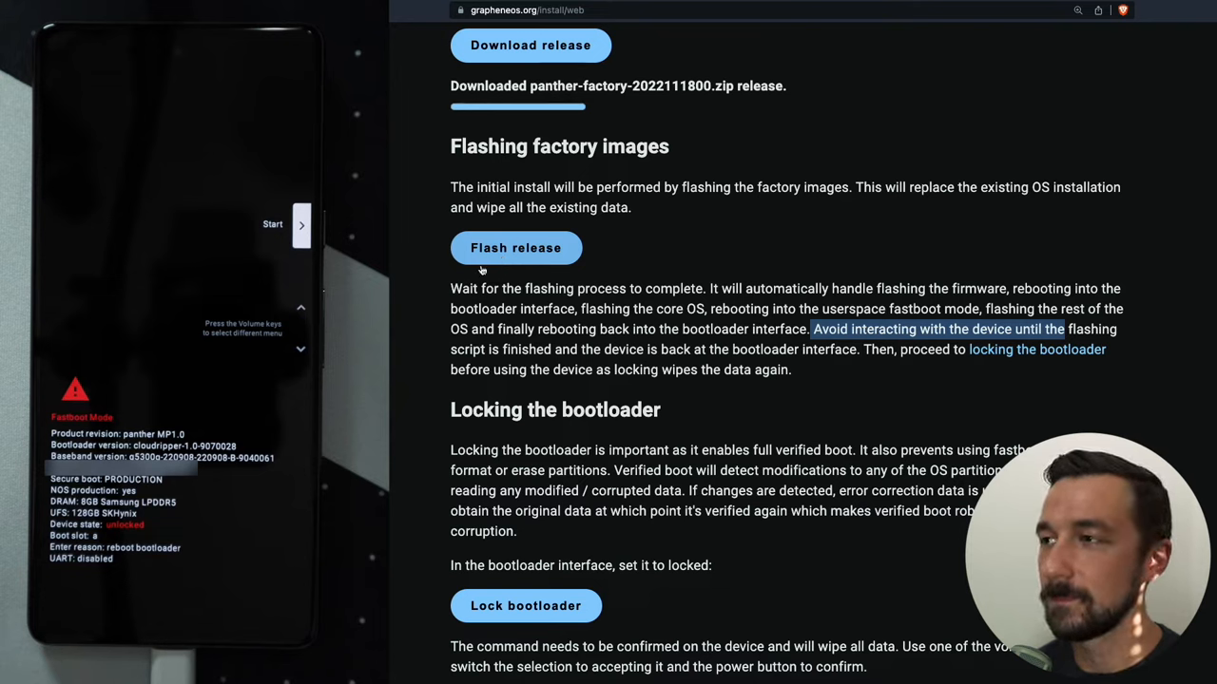
click(515, 247)
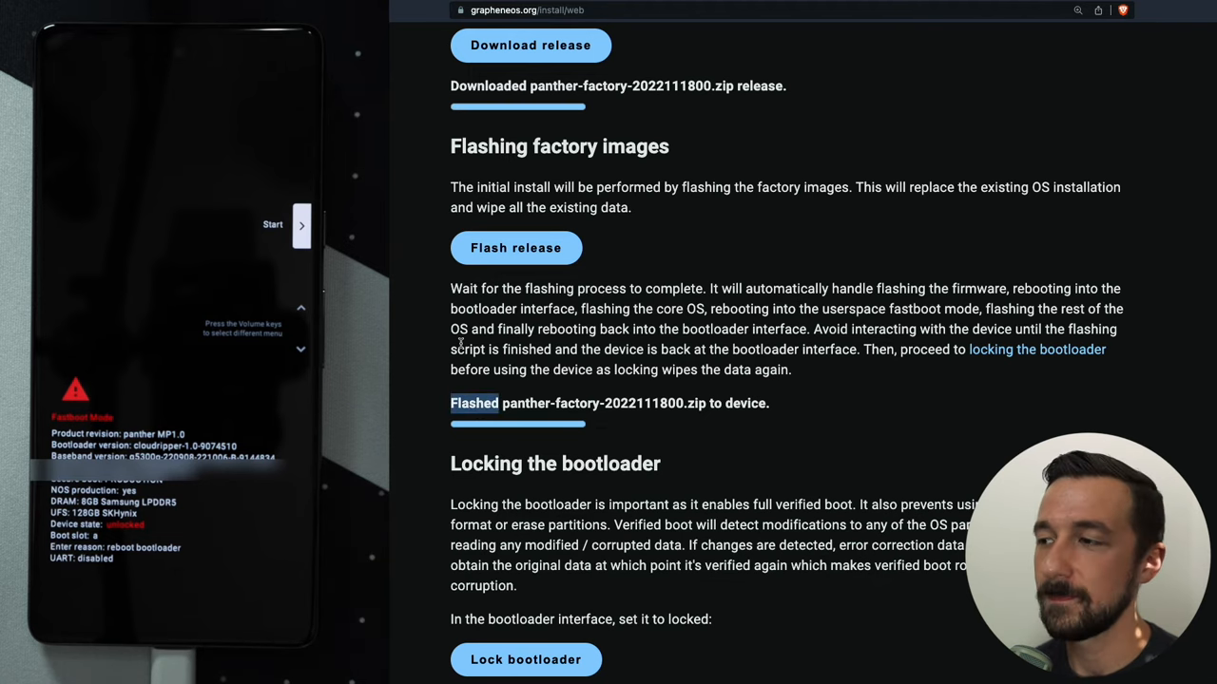
Step: Send the bootloader lock command so Fastboot Mode reports the device state as locked
scroll(down, 3)
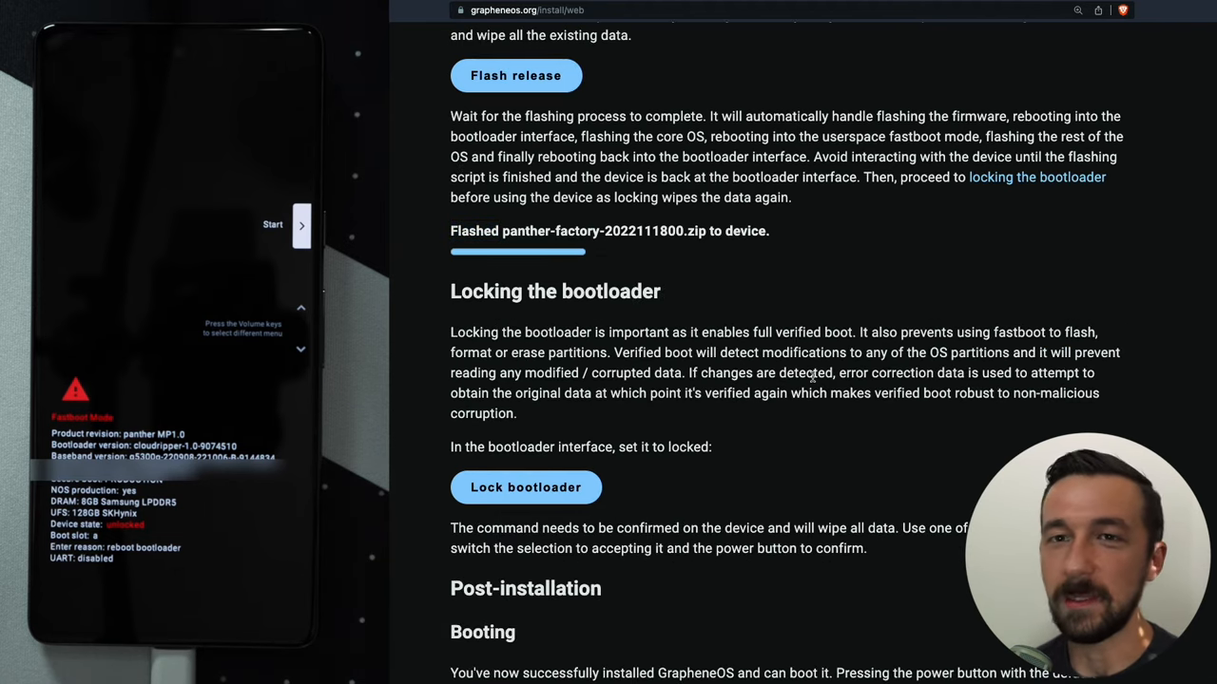
mouse_move(599, 314)
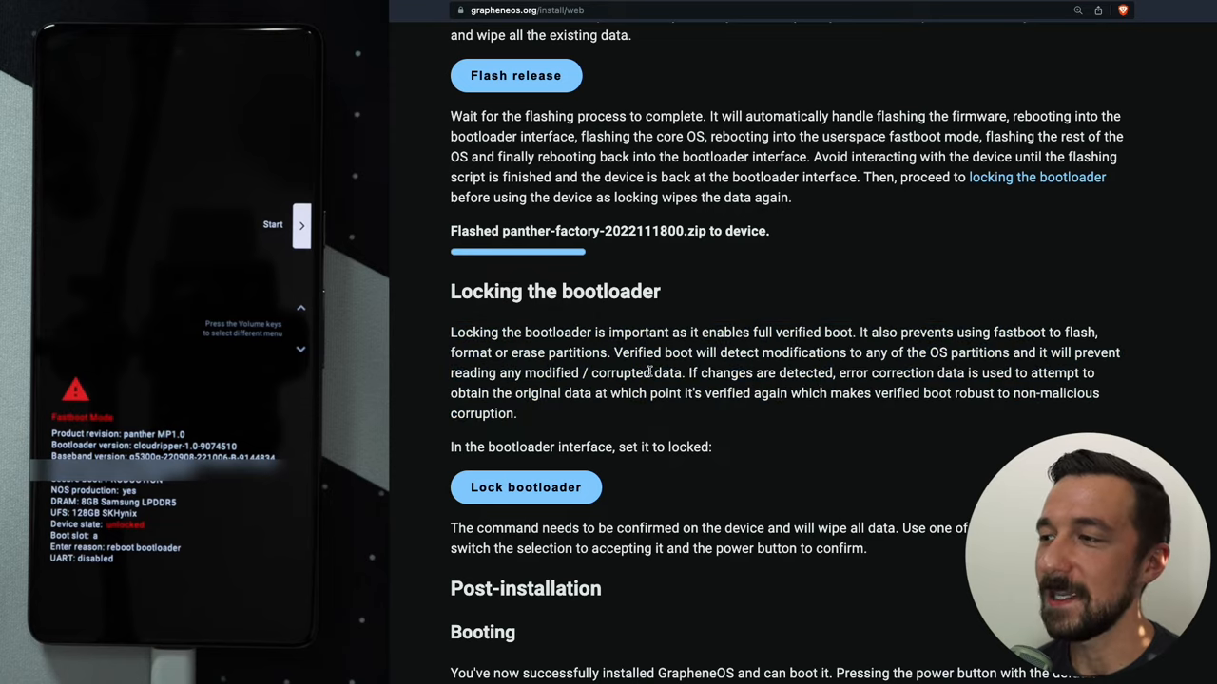
scroll(down, 3)
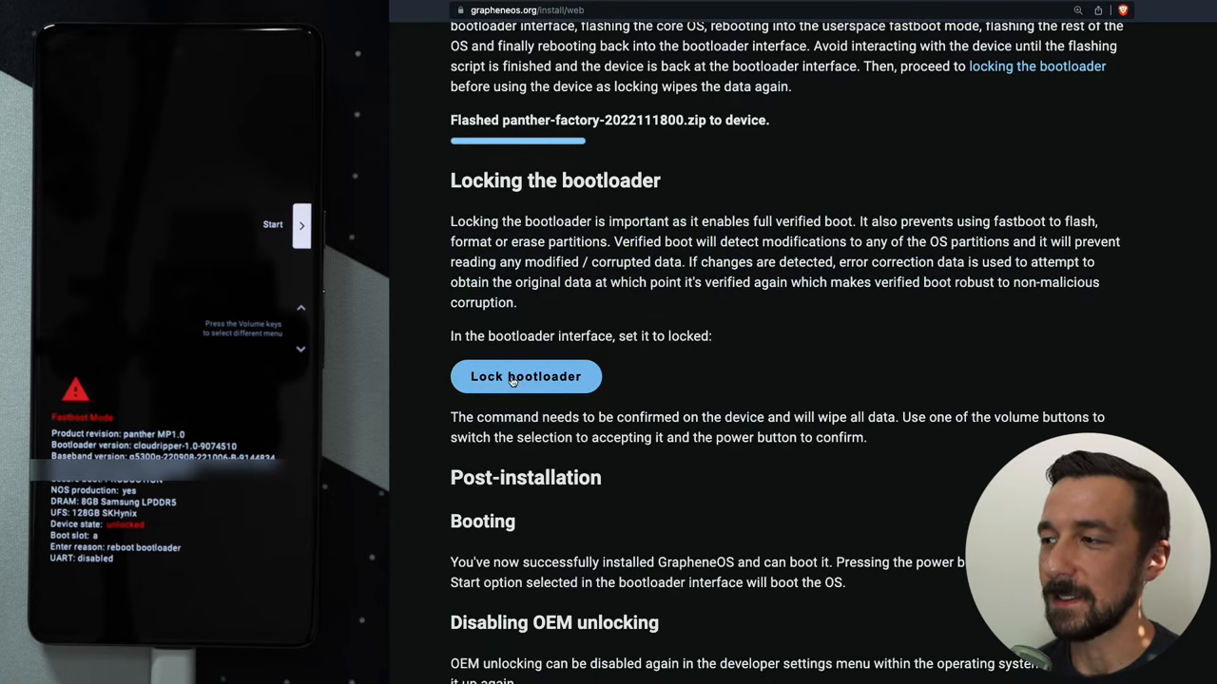
click(525, 377)
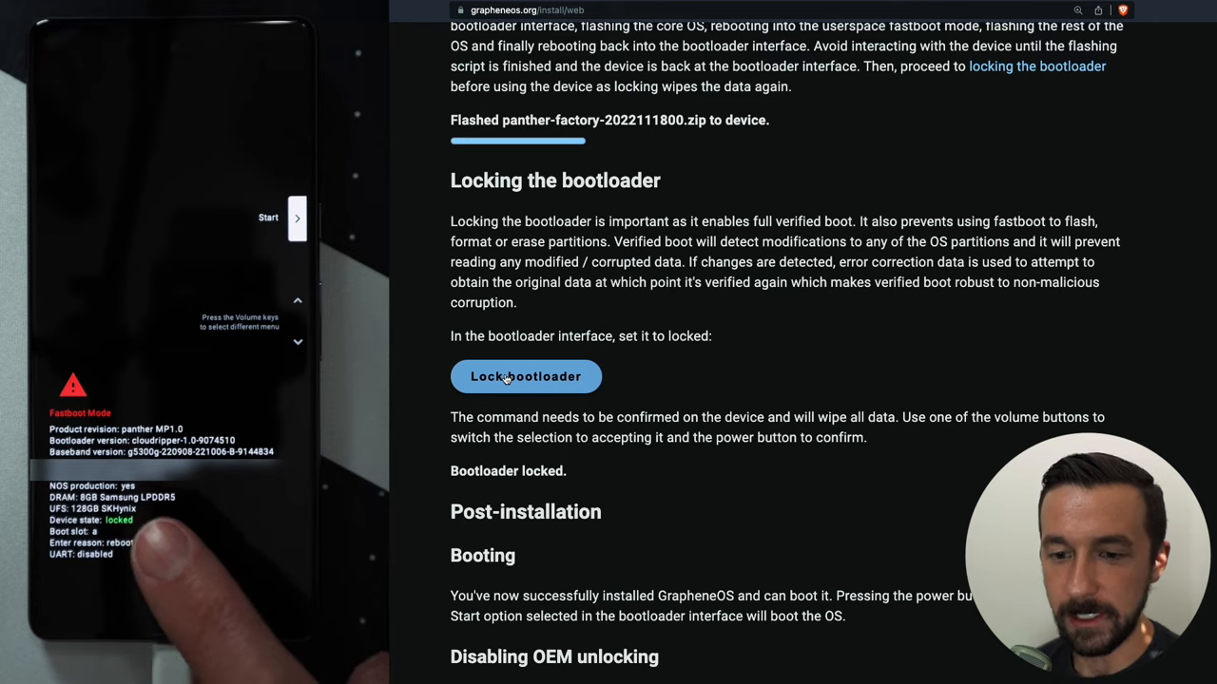
Step: Reach the Post-installation Booting section while the phone boots into GrapheneOS's welcome screen
scroll(down, 3)
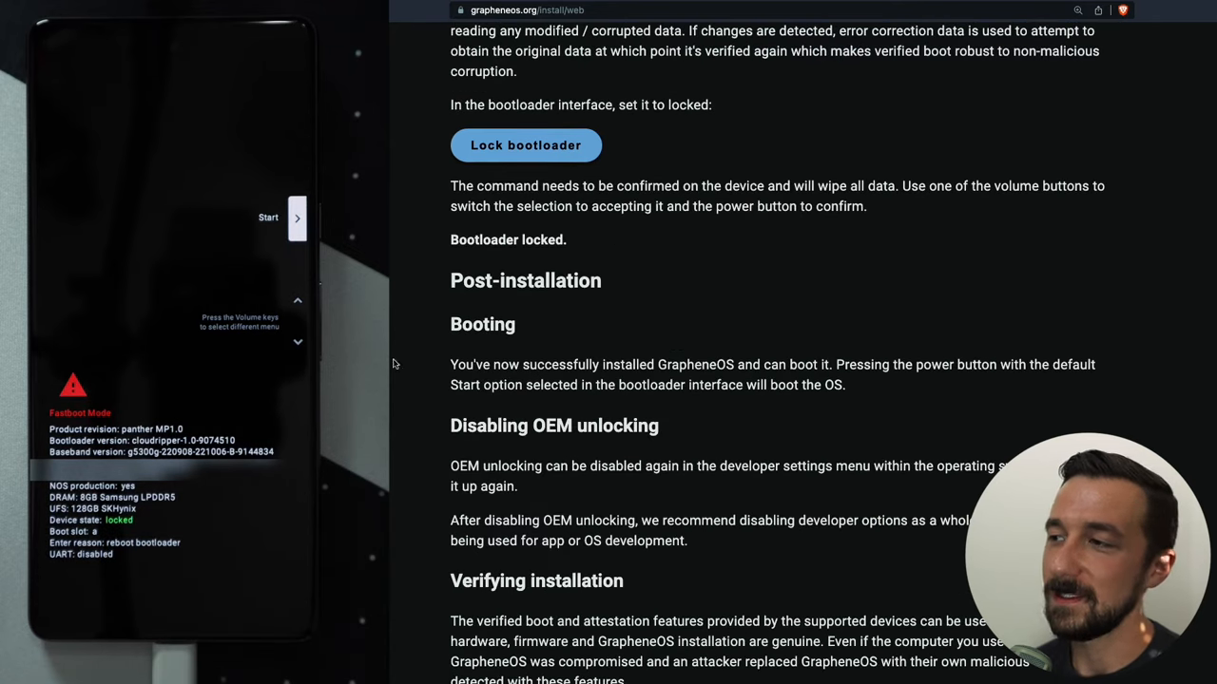
mouse_move(698, 358)
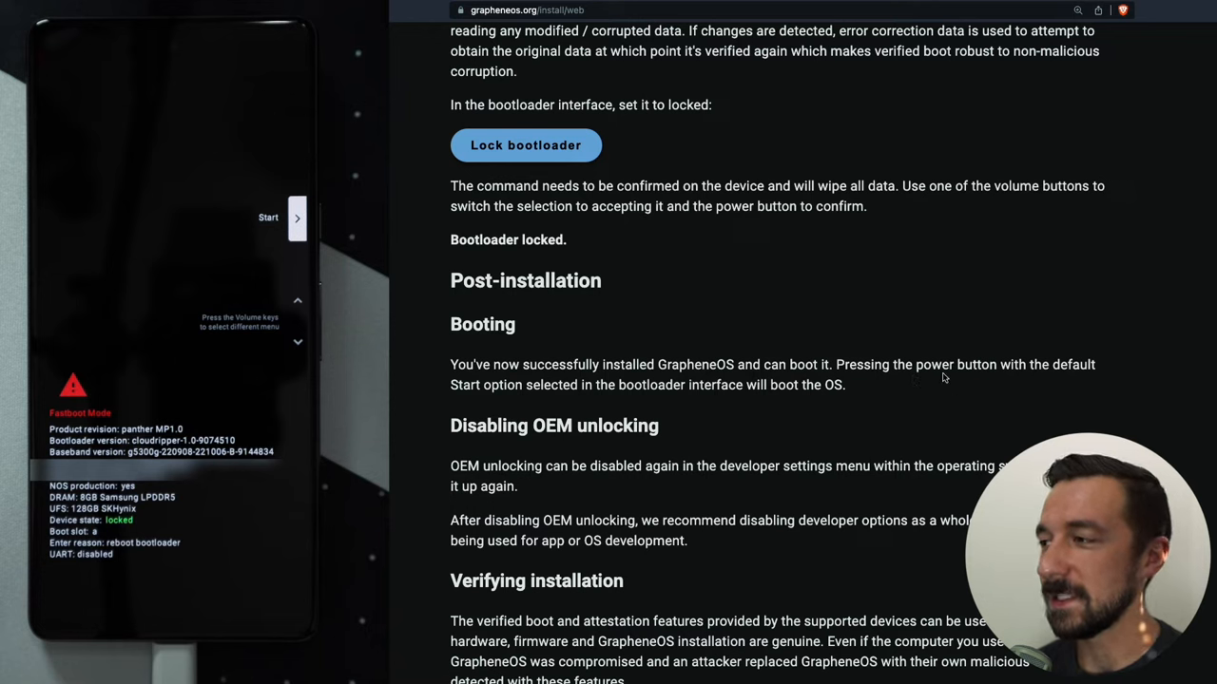
mouse_move(587, 407)
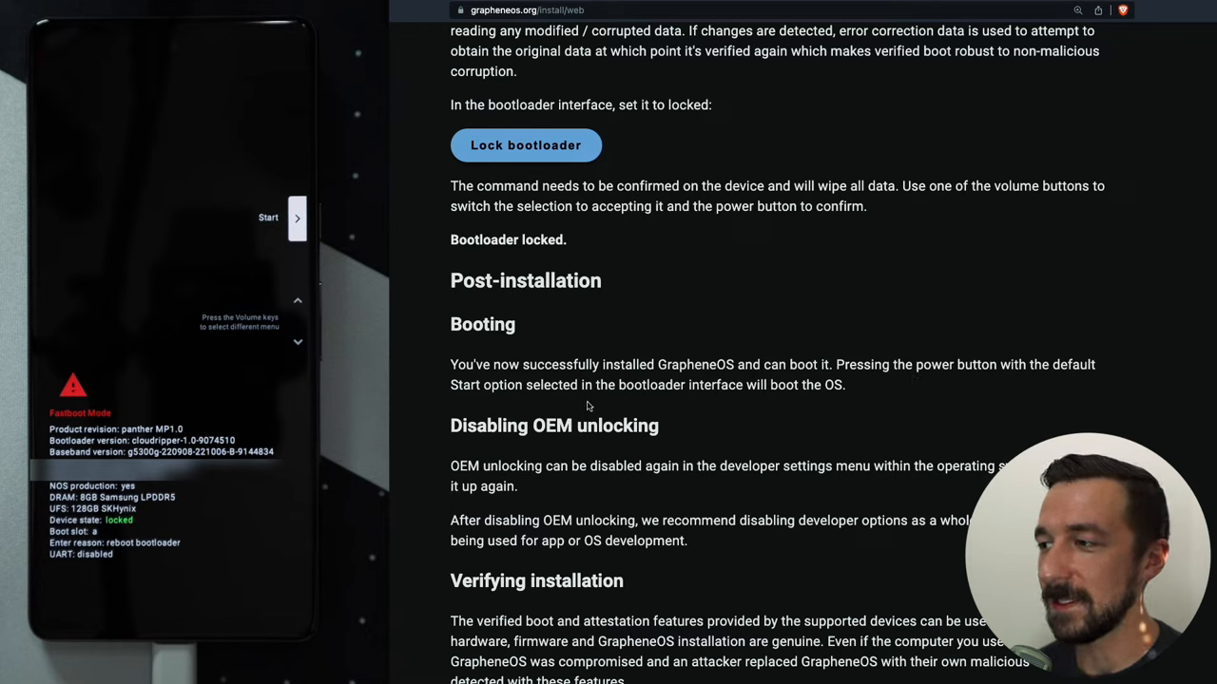
mouse_move(800, 400)
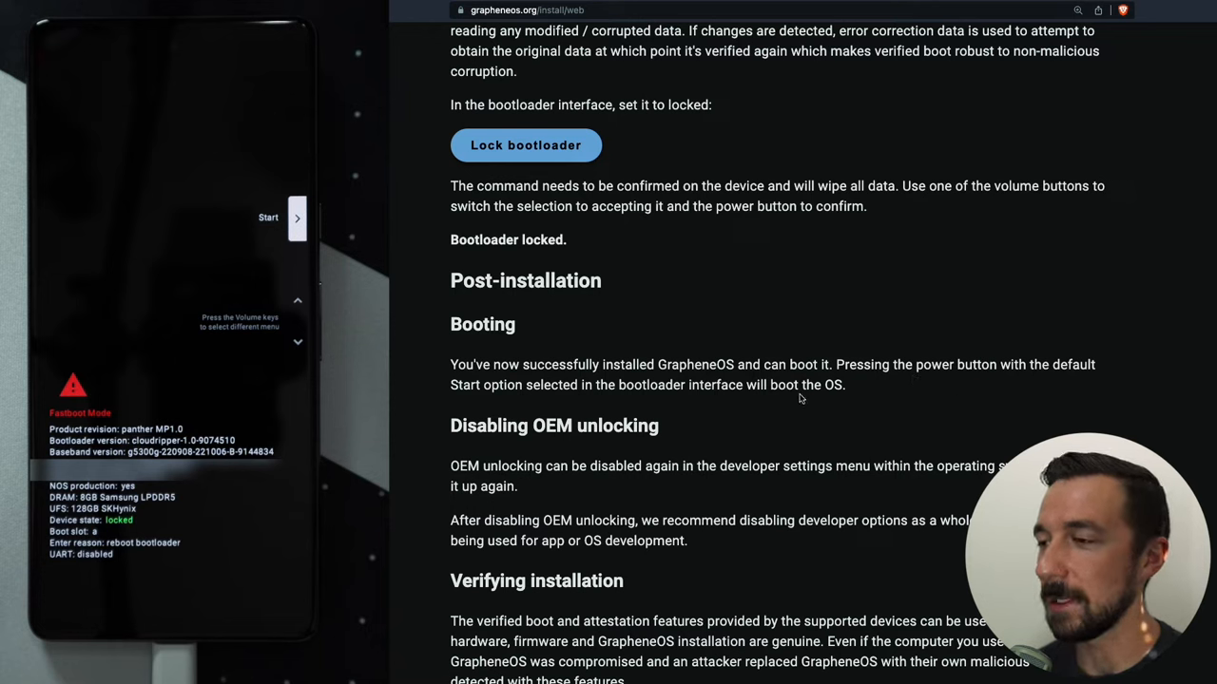
scroll(down, 3)
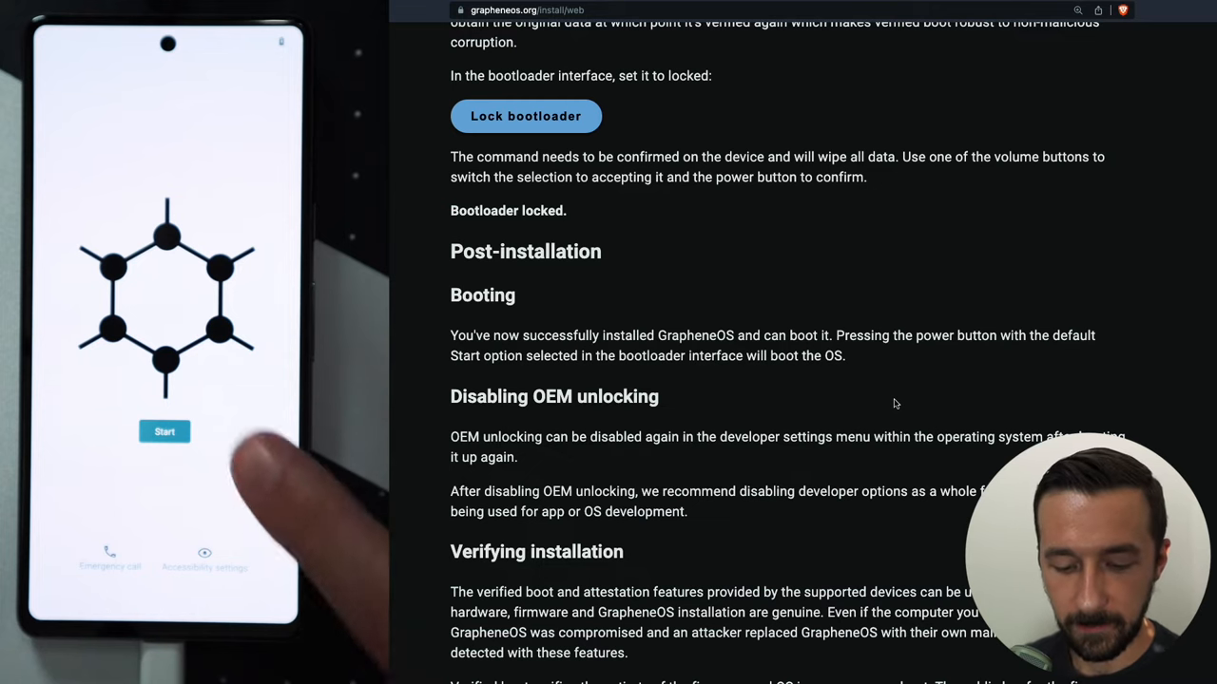
Step: Begin setup, pick the phone's time zone and continue past the missing SIM notice
click(164, 431)
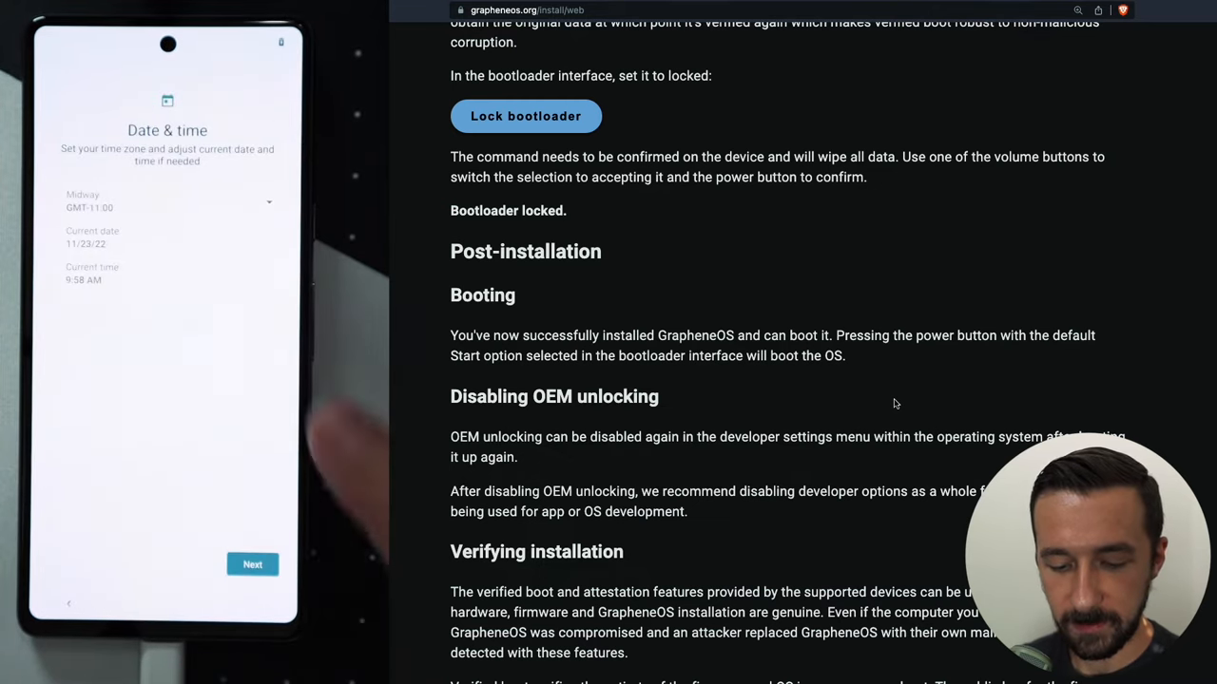
click(168, 201)
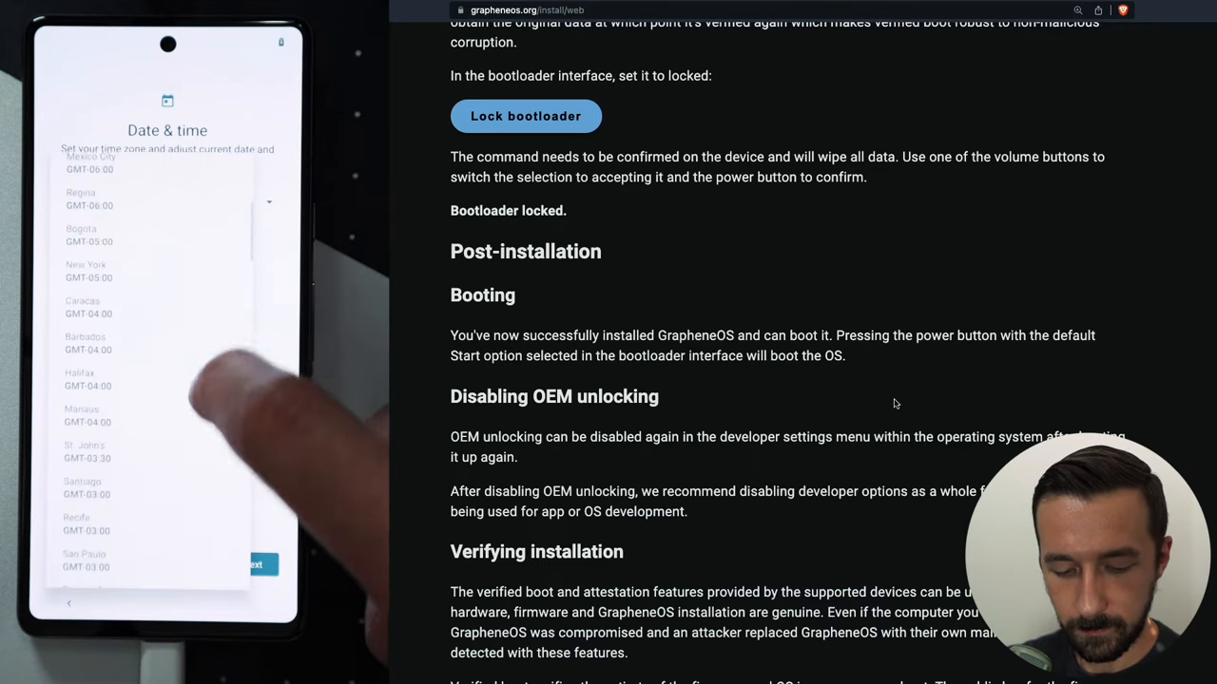
click(88, 270)
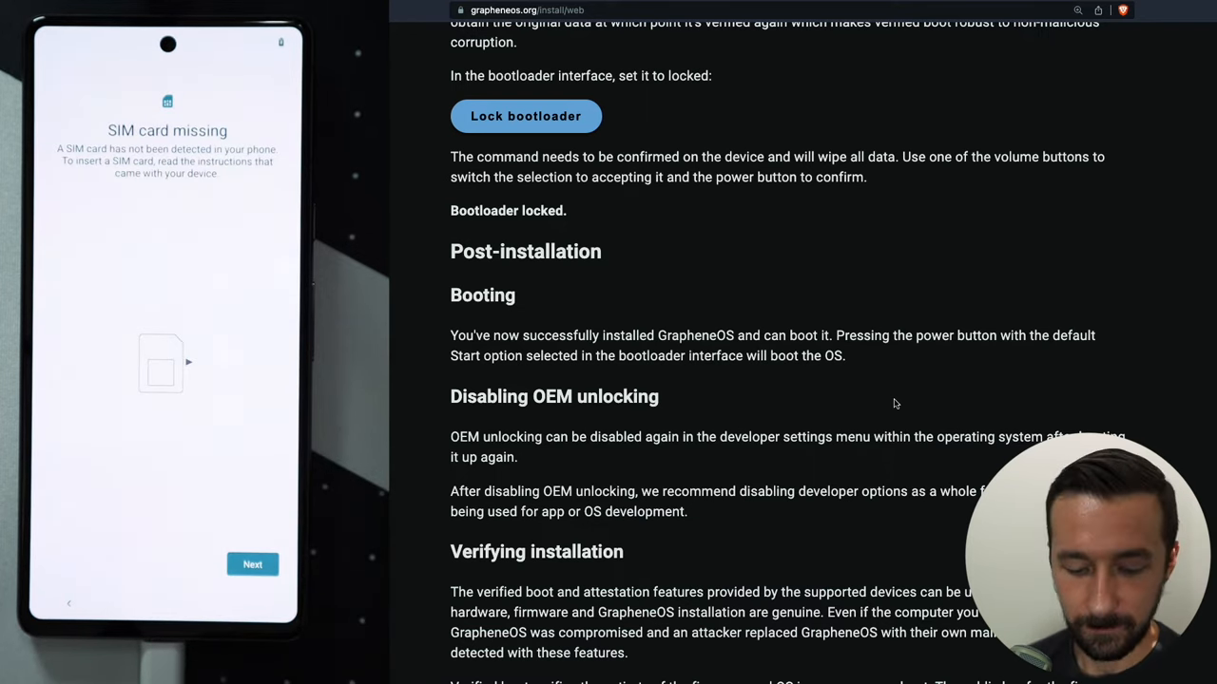
click(253, 563)
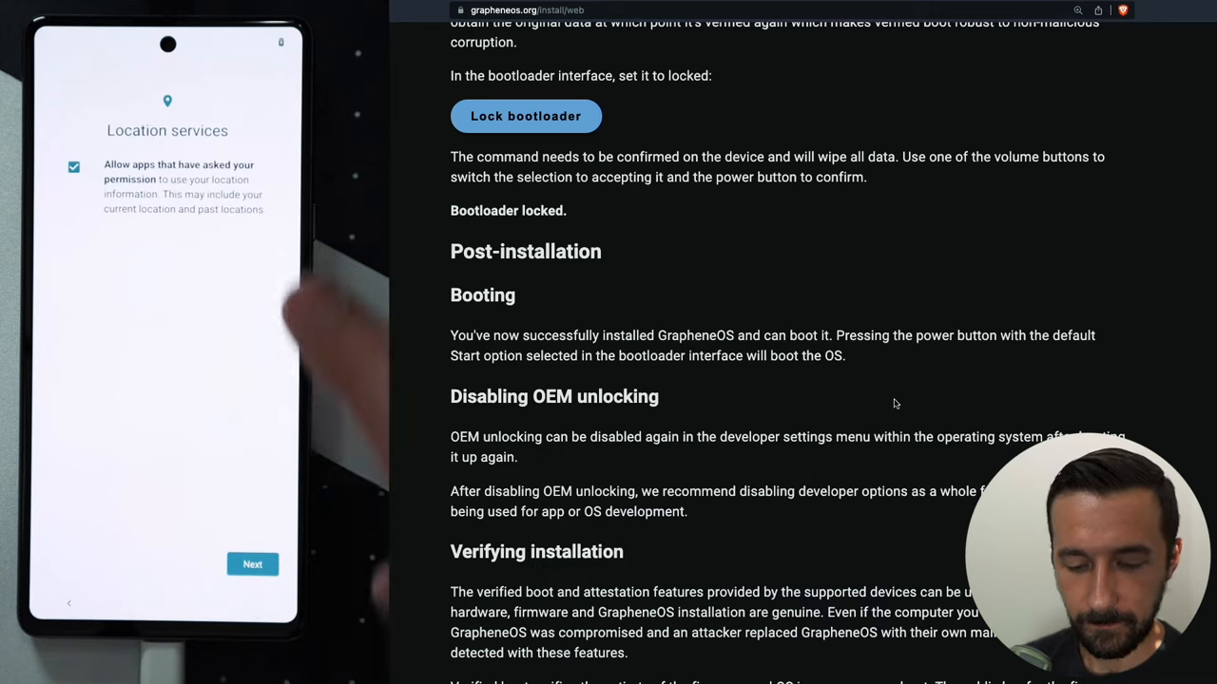
Step: Disable app location access and skip the fingerprint setup step
click(72, 167)
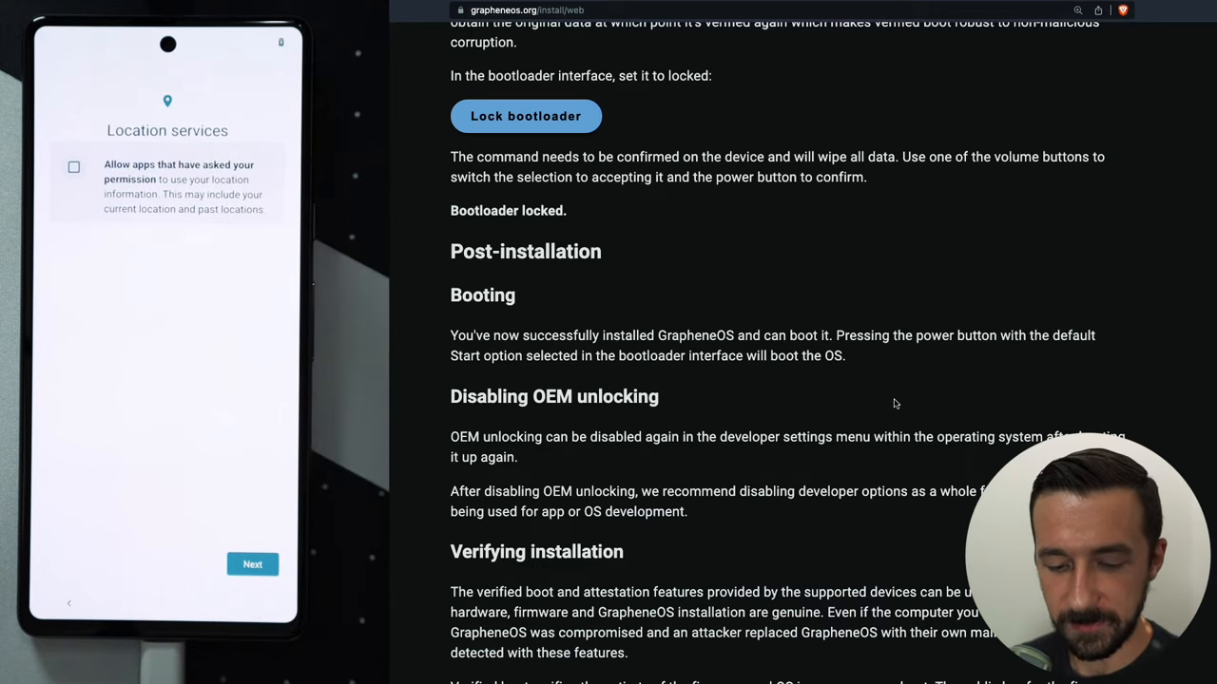
click(252, 563)
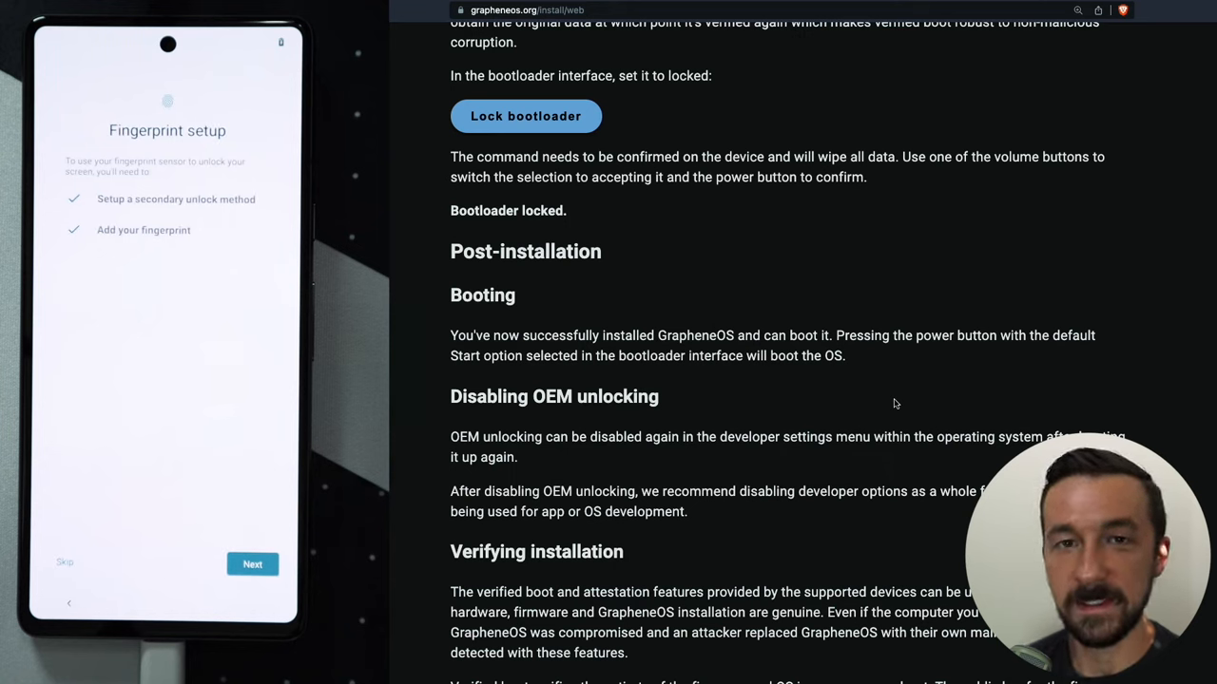
click(251, 562)
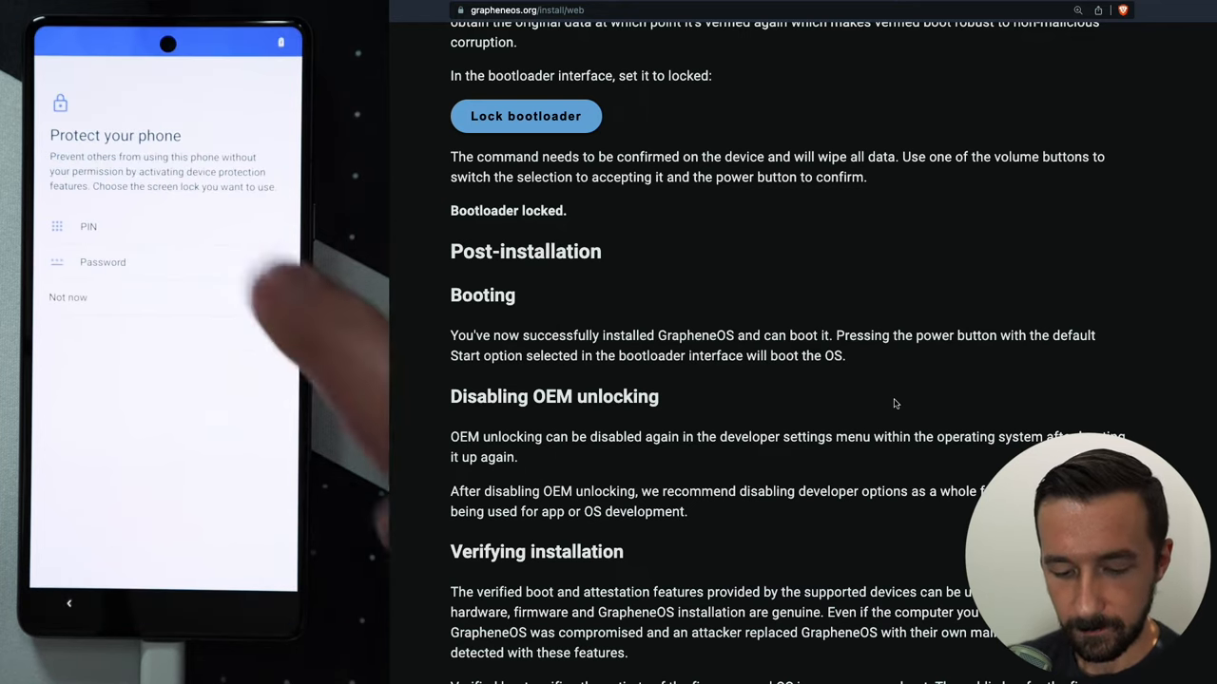
Step: Set a PIN screen lock, confirm it, and continue without restoring apps and data
click(88, 226)
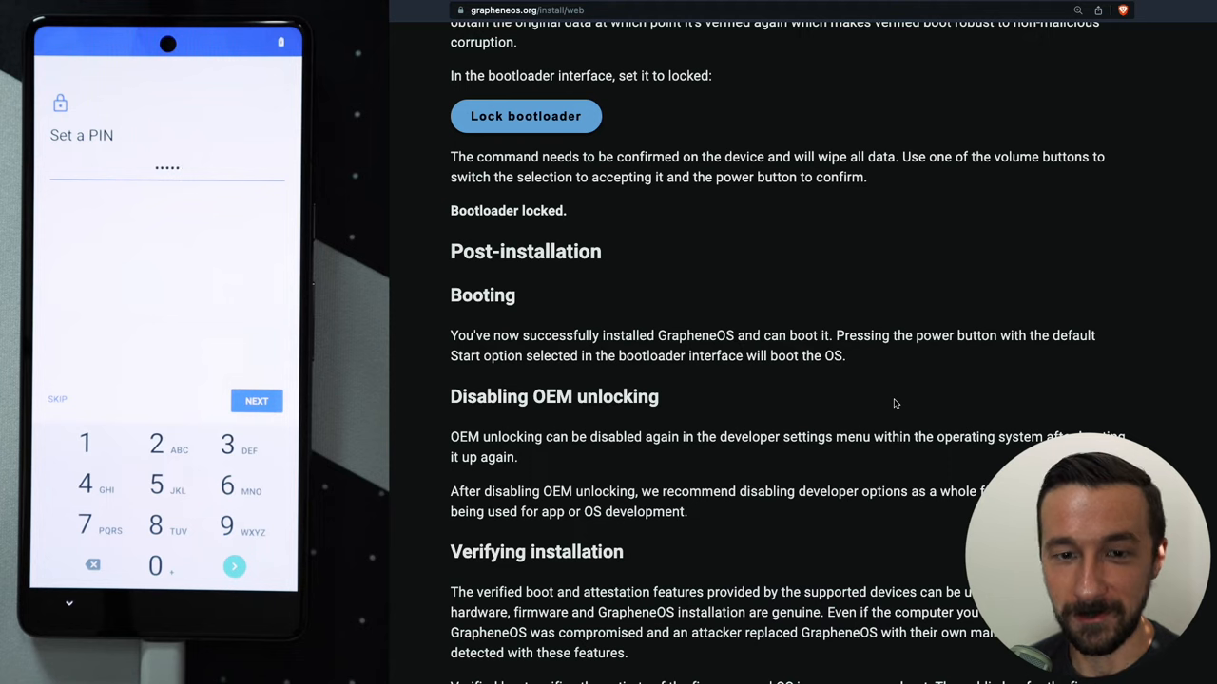
click(256, 399)
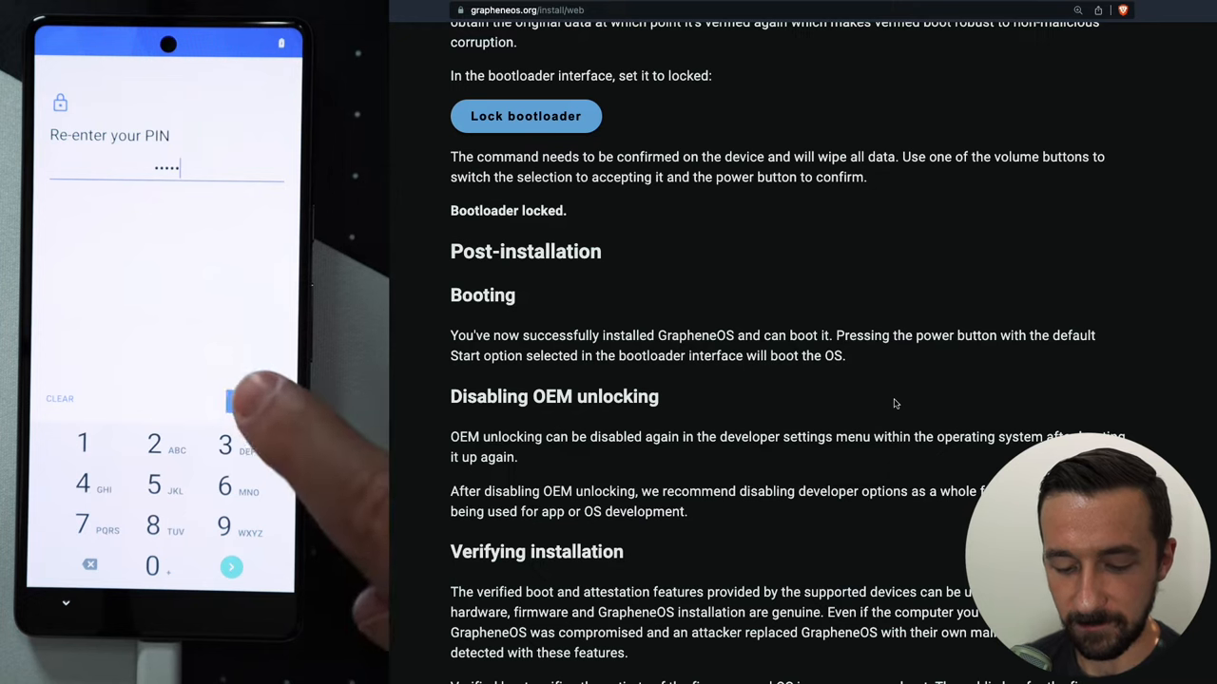
click(231, 567)
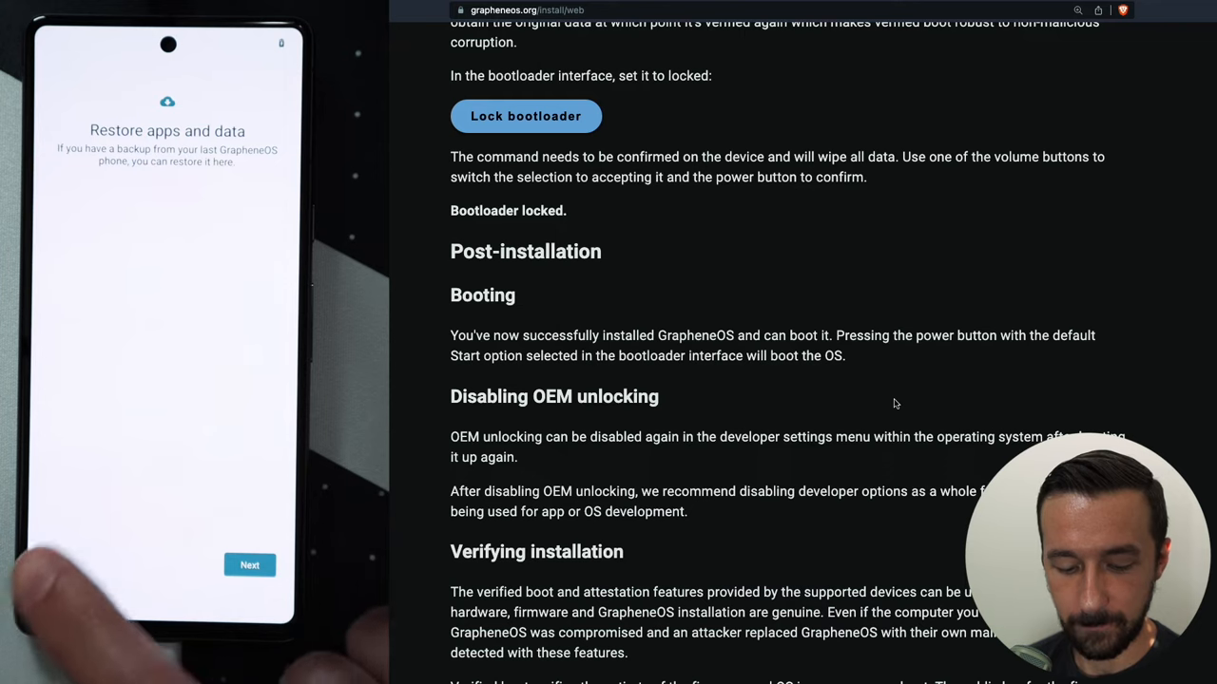
click(249, 564)
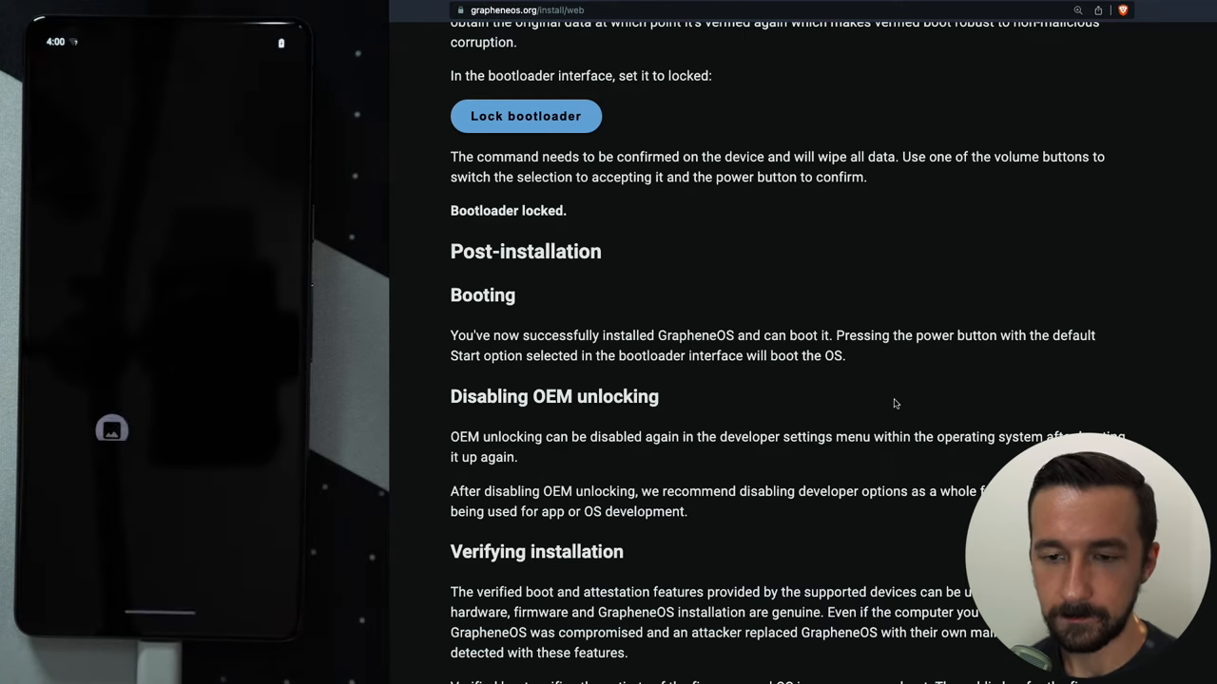
scroll(down, 3)
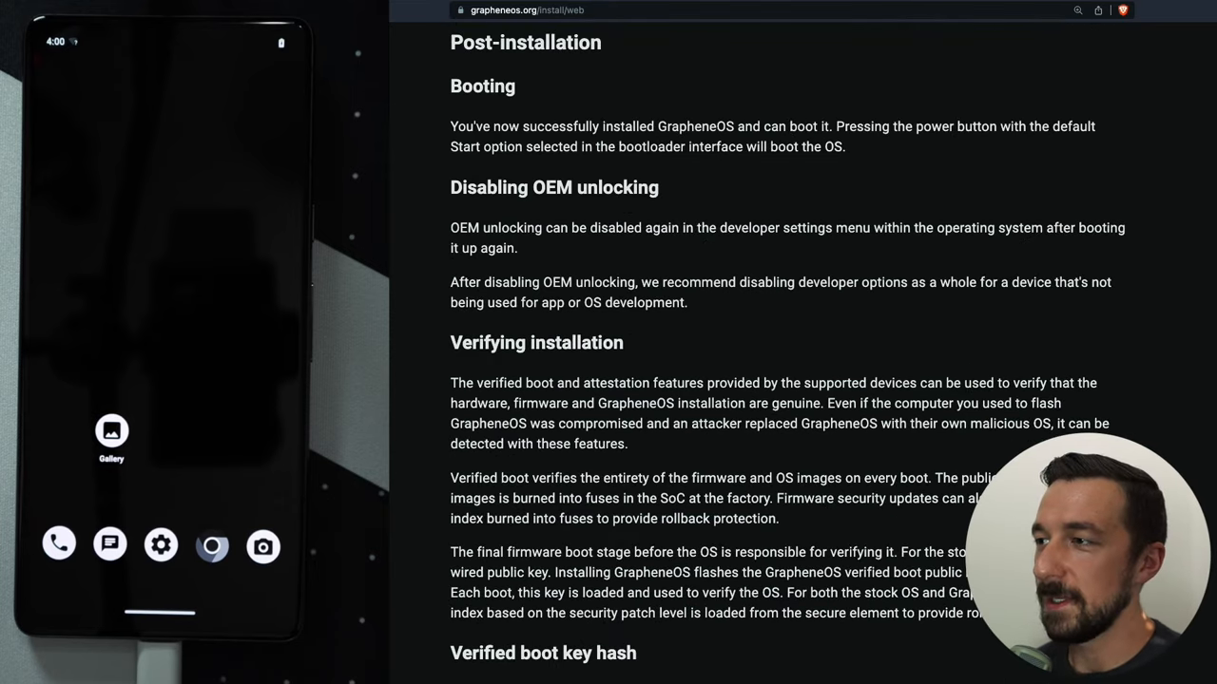
mouse_move(821, 316)
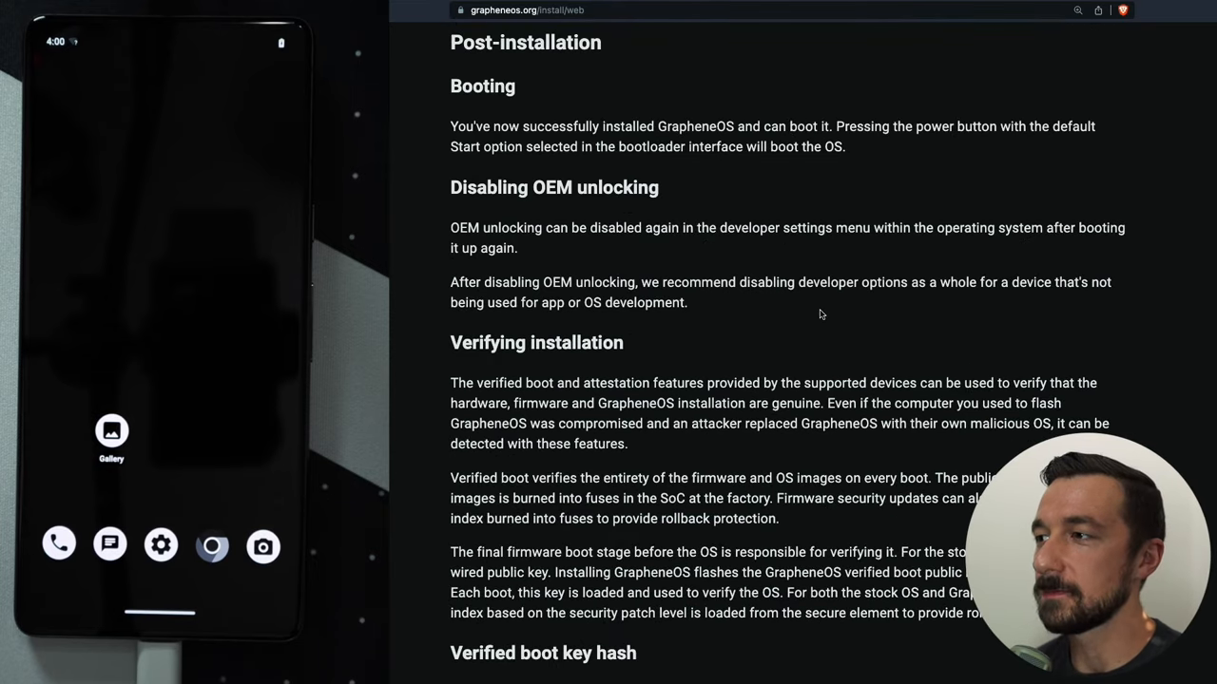
mouse_move(668, 224)
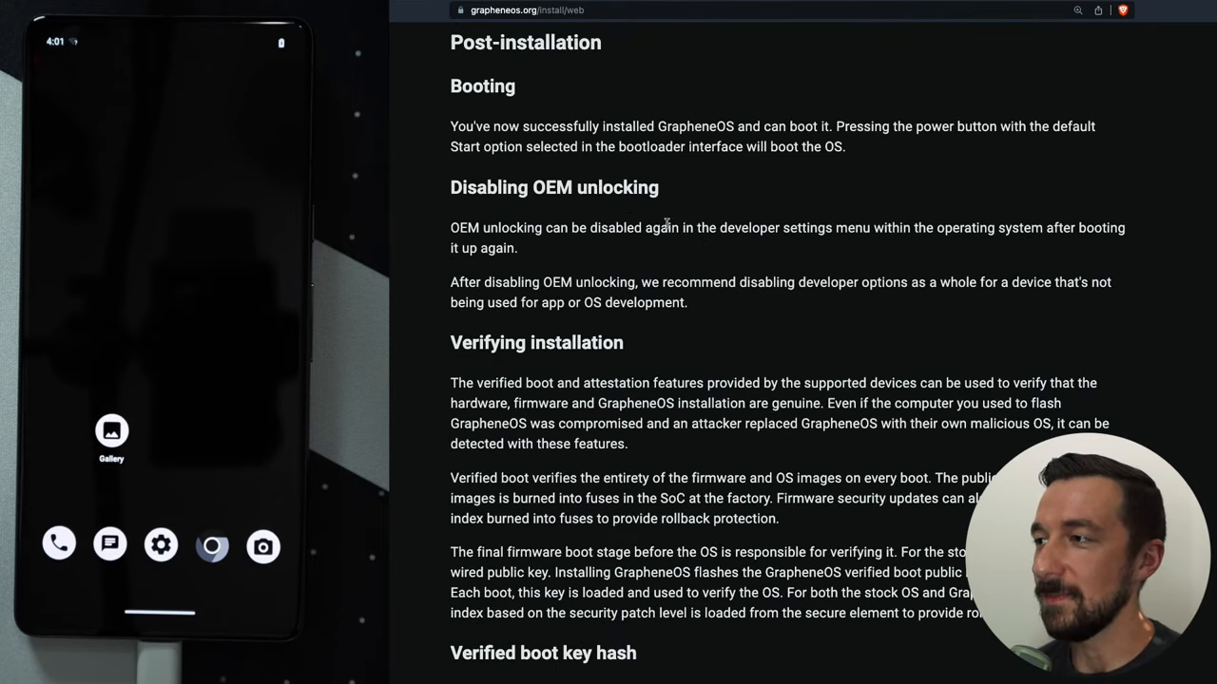
mouse_move(878, 232)
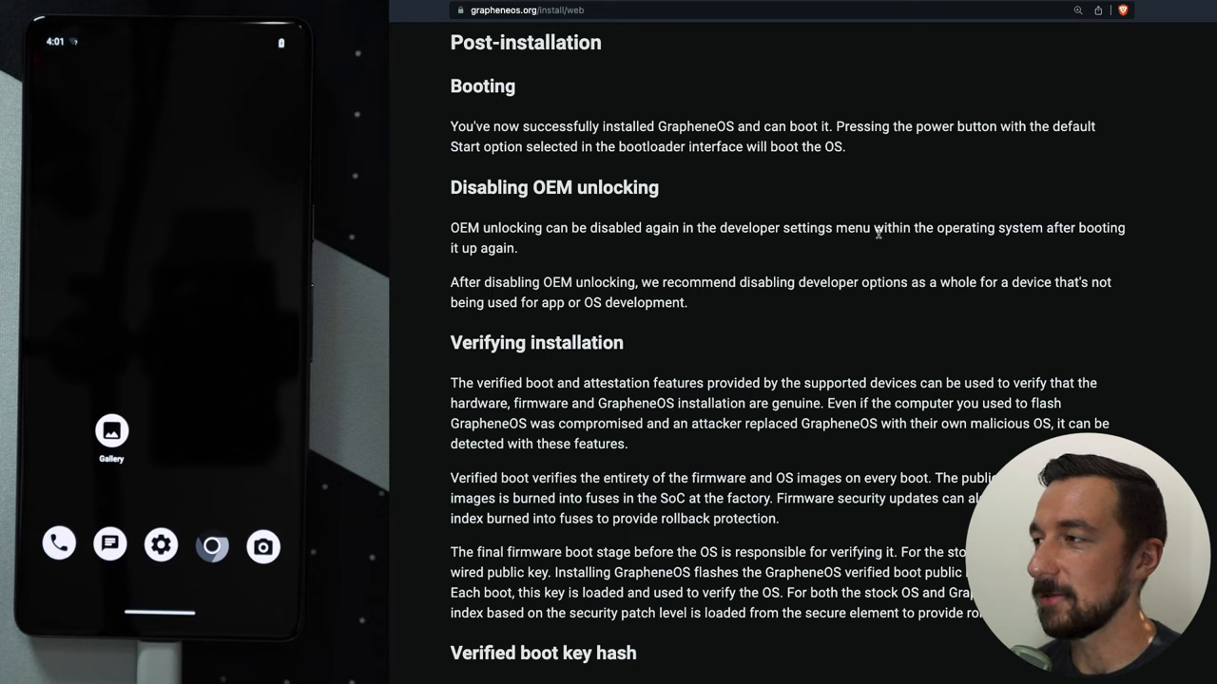
mouse_move(570, 259)
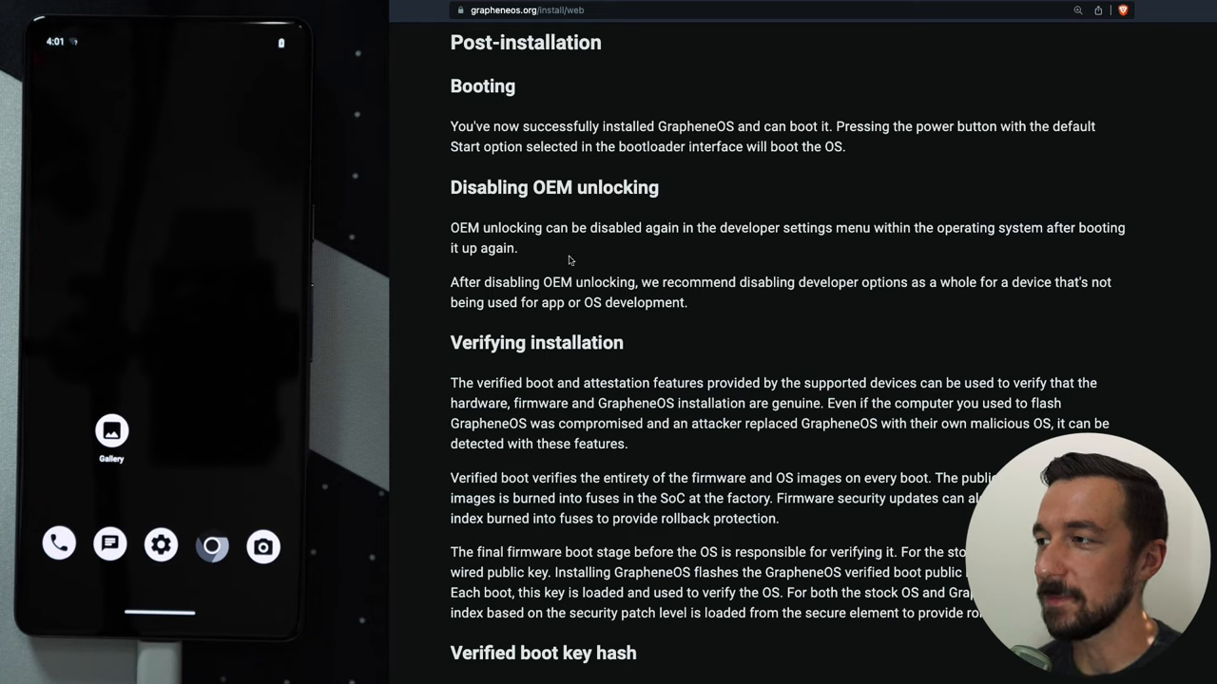
mouse_move(732, 287)
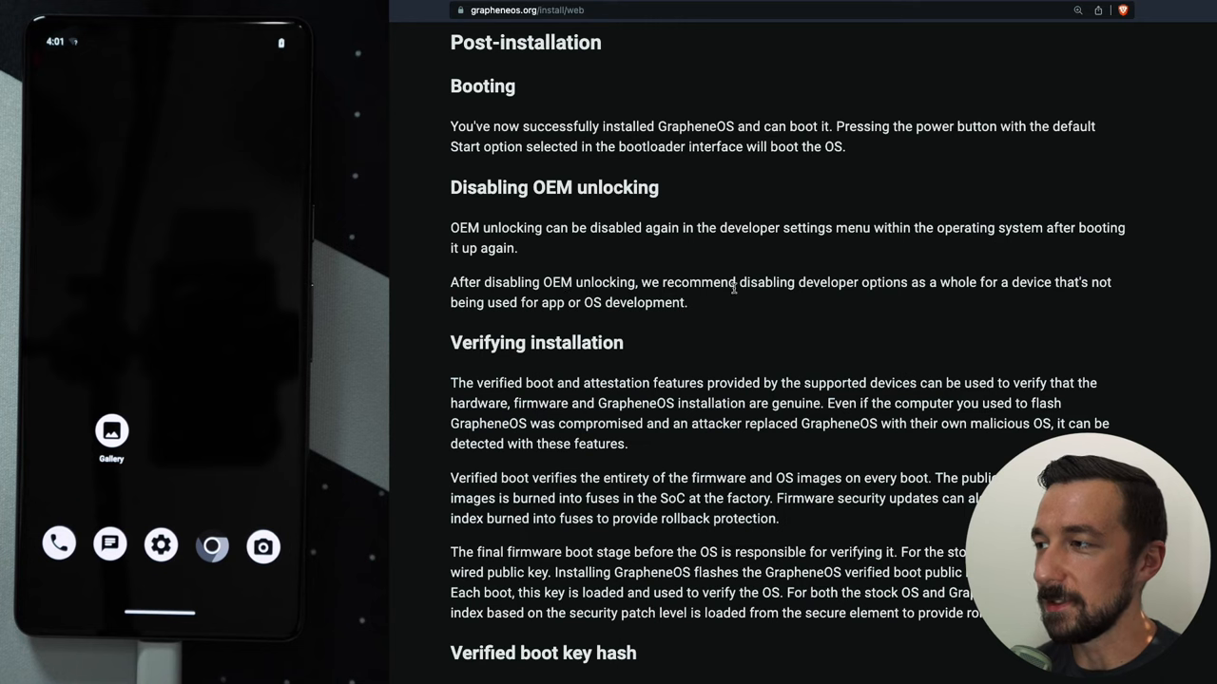
mouse_move(901, 296)
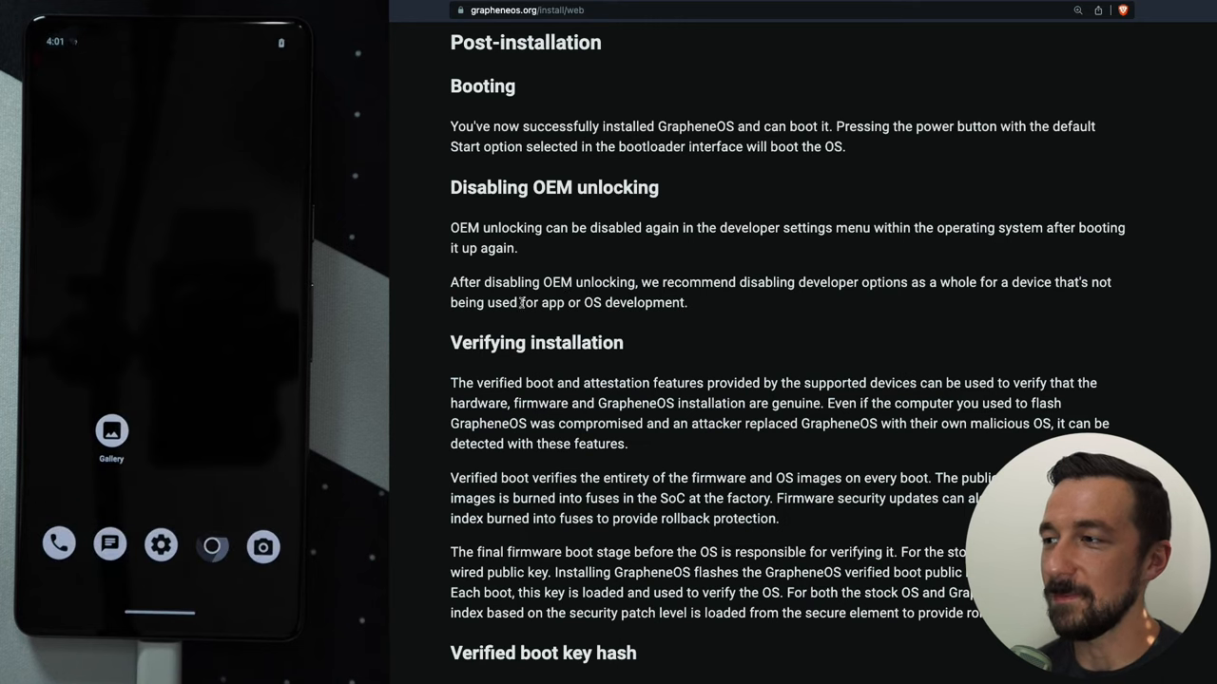
mouse_move(737, 334)
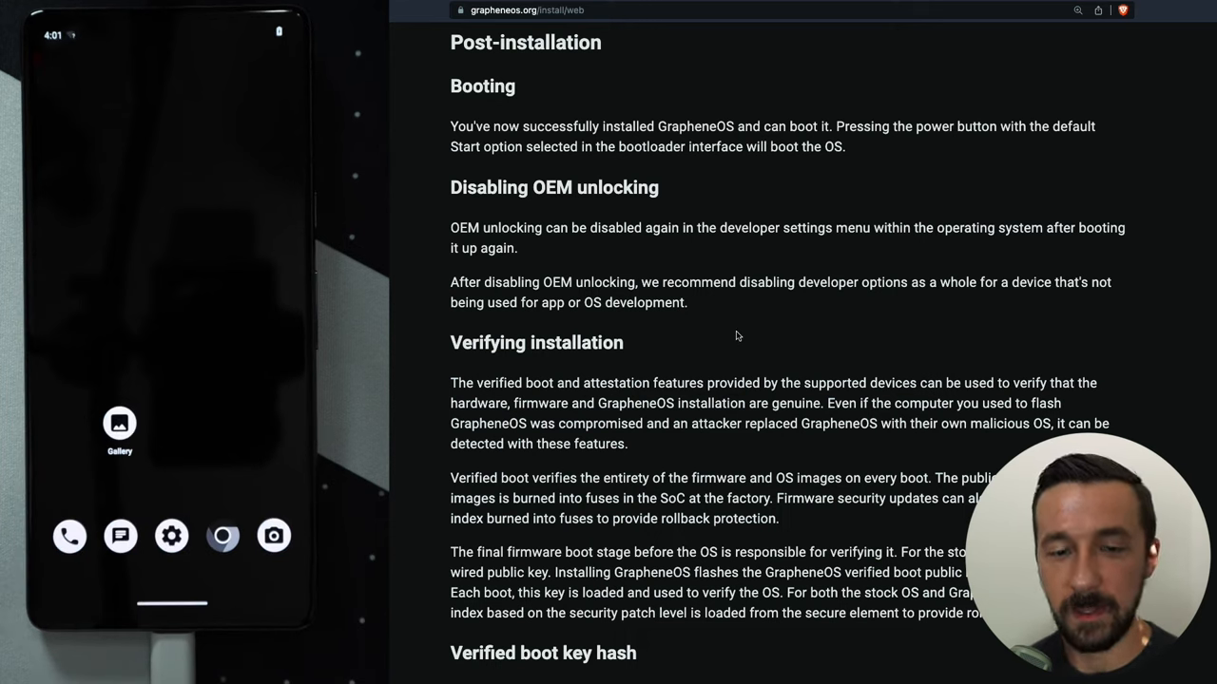
Step: Switch off OEM unlocking under Settings > System > Developer options, letting the phone reboot
click(171, 536)
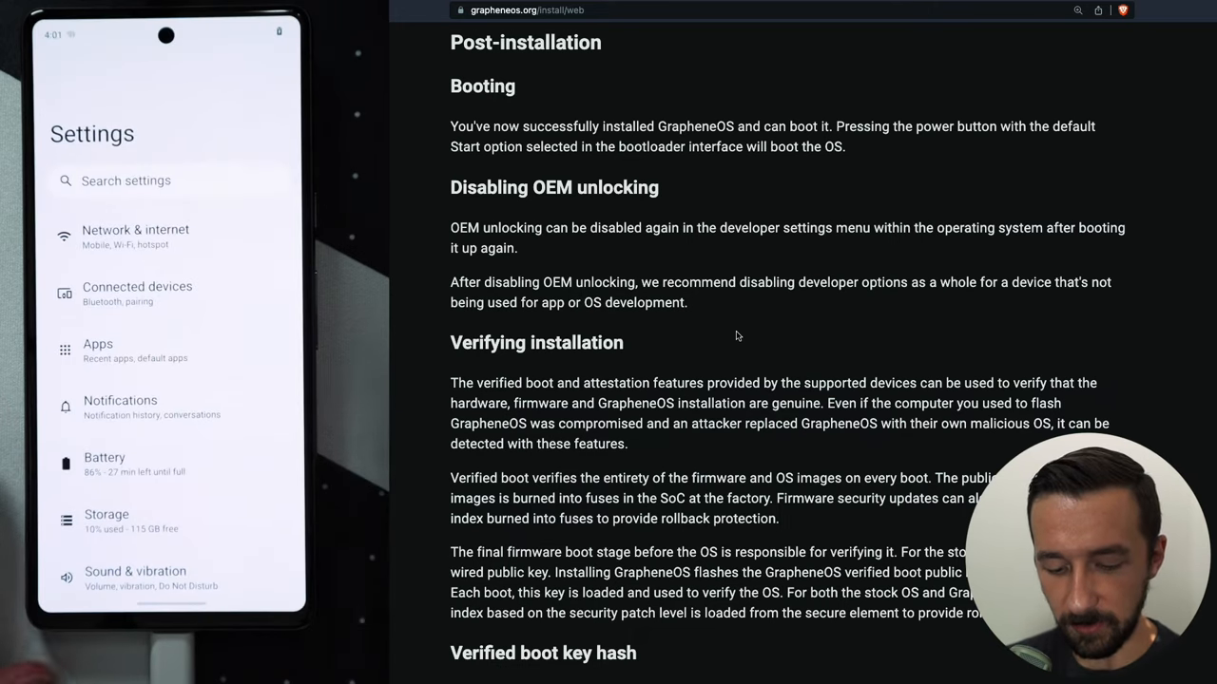
scroll(down, 3)
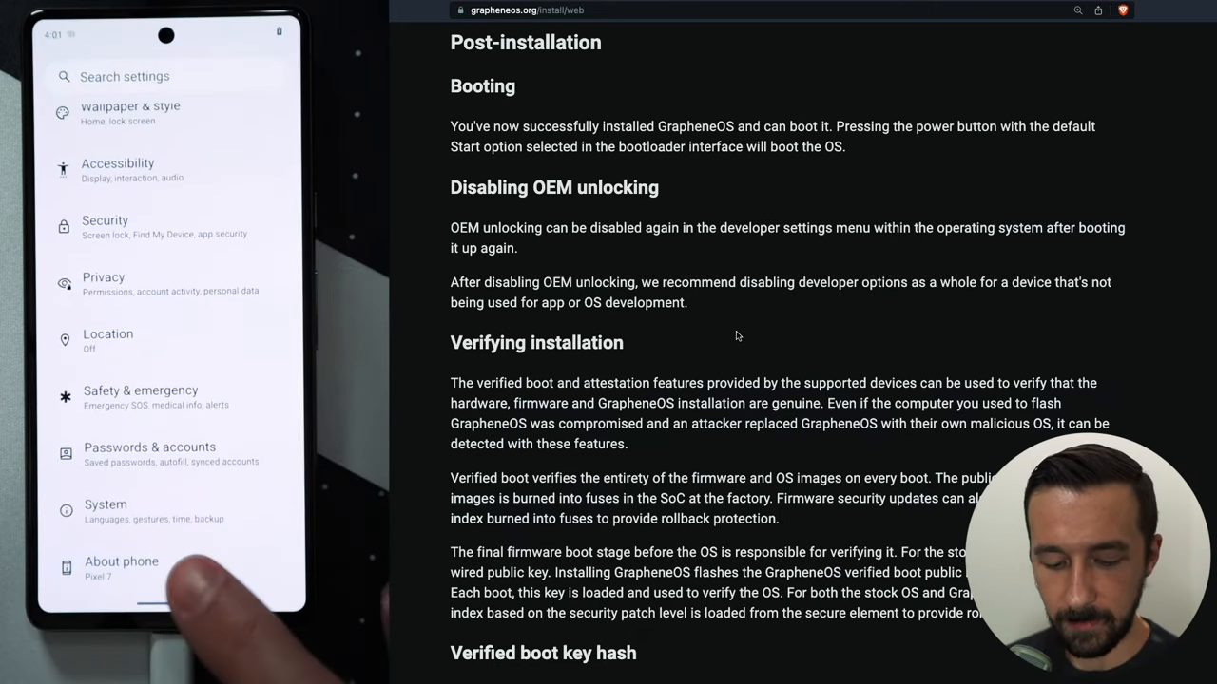
click(122, 566)
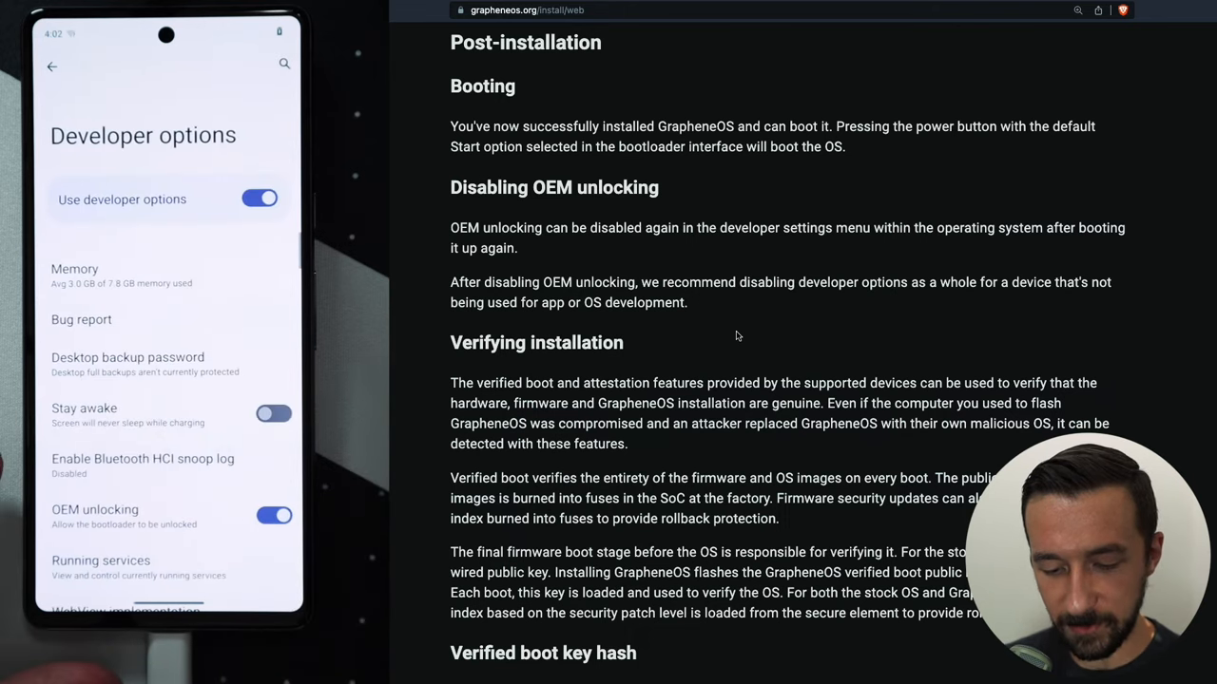
scroll(down, 3)
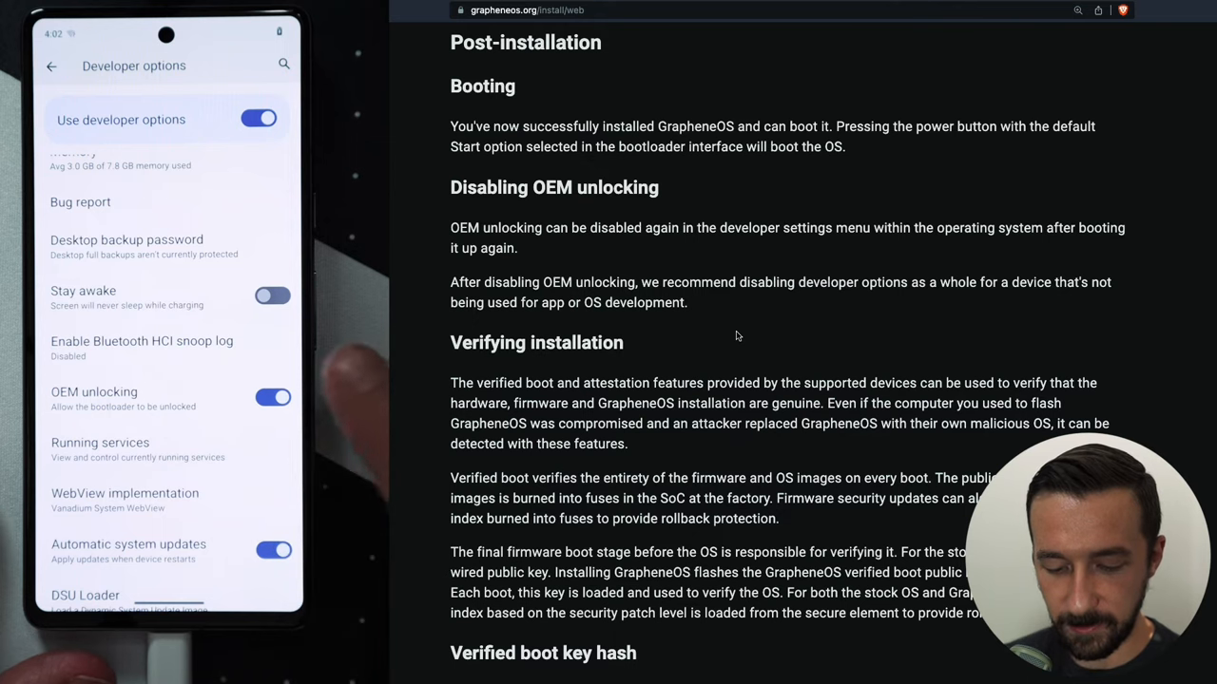
click(274, 397)
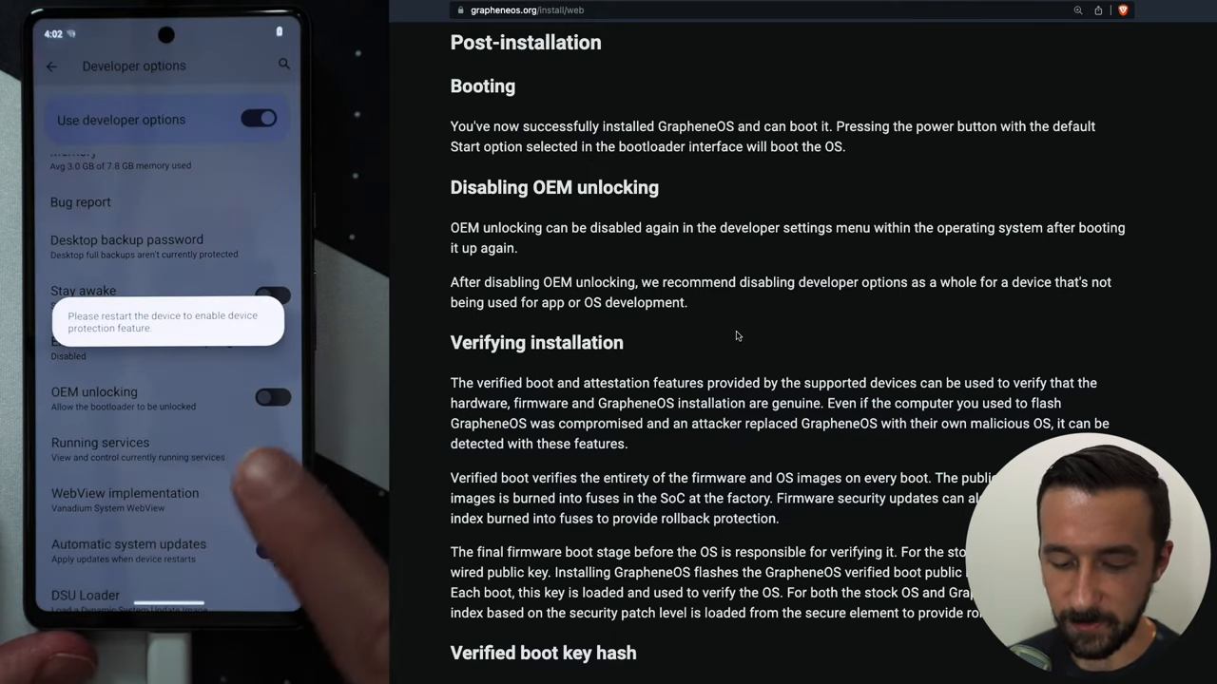
click(274, 549)
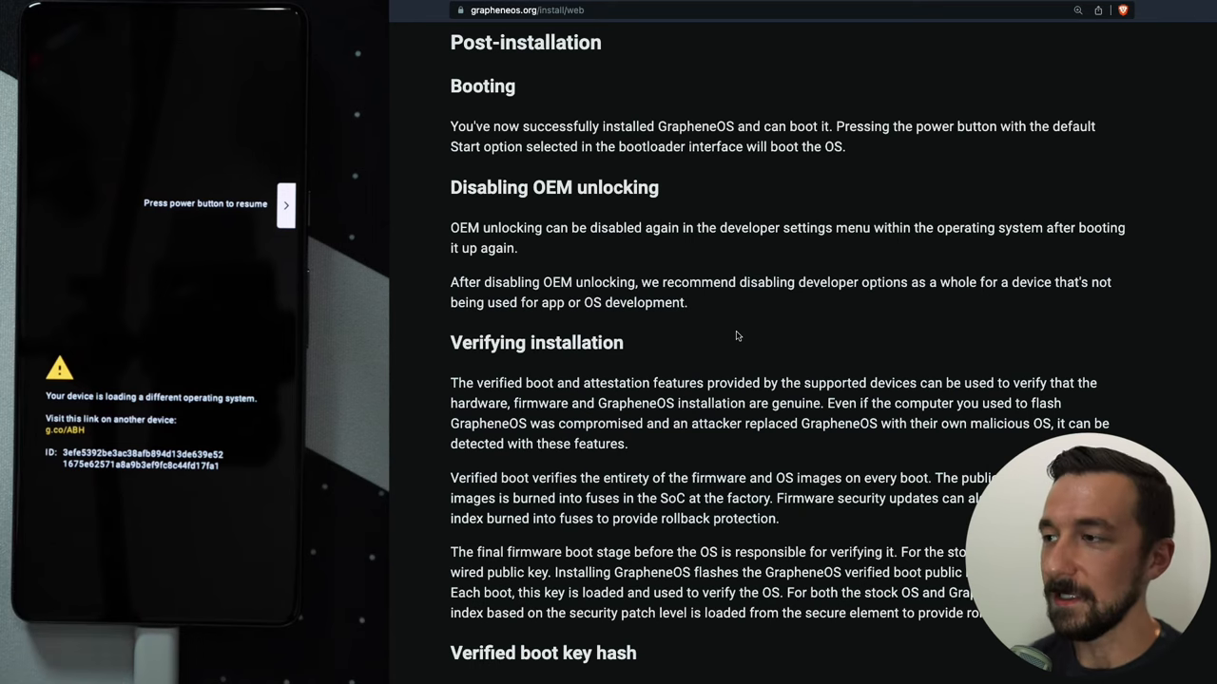
Step: Bring the Verified boot key hash section into view beside the phone's boot notice ID
scroll(down, 3)
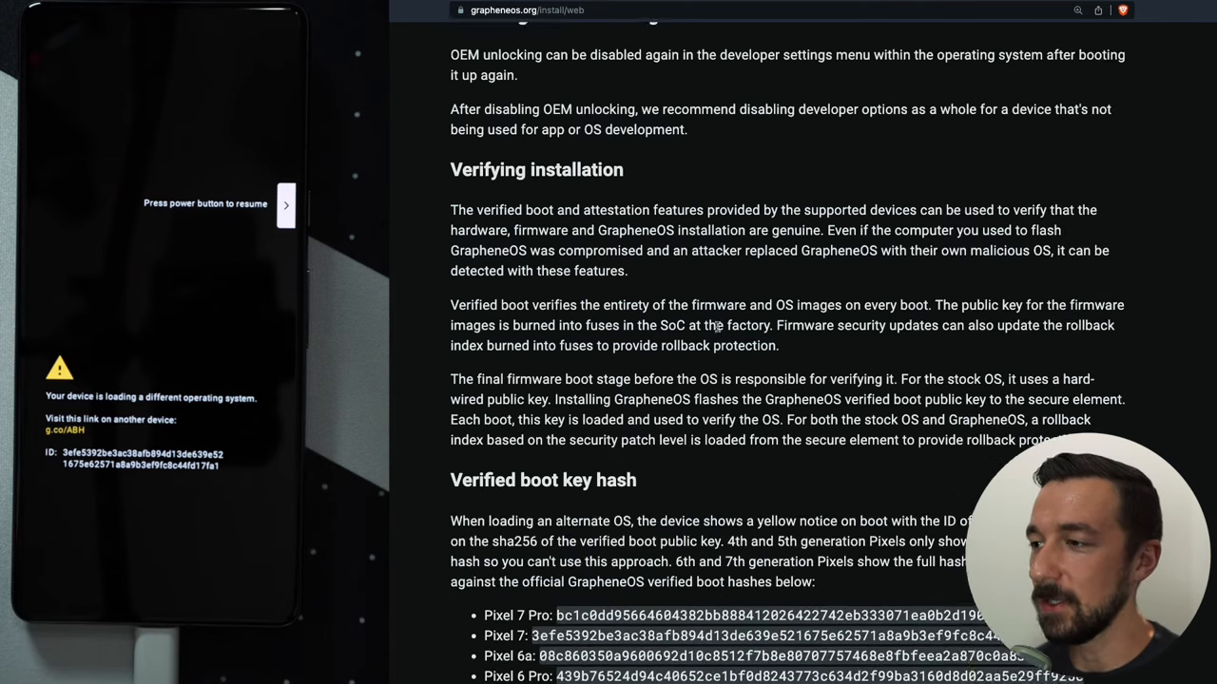
scroll(down, 3)
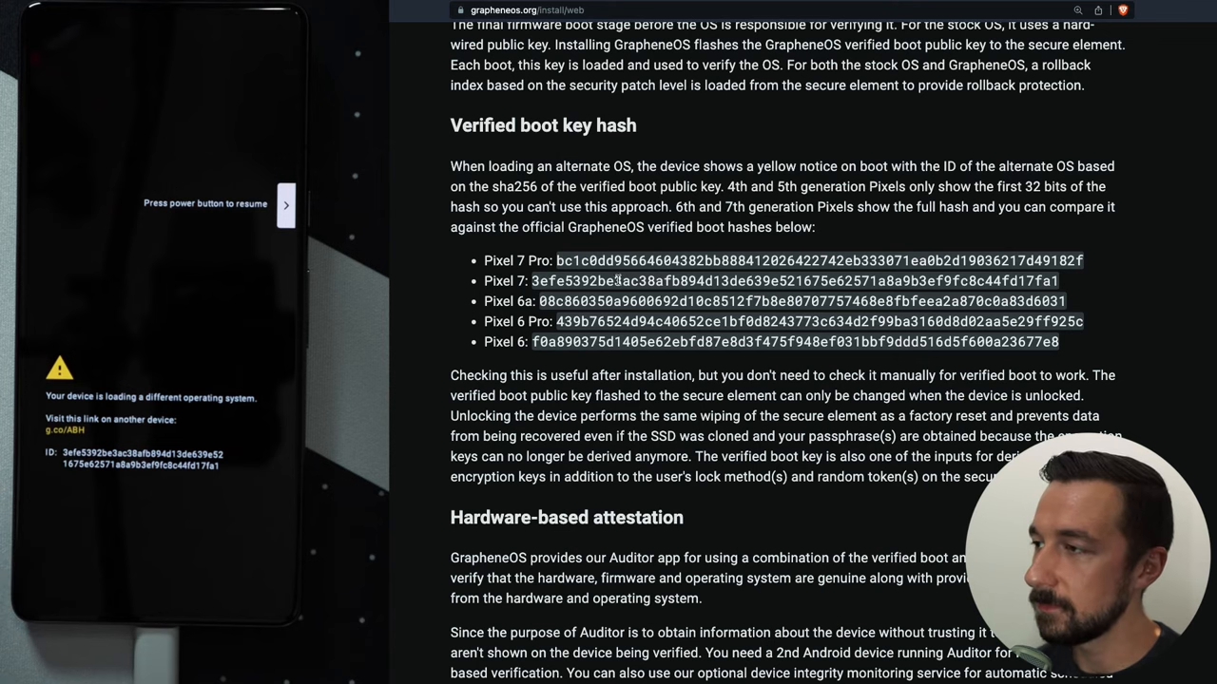
mouse_move(612, 281)
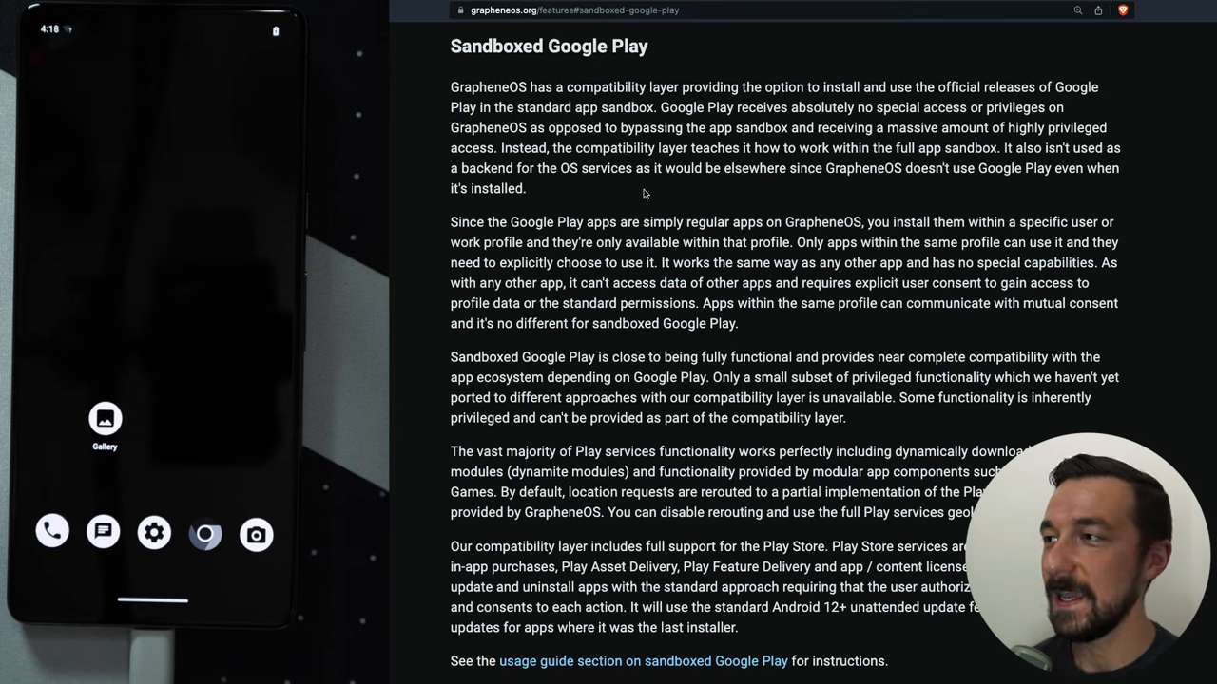
mouse_move(654, 194)
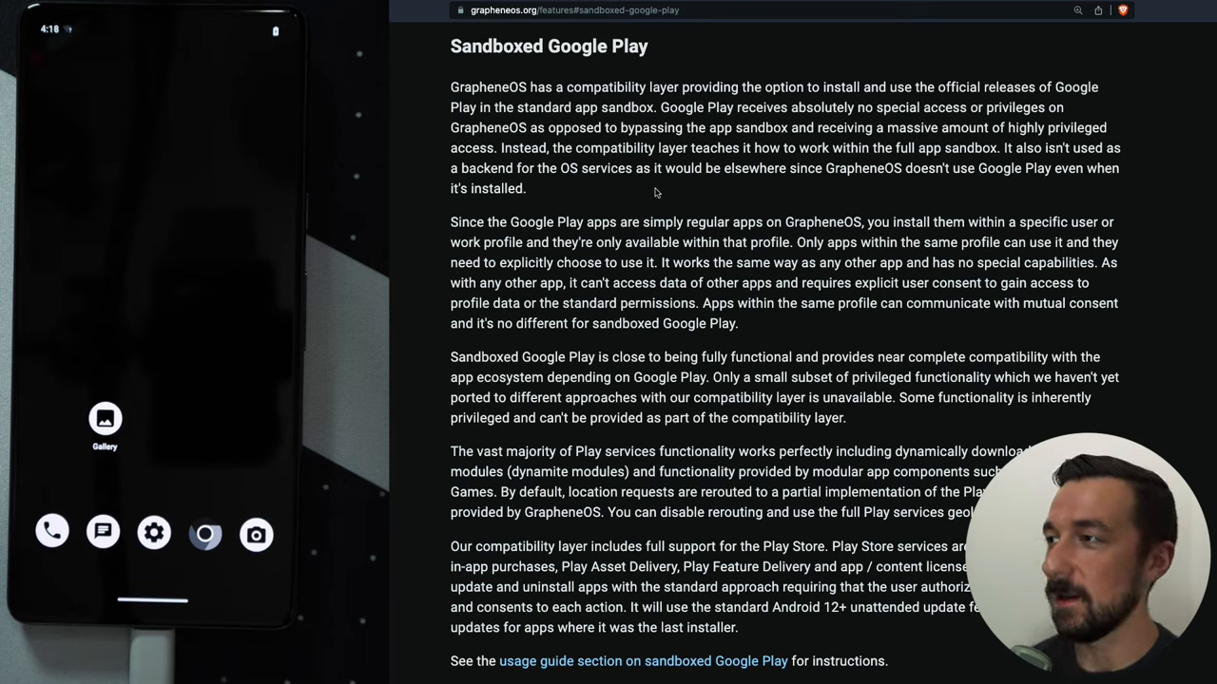
mouse_move(699, 129)
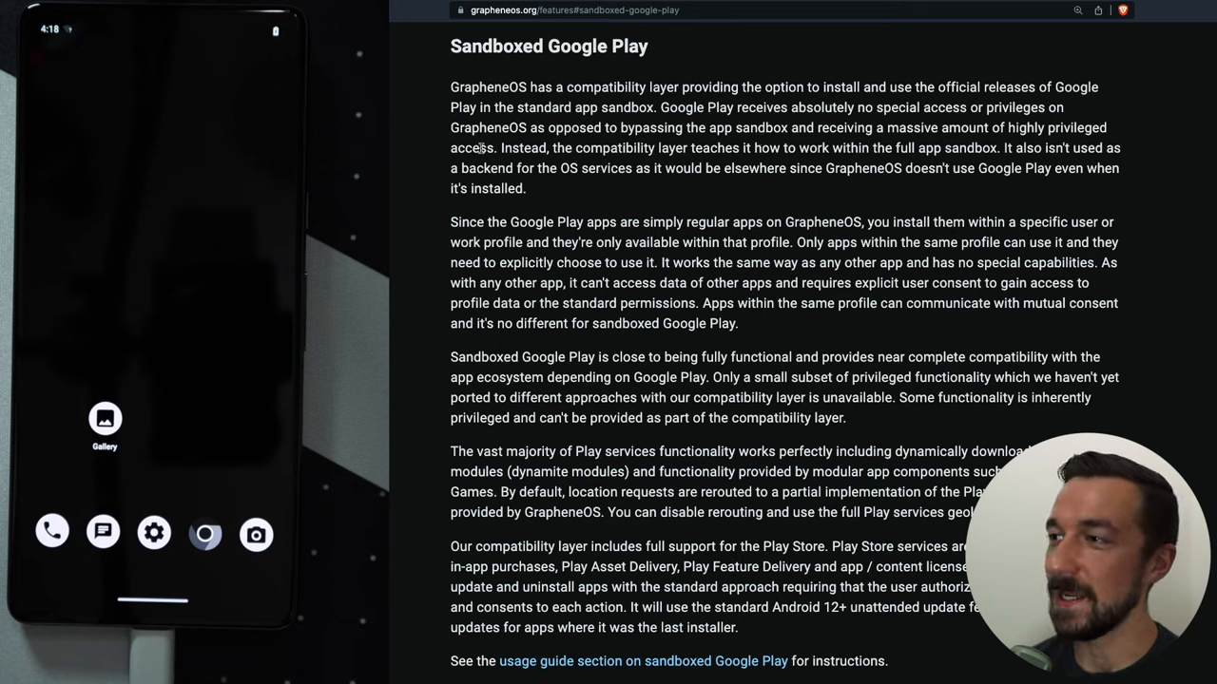
Step: Navigate to the Sandboxed Google Play section of grapheneos.org/features
double_click(472, 148)
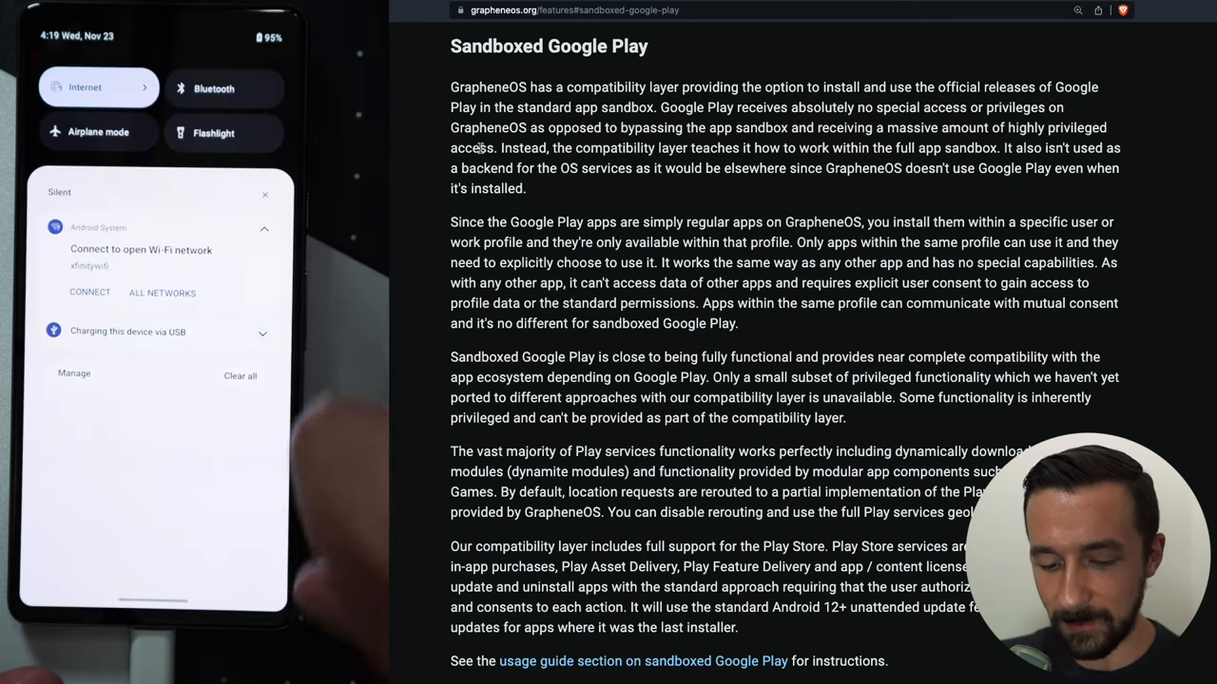
Step: Connect the phone to Wi-Fi so Google Play Store can start installing from the App Store
click(99, 87)
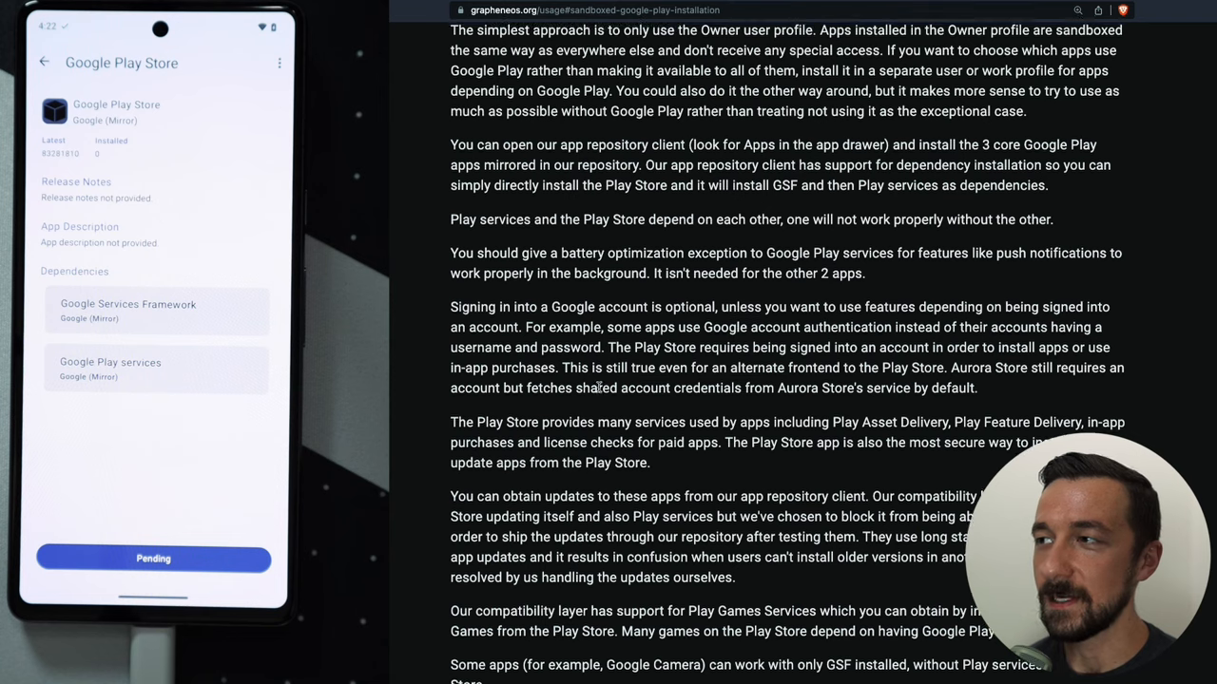
Step: Scroll the usage guide to its Configuration and Limitations sections while Play Store installs
scroll(up, 3)
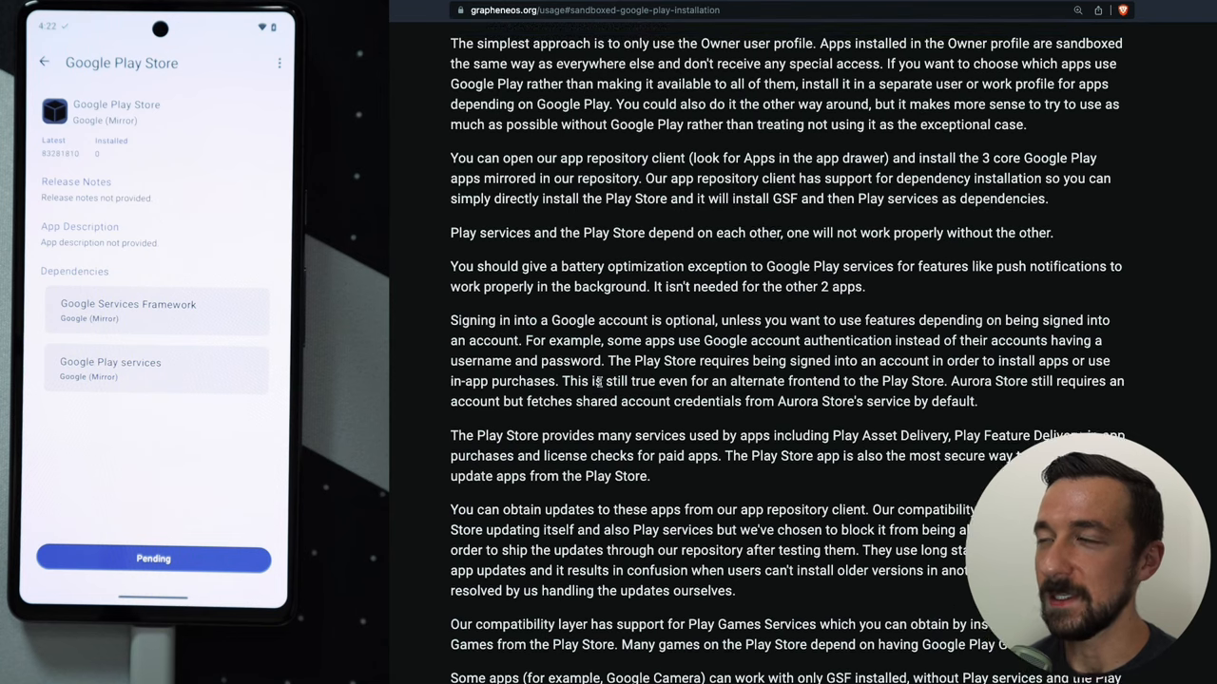
scroll(down, 3)
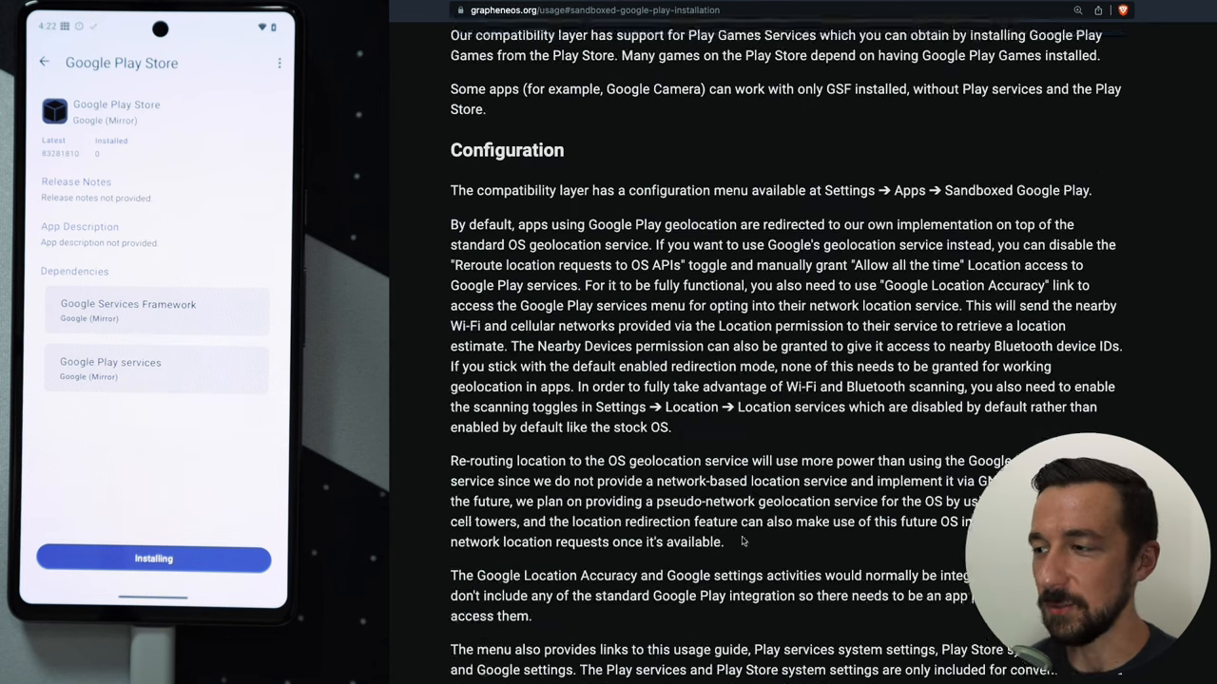
scroll(down, 3)
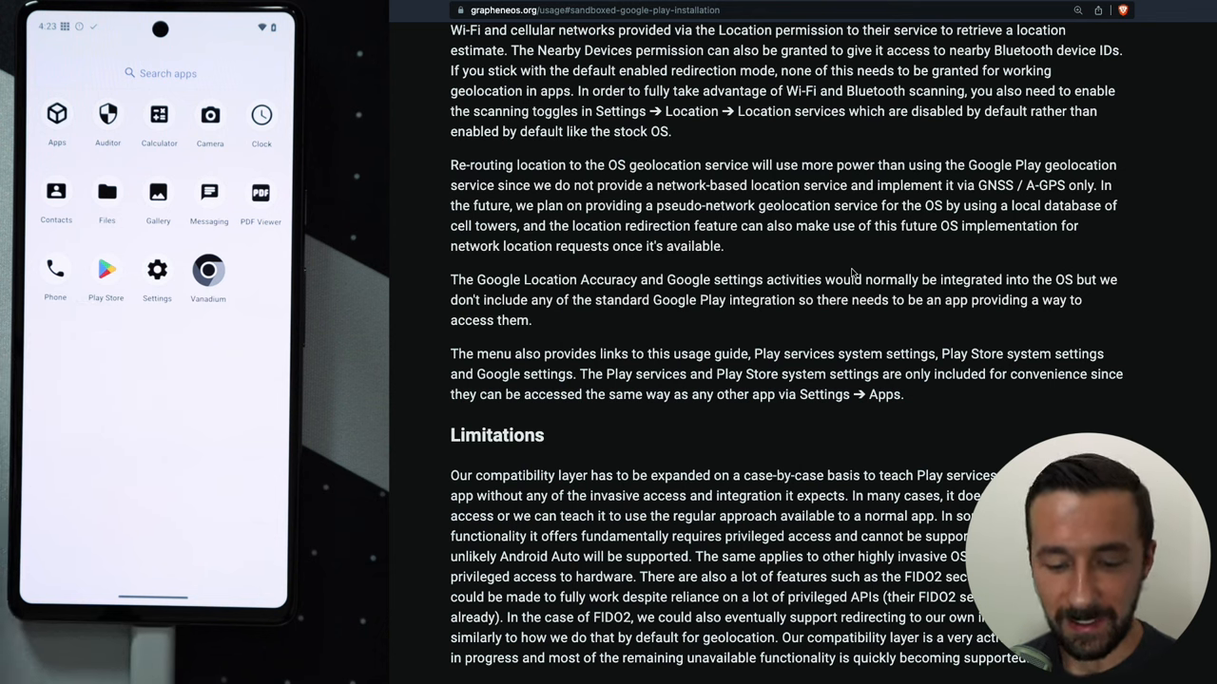
Step: Launch the newly installed Play Store and start signing in to a Google account
click(106, 270)
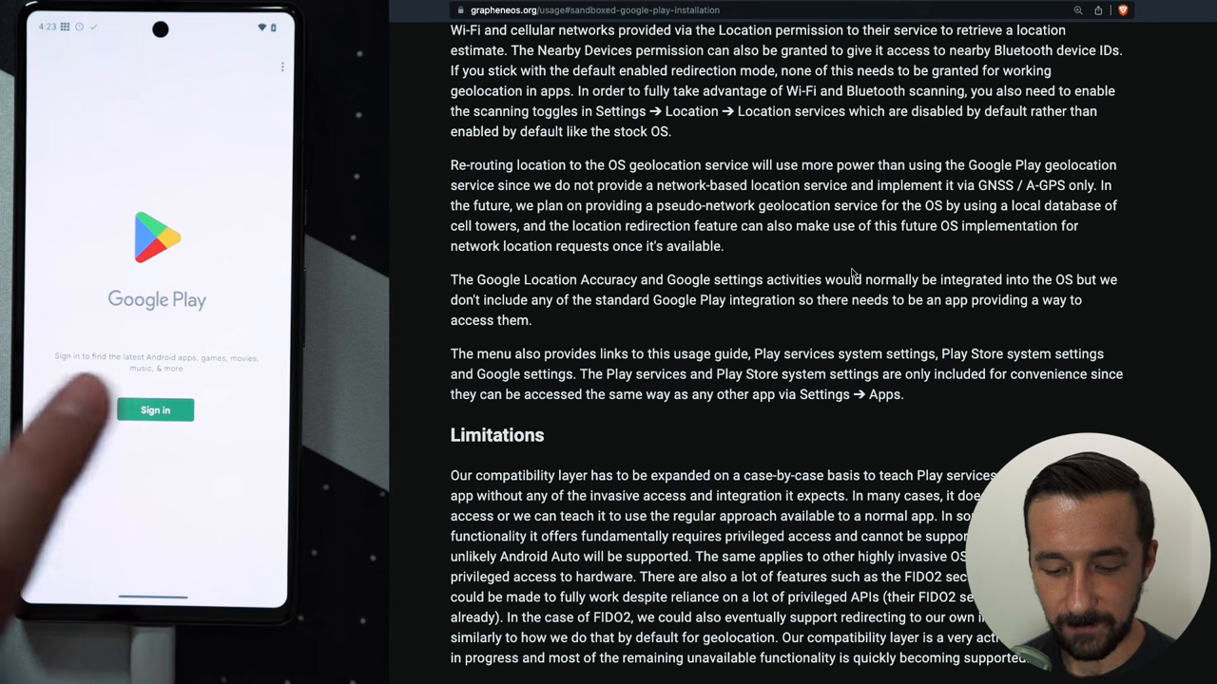
click(156, 411)
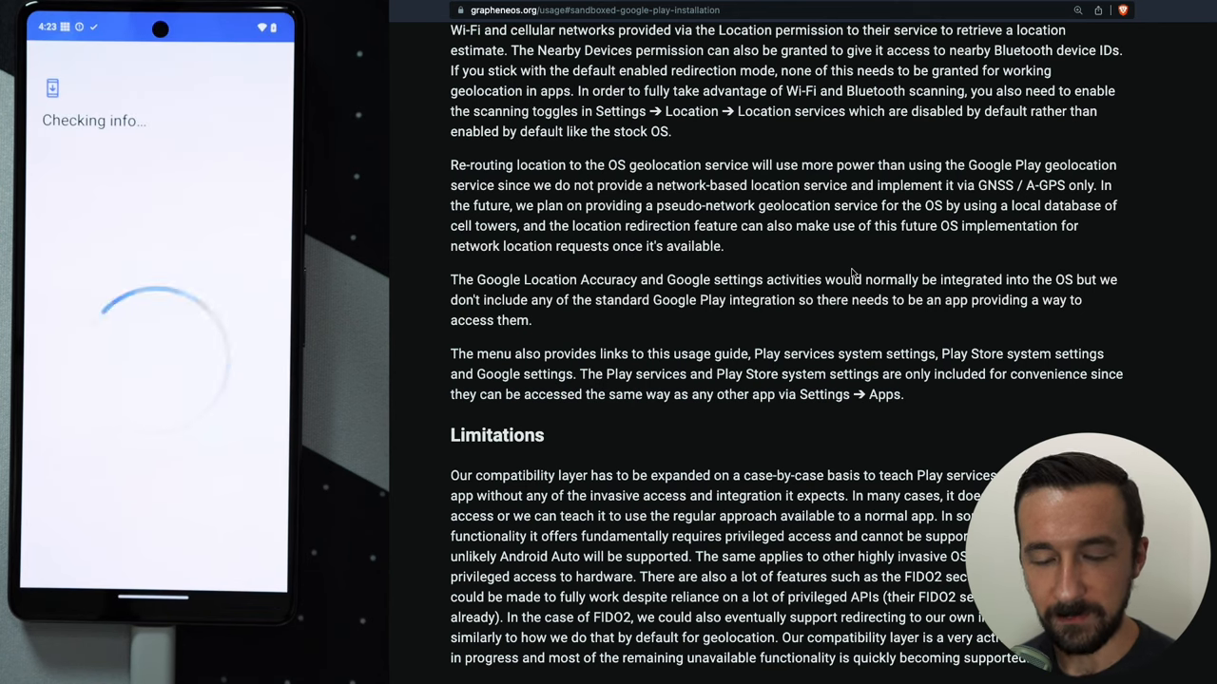